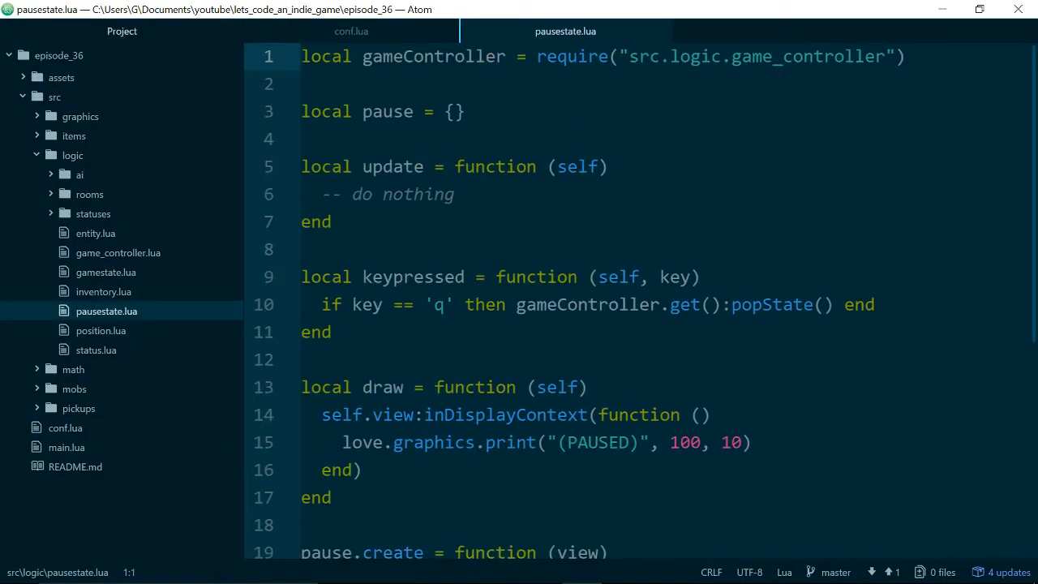
Look through pausestate.lua to find the keypress handler that pops the pause state.
left_click(302, 55)
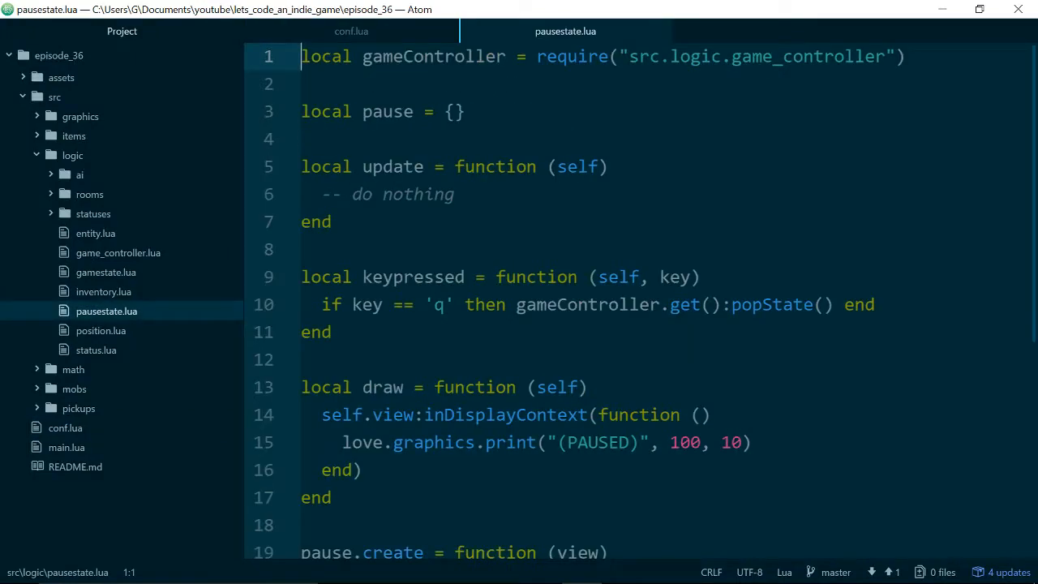
left_click(330, 221)
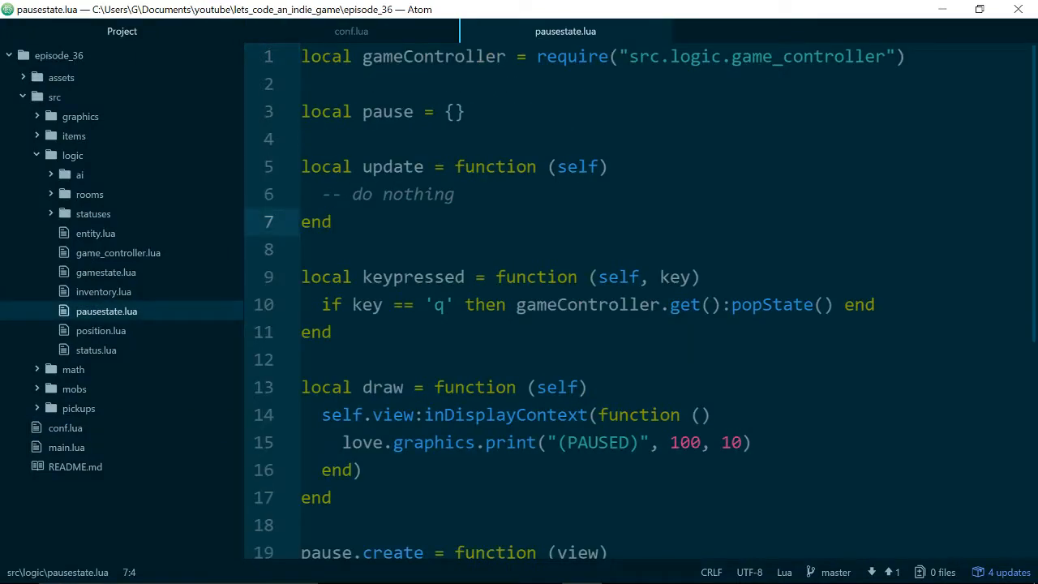
scroll("down", 3)
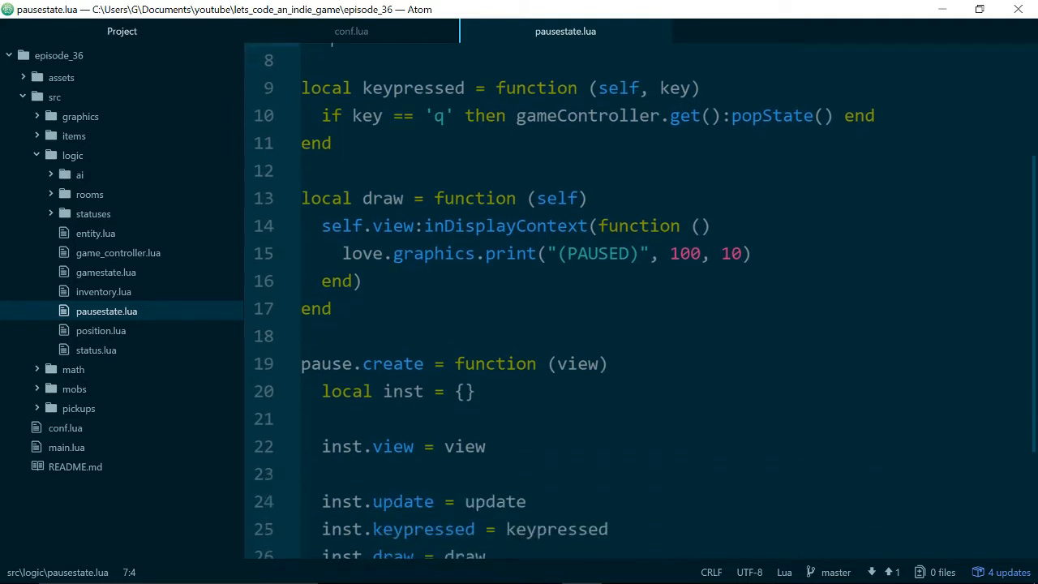
scroll("down", 3)
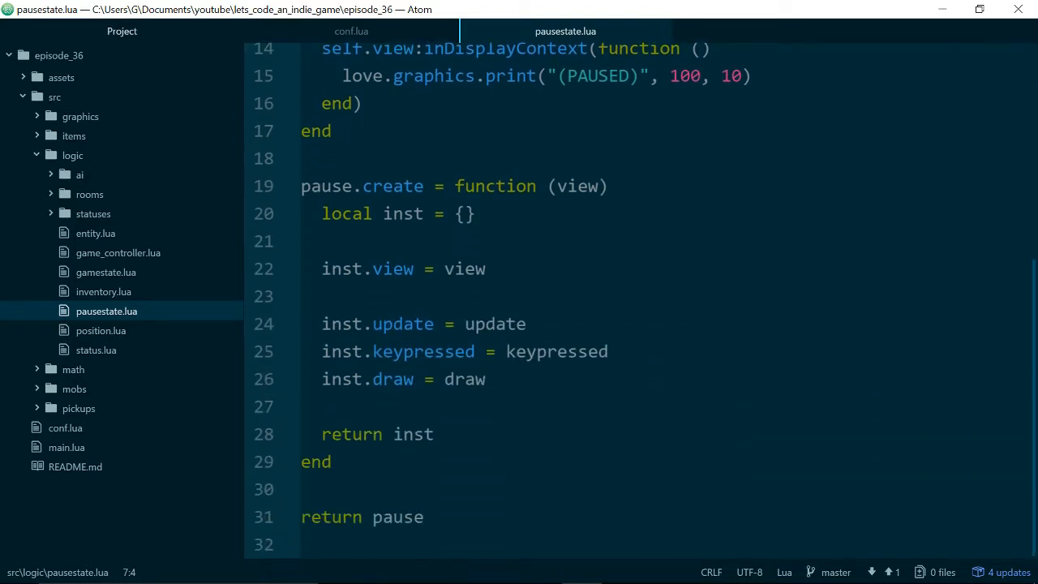
scroll("up", 3)
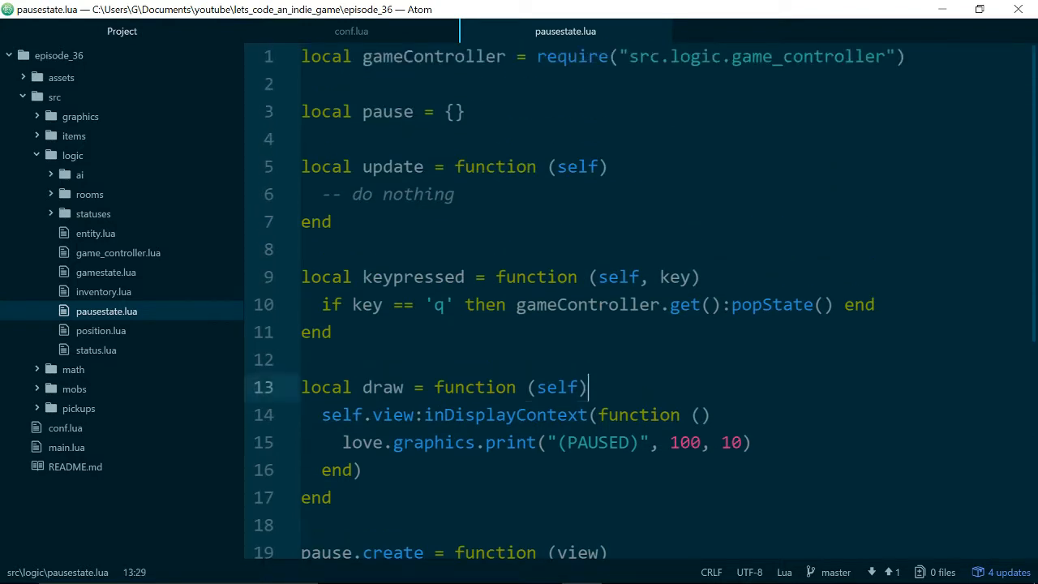
left_click(331, 331)
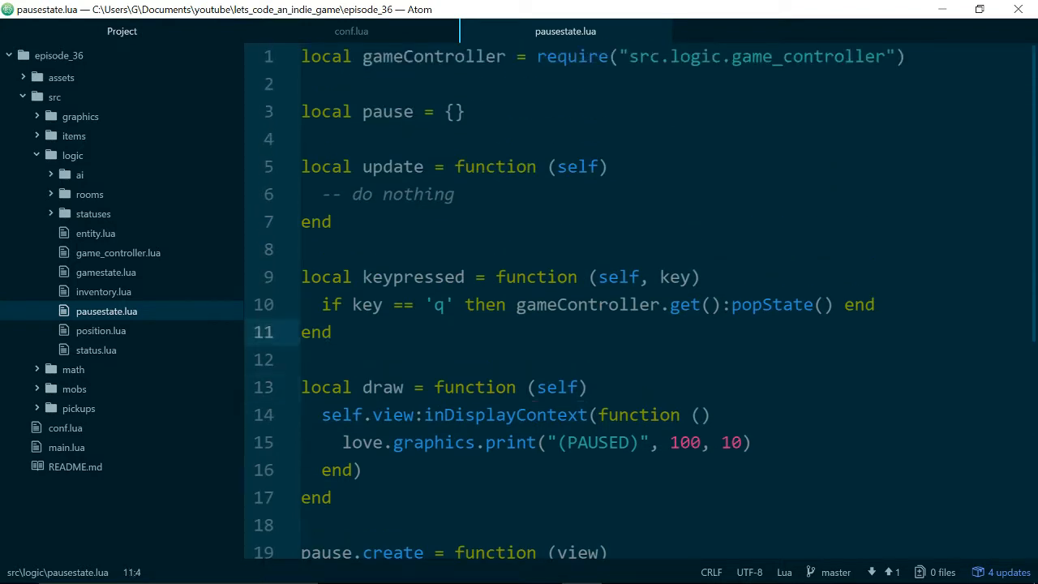
left_click(701, 275)
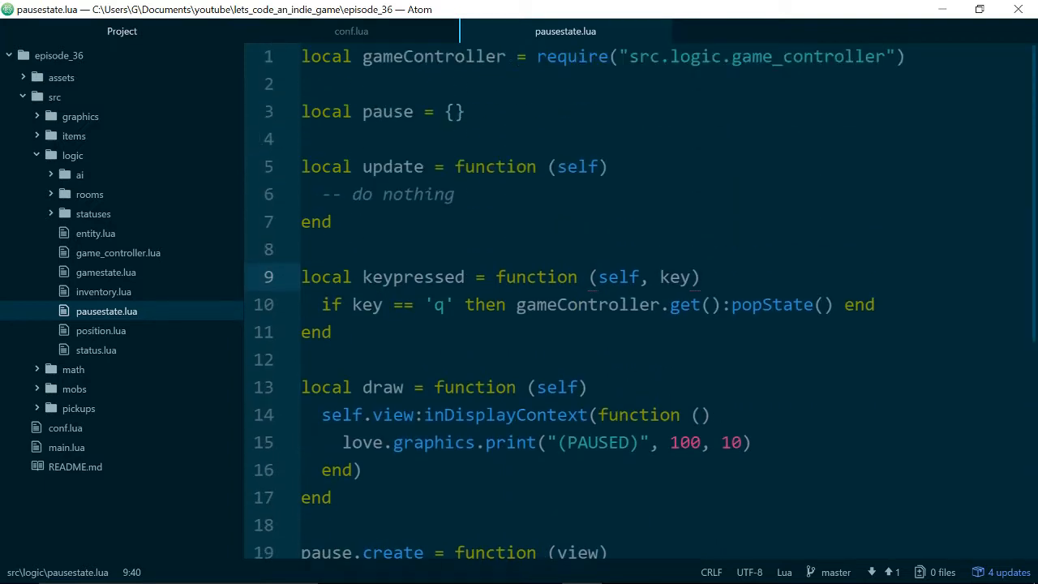
left_click(700, 276)
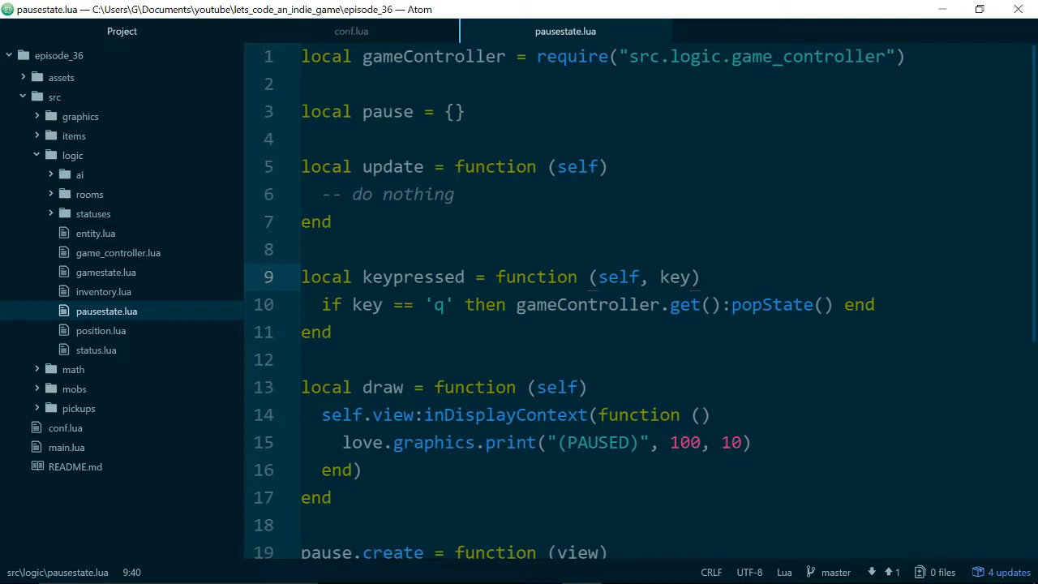
left_click(700, 275)
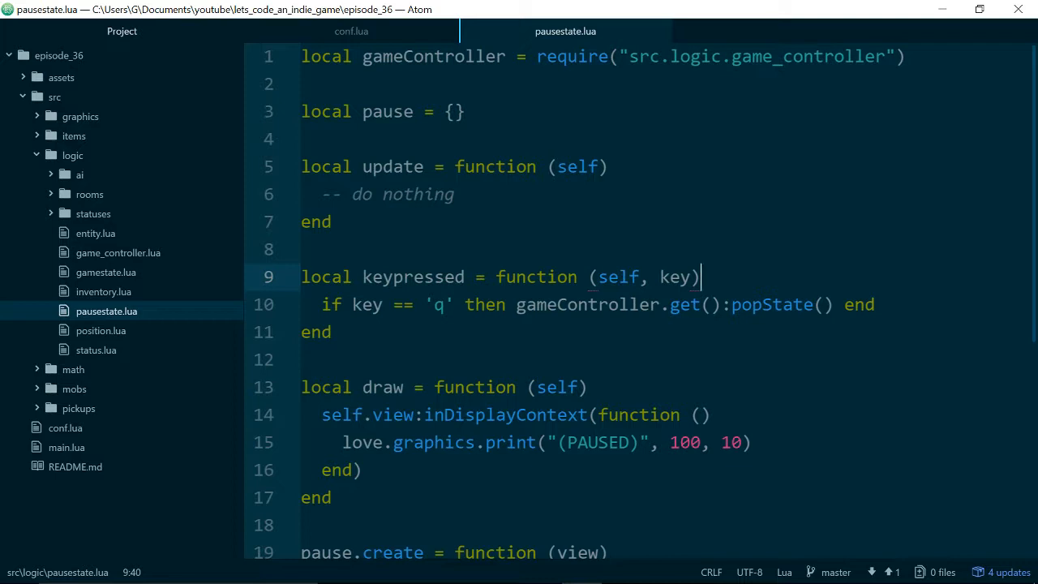
scroll("down", 3)
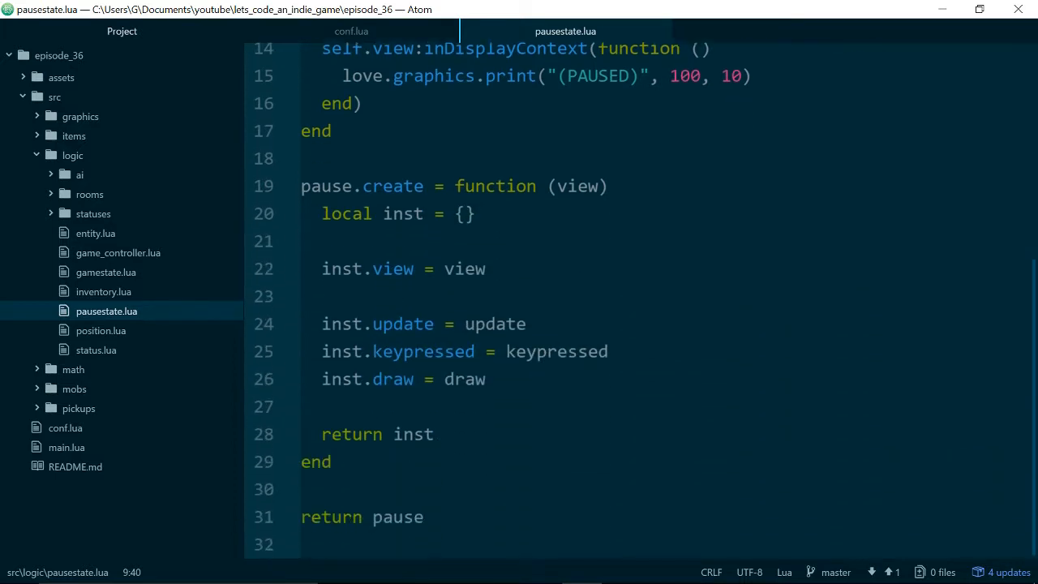
scroll("up", 3)
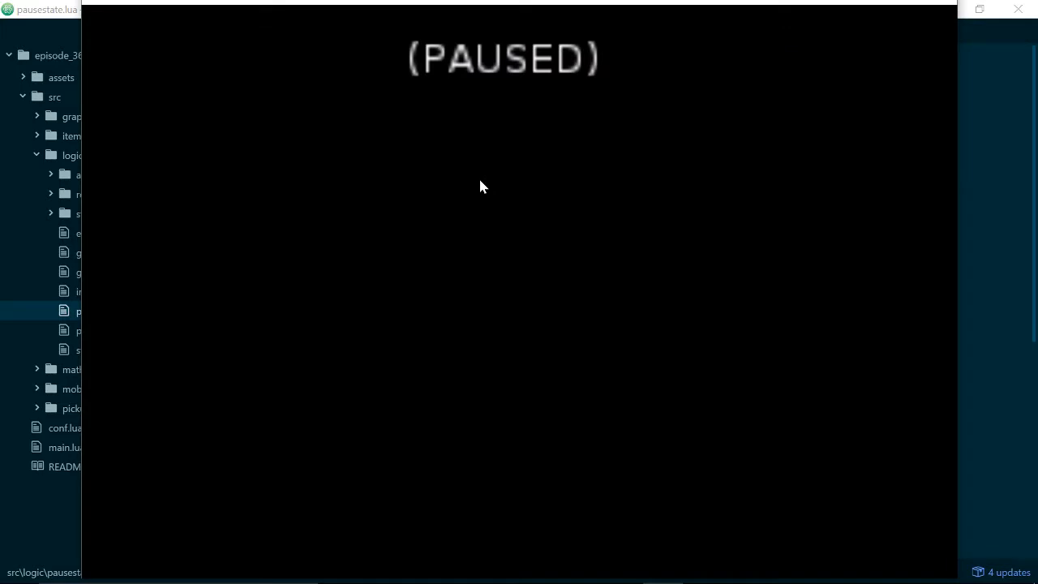
mouse_move(409, 289)
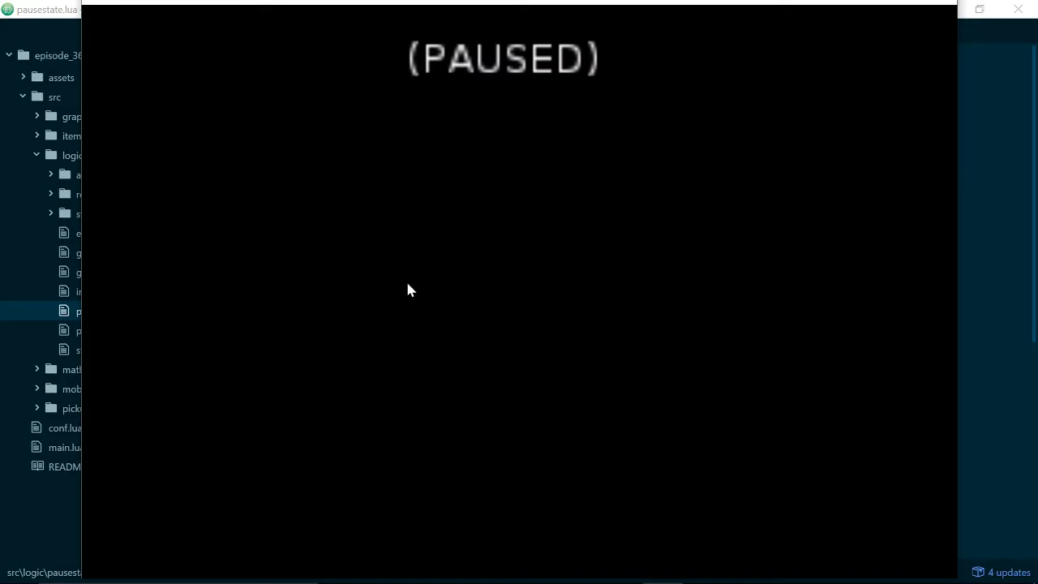
mouse_move(503, 169)
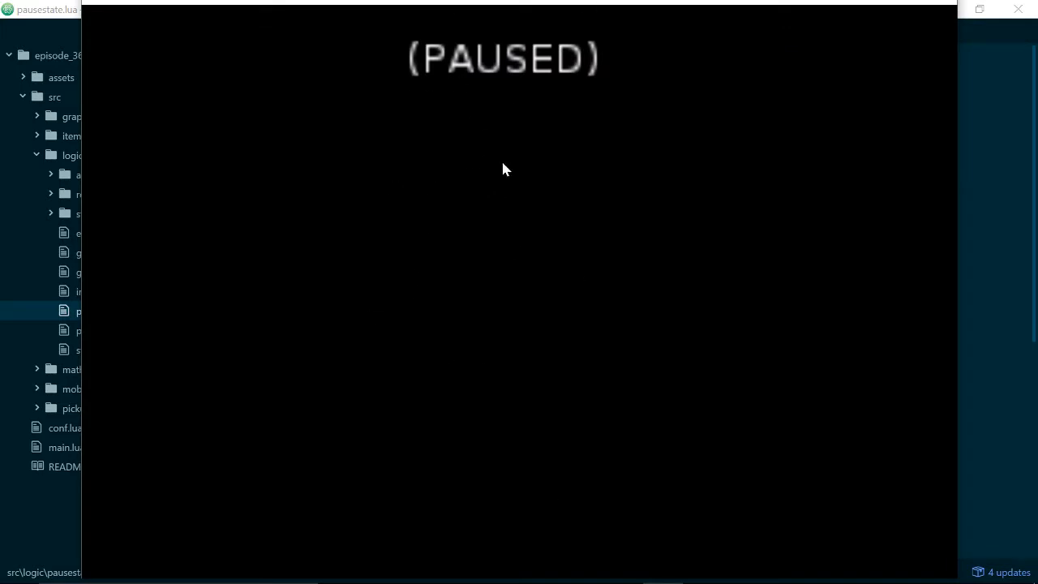
mouse_move(486, 146)
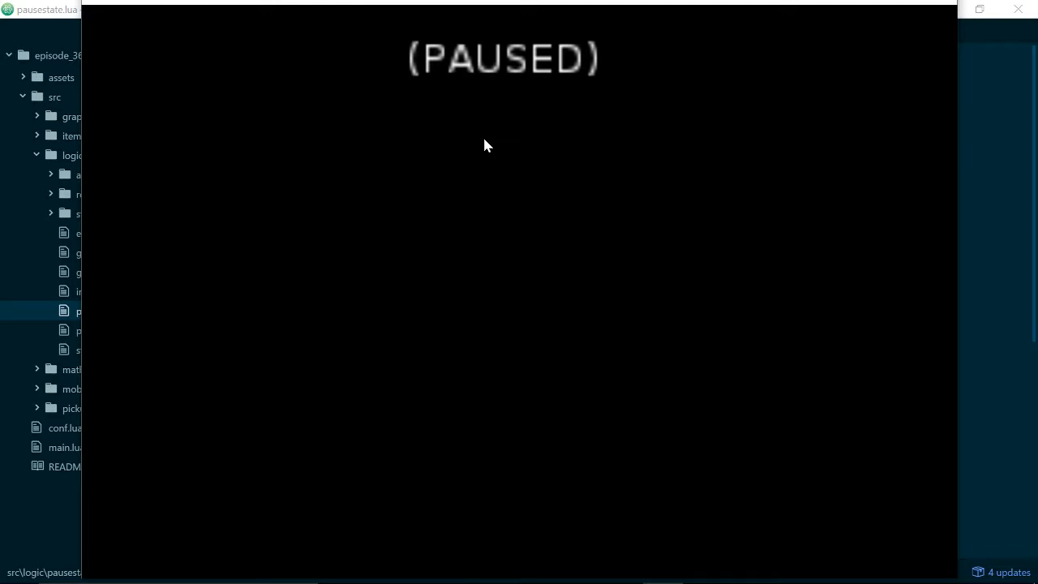
mouse_move(564, 111)
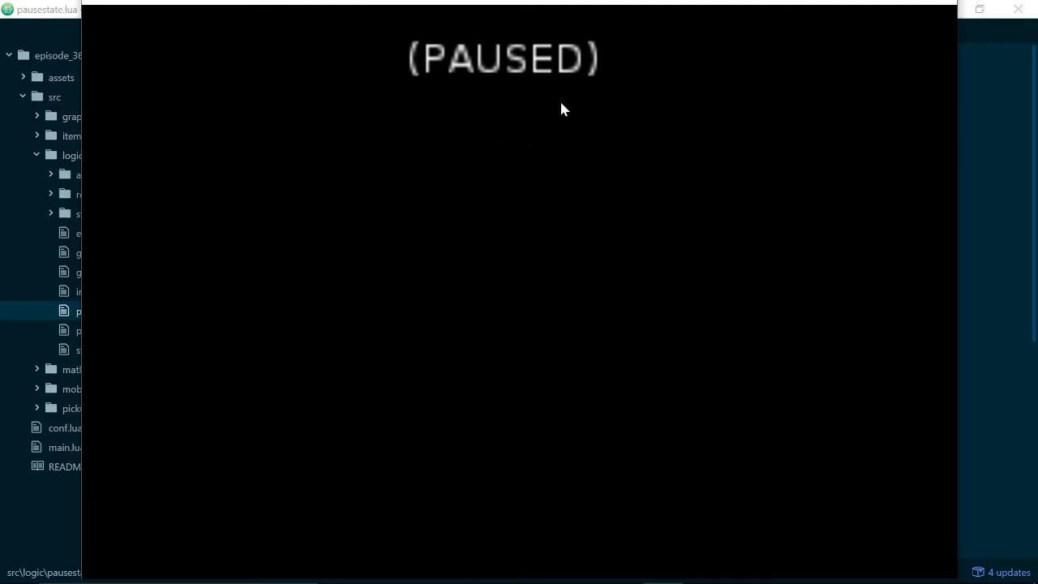
mouse_move(649, 120)
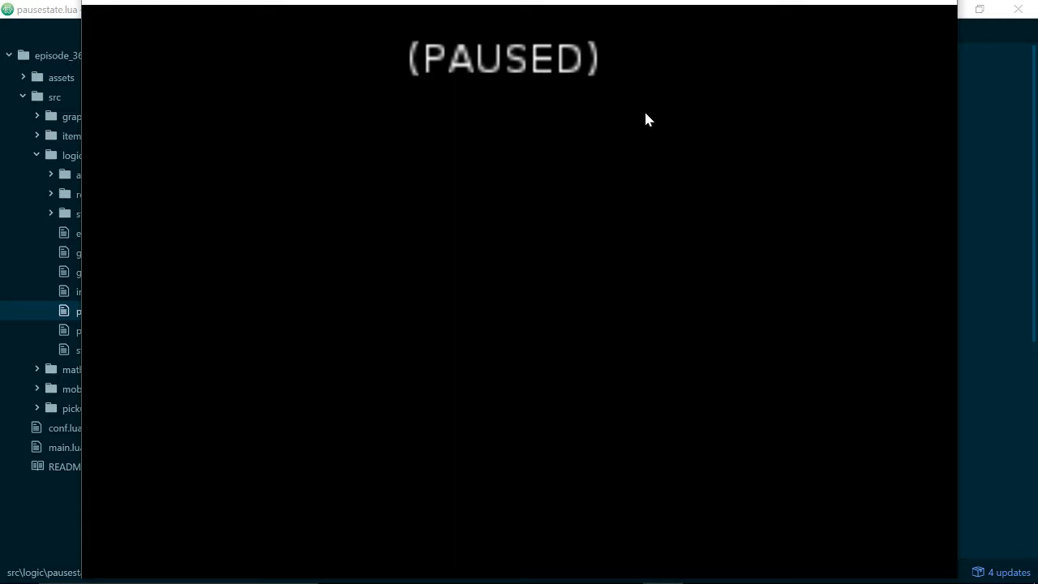
mouse_move(703, 160)
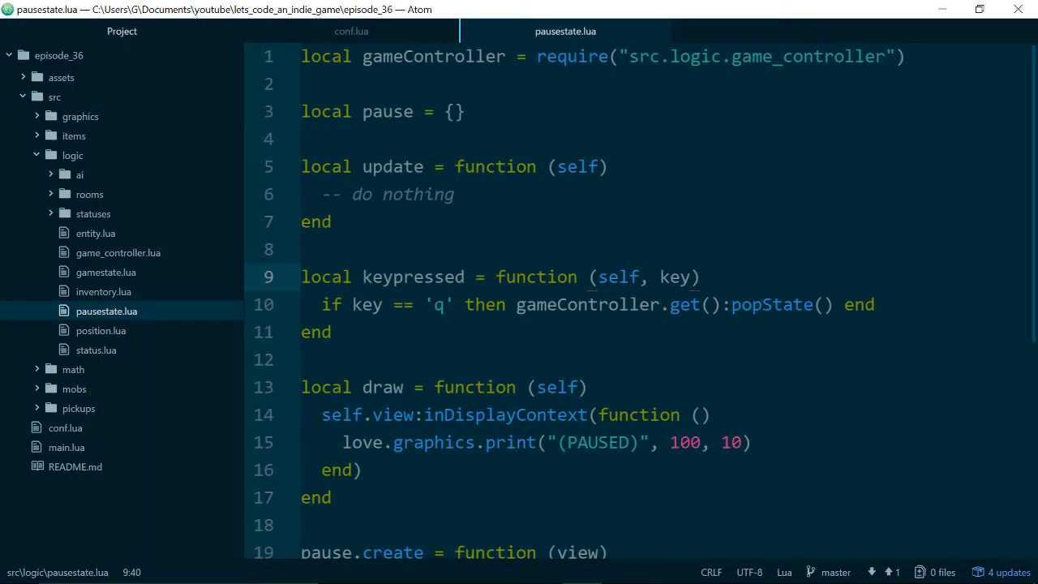
Change the pause-closing key from 'q' to 'escape' and save pausestate.lua.
left_click(464, 305)
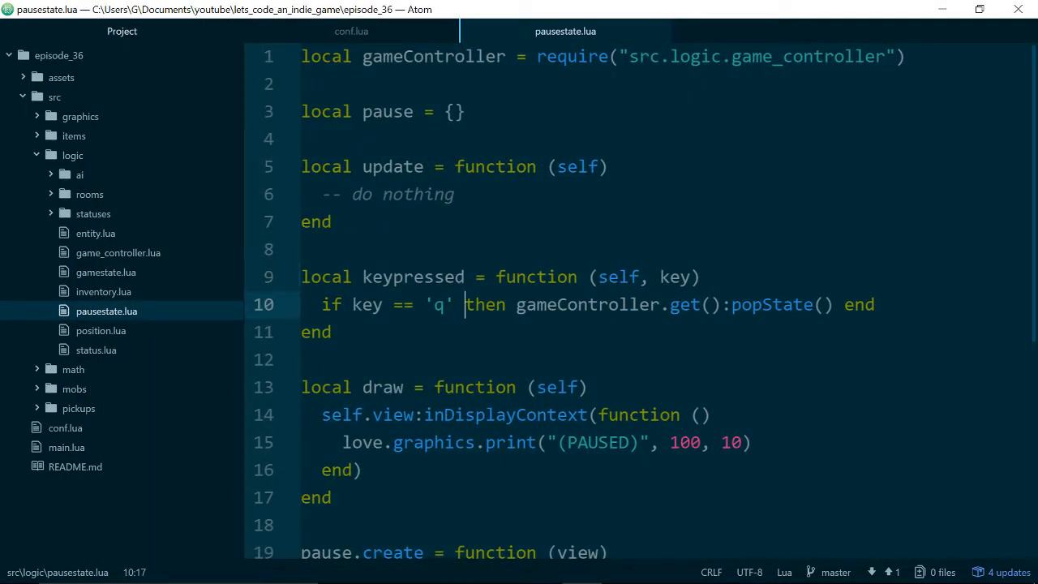
key("Backspace")
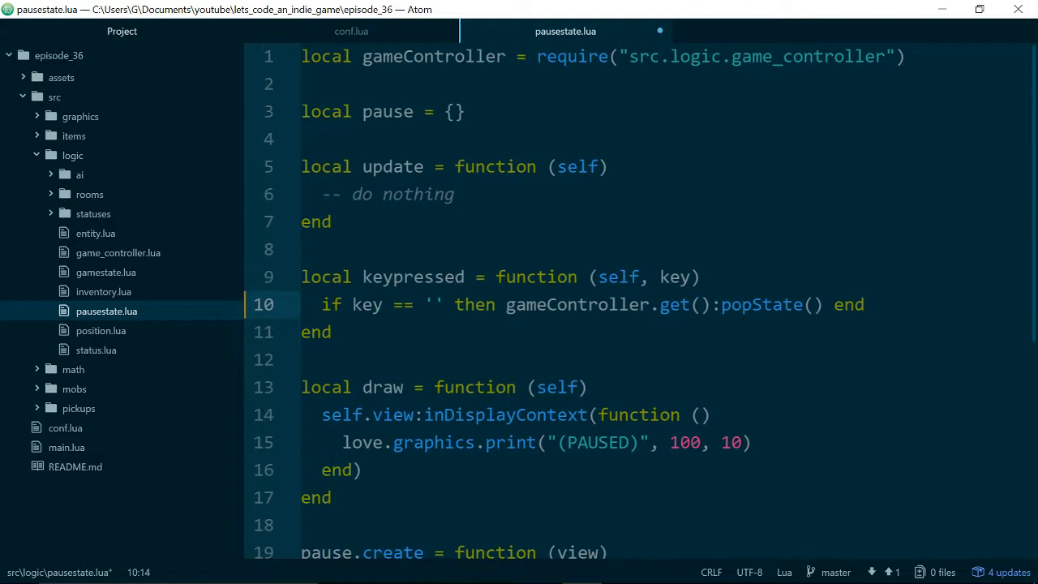
type("escape")
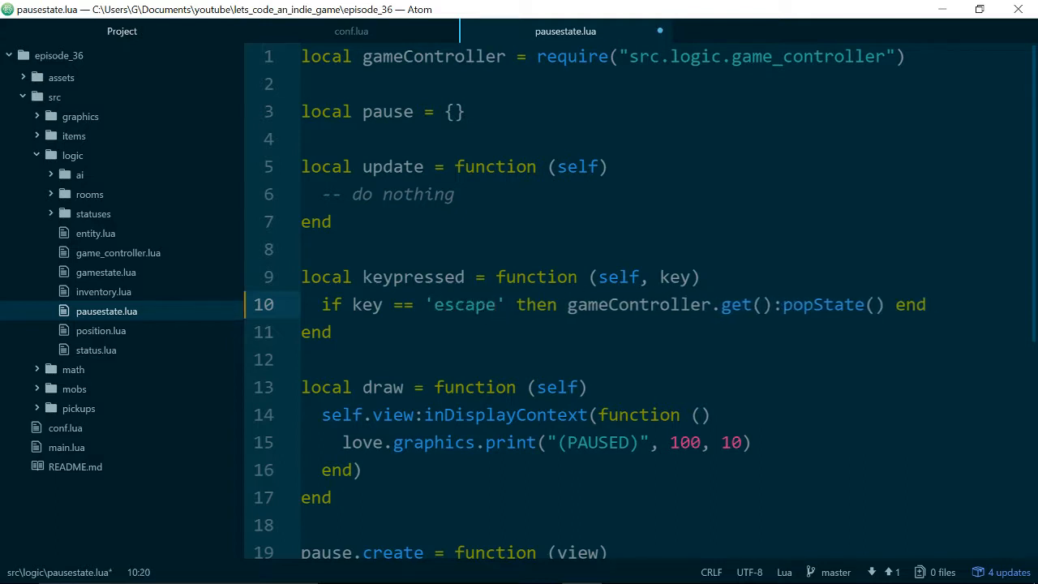
key("ctrl+s")
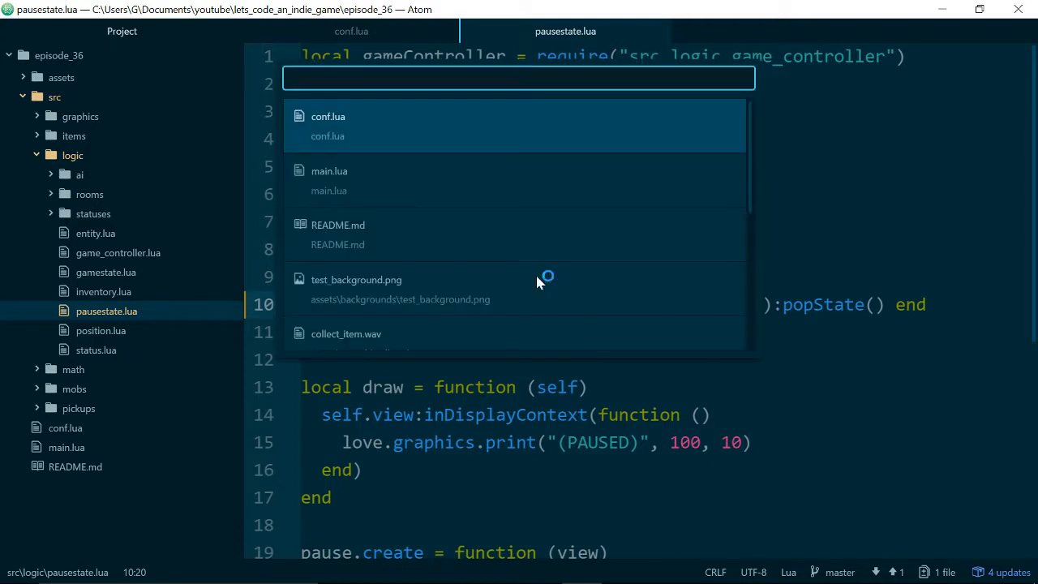
In gamestate.lua change the pause-opening key from 'q' to 'escape', then return to pausestate.lua.
type("game")
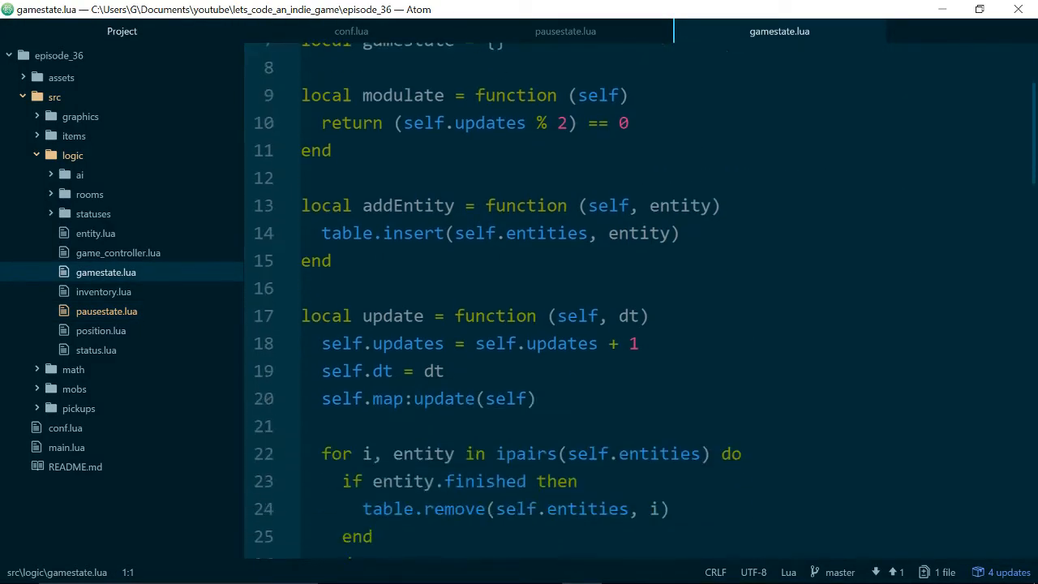
scroll("down", 3)
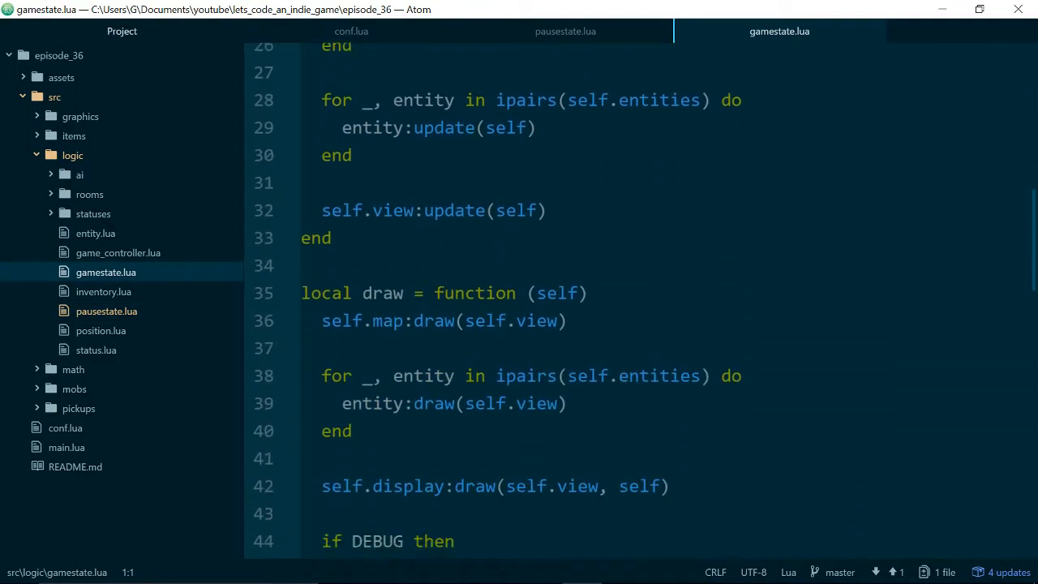
scroll("down", 3)
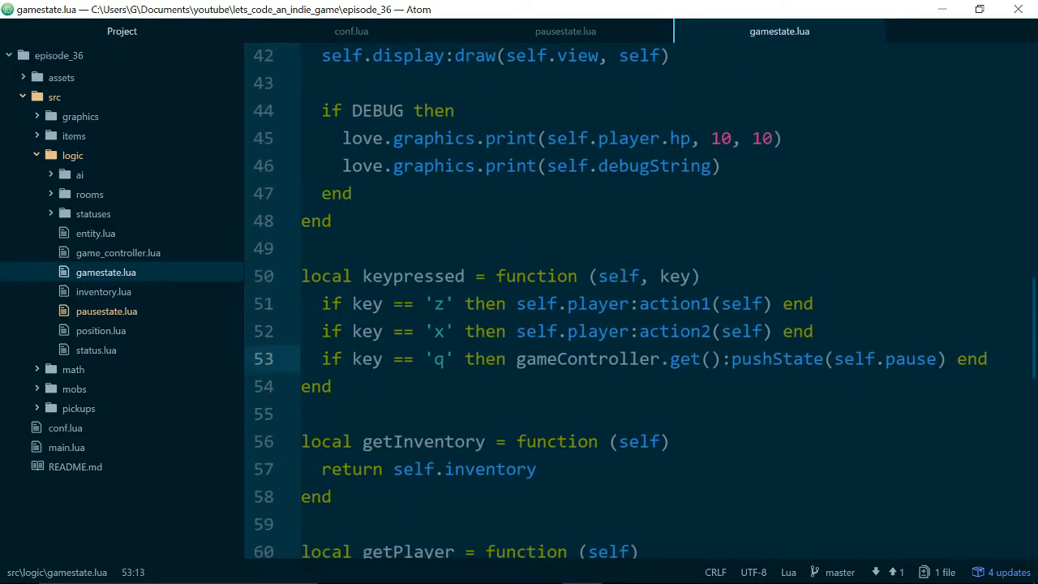
type("escape")
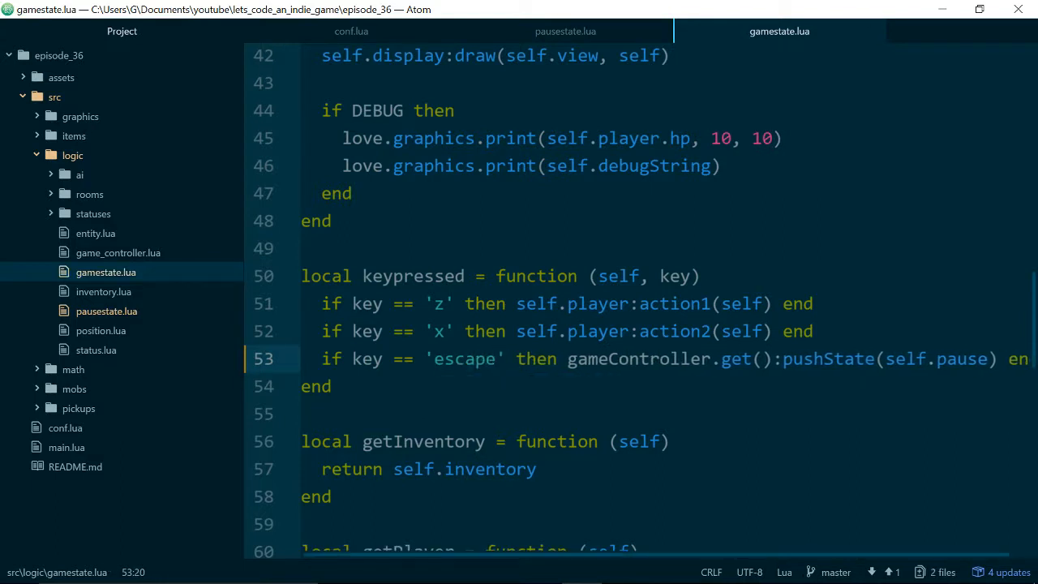
left_click(331, 386)
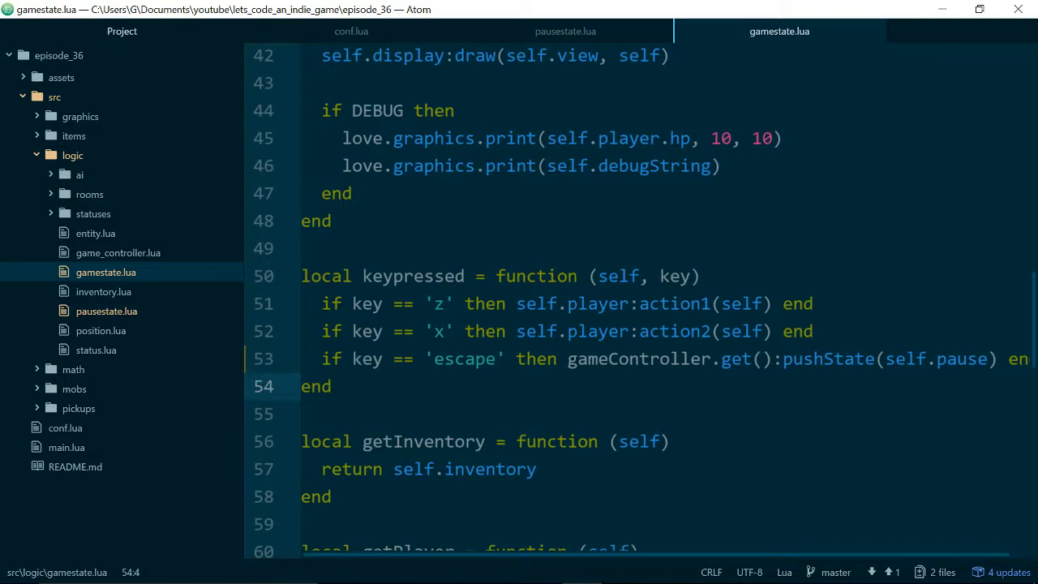
left_click(331, 386)
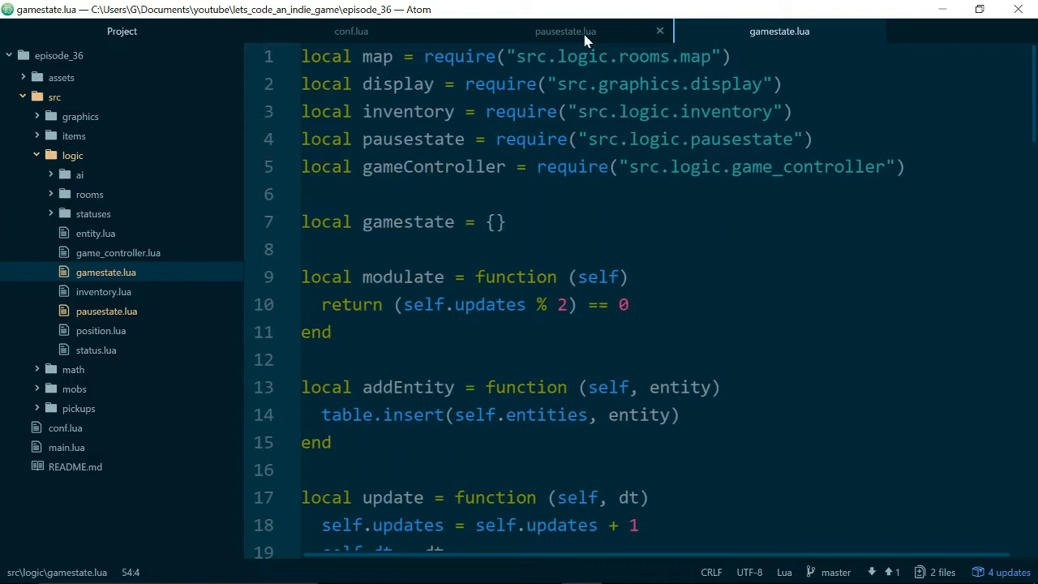
left_click(564, 30)
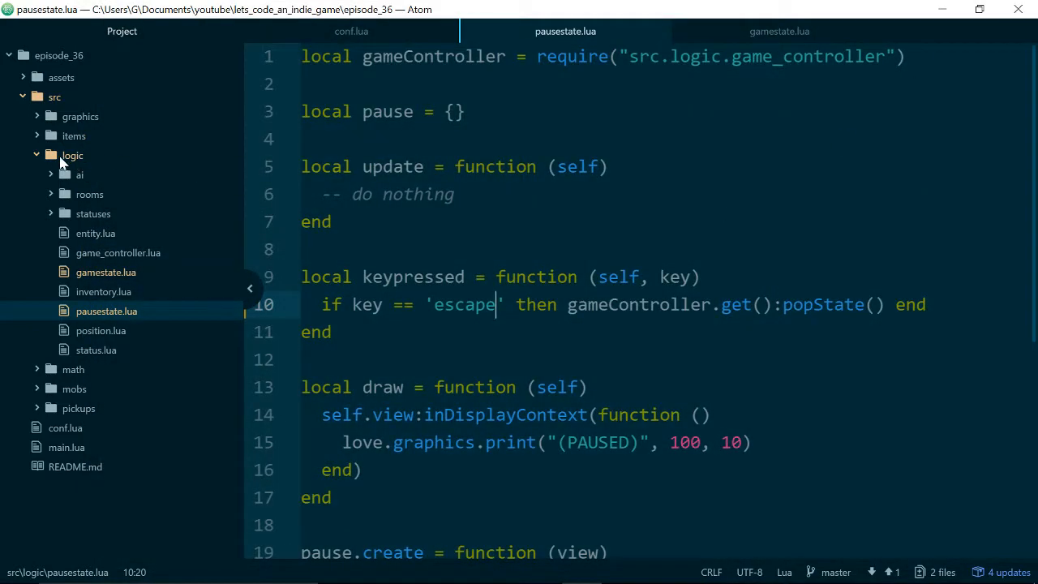
Create a new file menu.lua inside the src/logic folder.
right_click(71, 155)
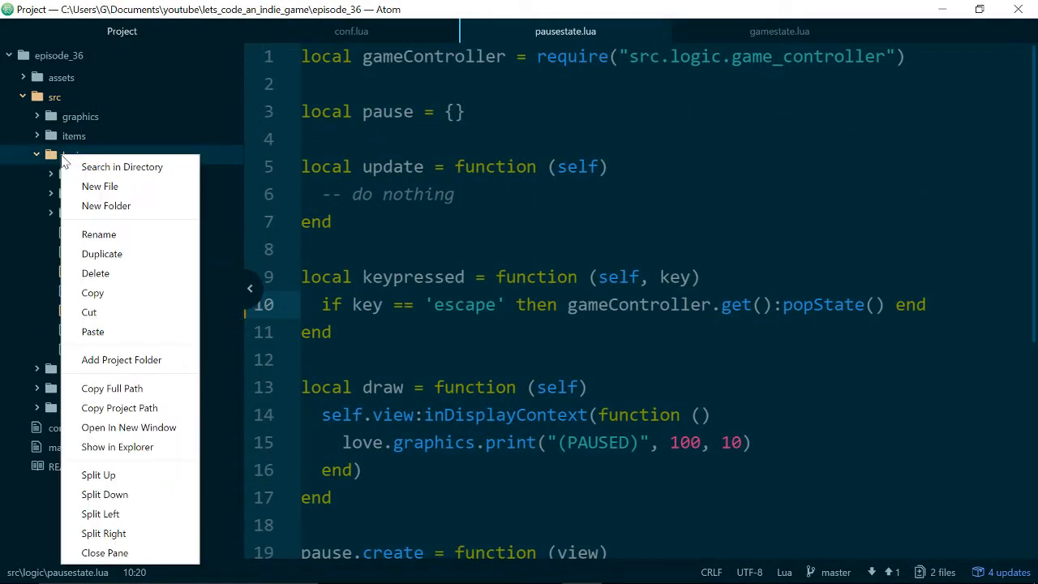
left_click(100, 187)
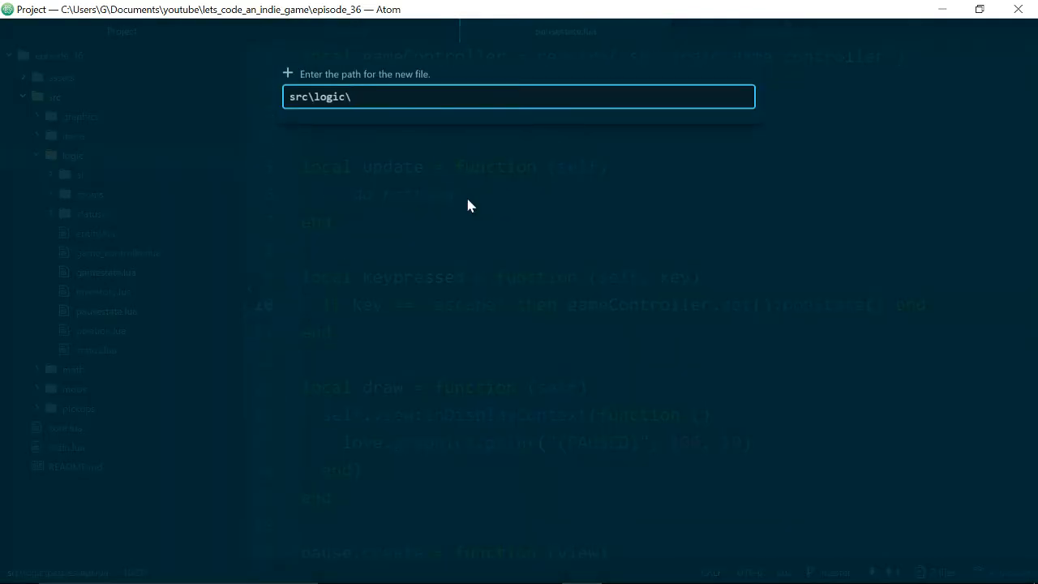
mouse_move(502, 221)
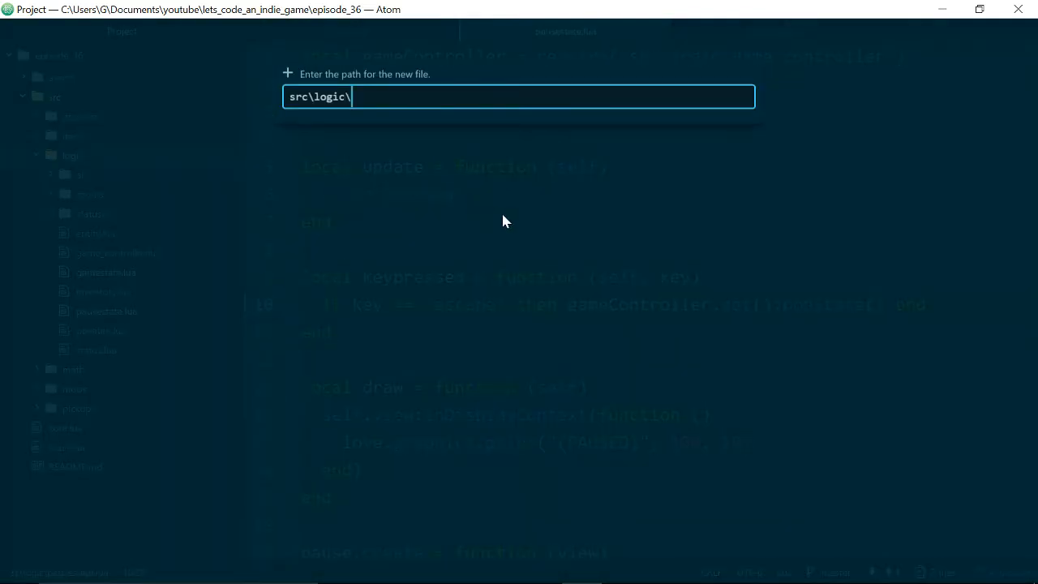
type("menu.")
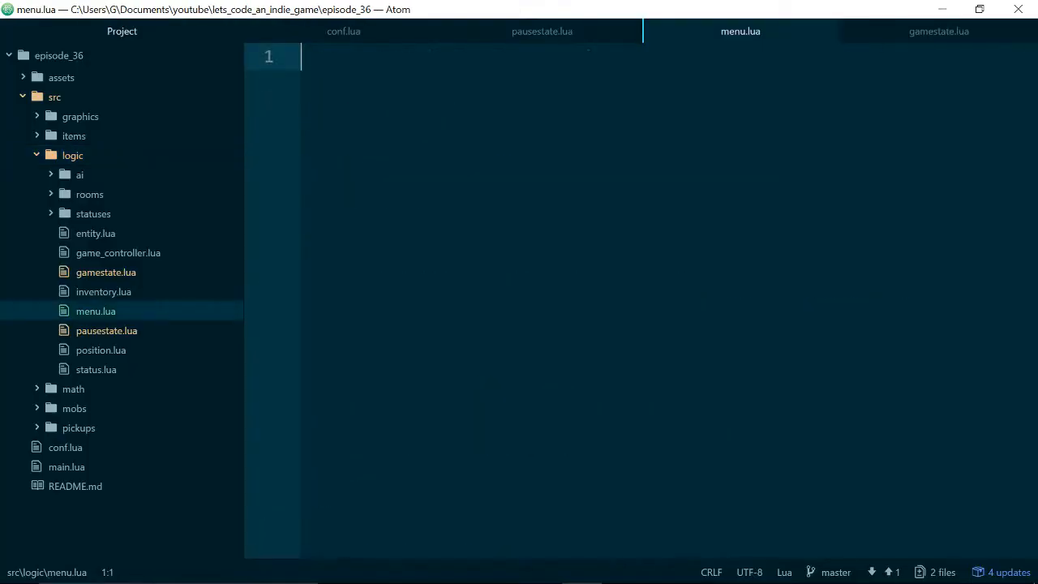
Declare local menu = {} and return menu as the module's table.
type("local =")
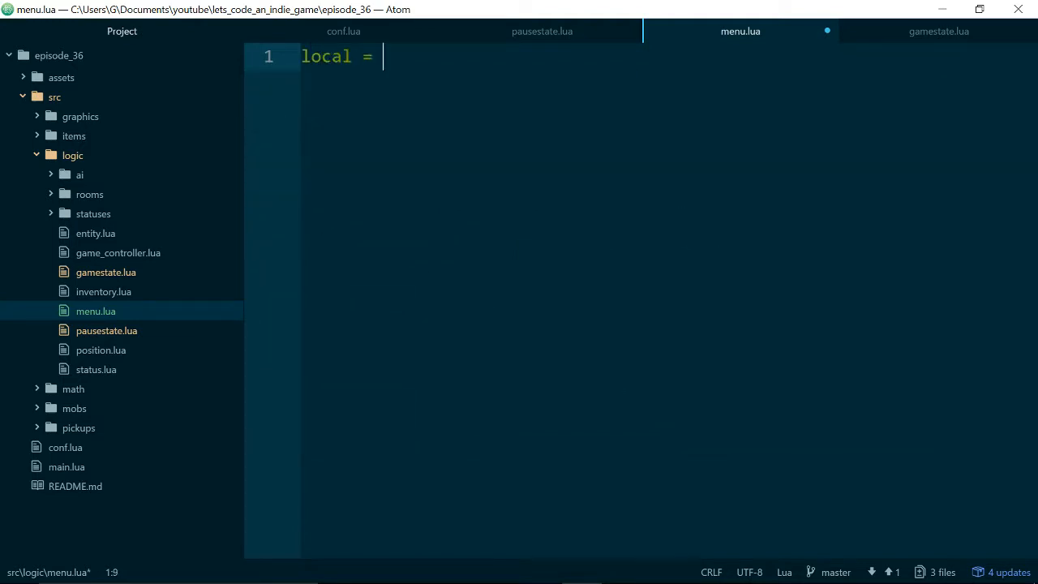
type("menu")
type("return")
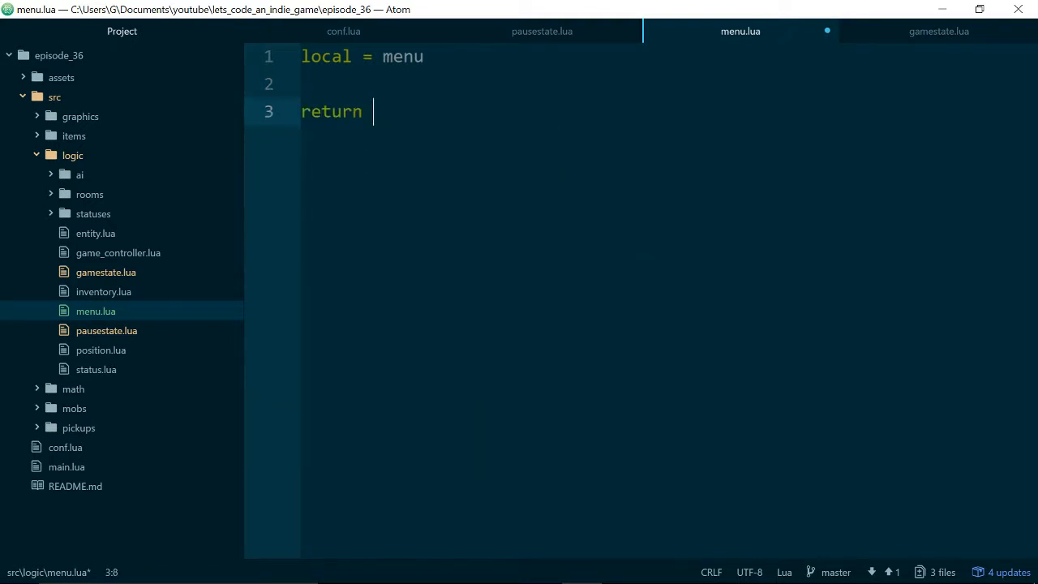
type("menu")
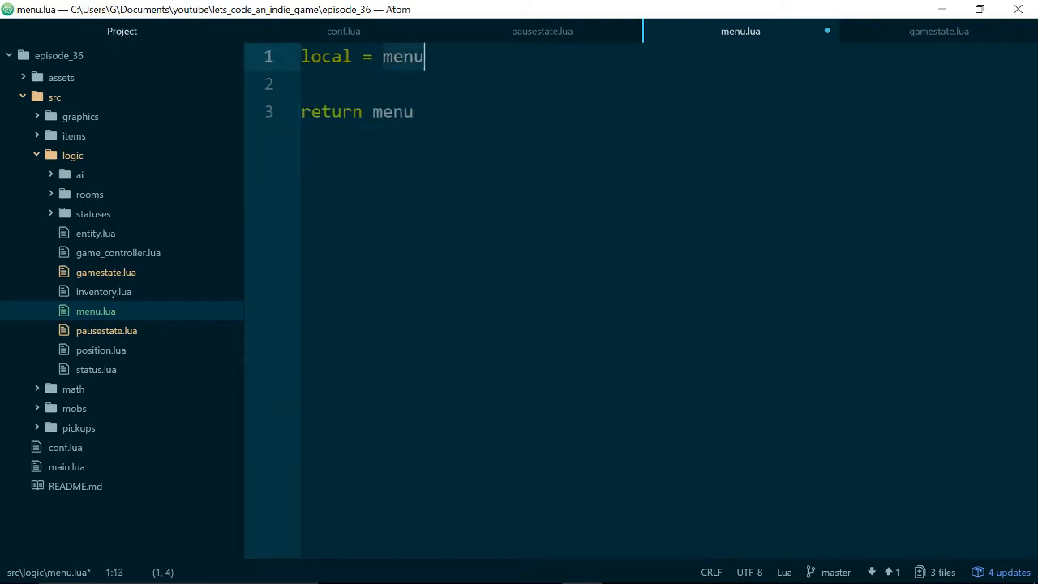
type("{}")
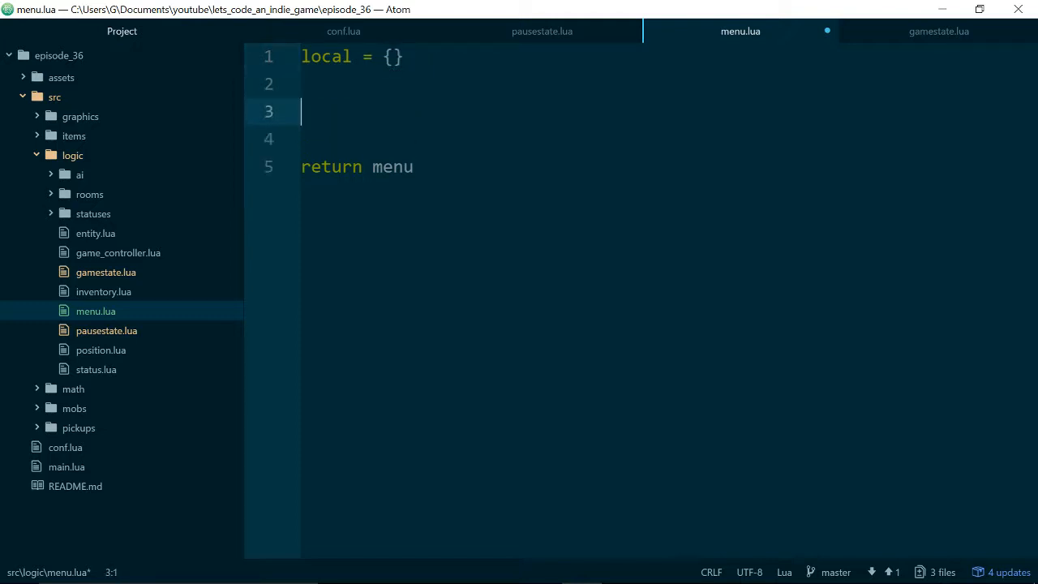
left_click(321, 55)
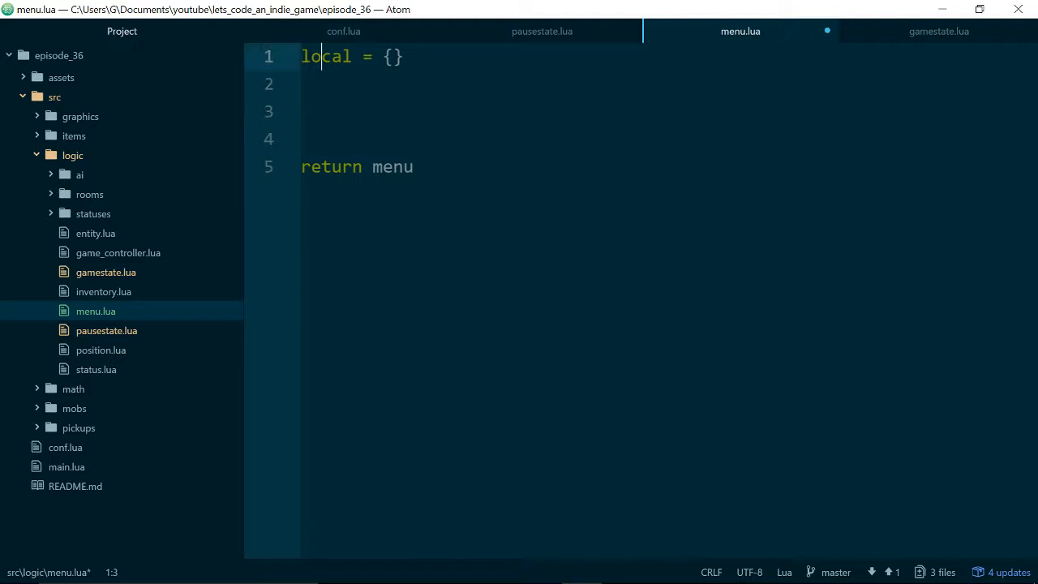
type("menu")
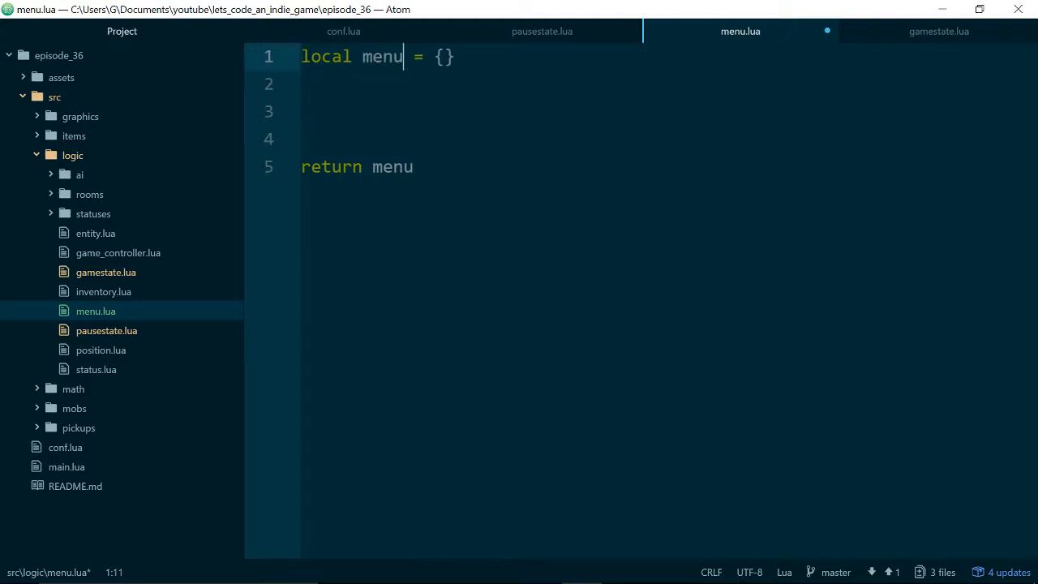
Define menu.create(options) that builds local inst = {} and returns inst.
left_click(324, 110)
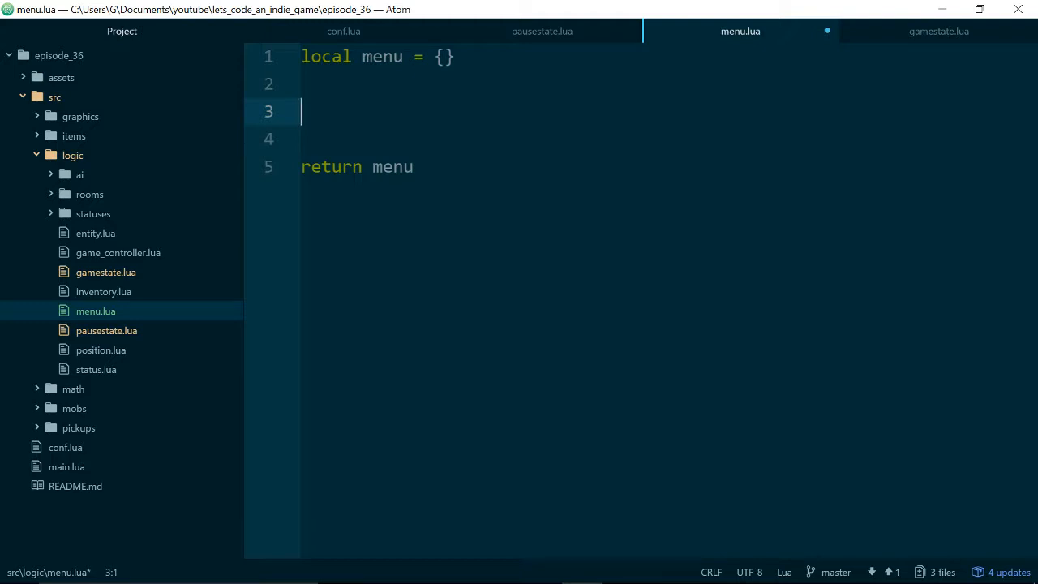
type("menu.c")
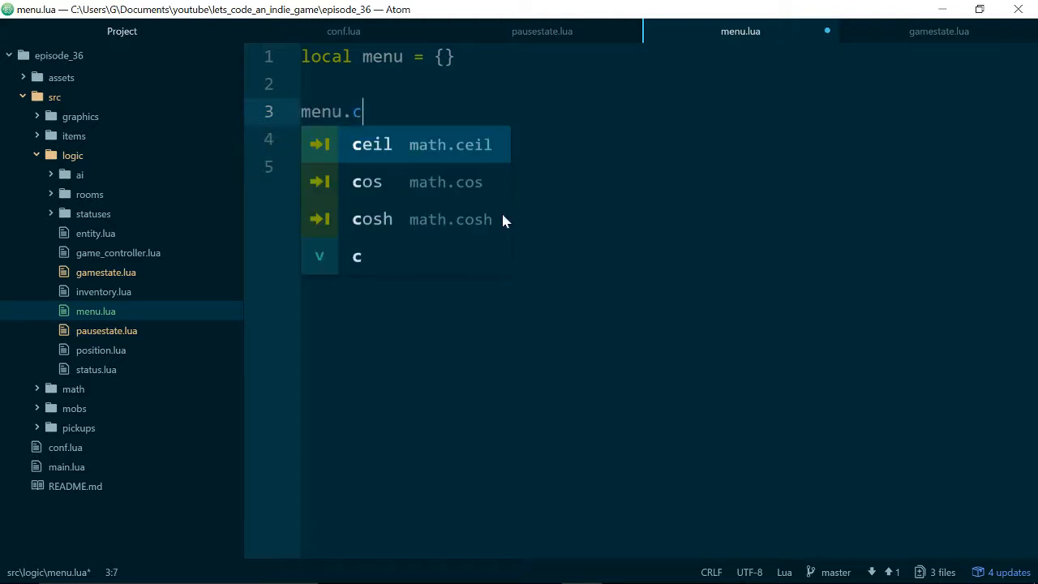
type("reate =")
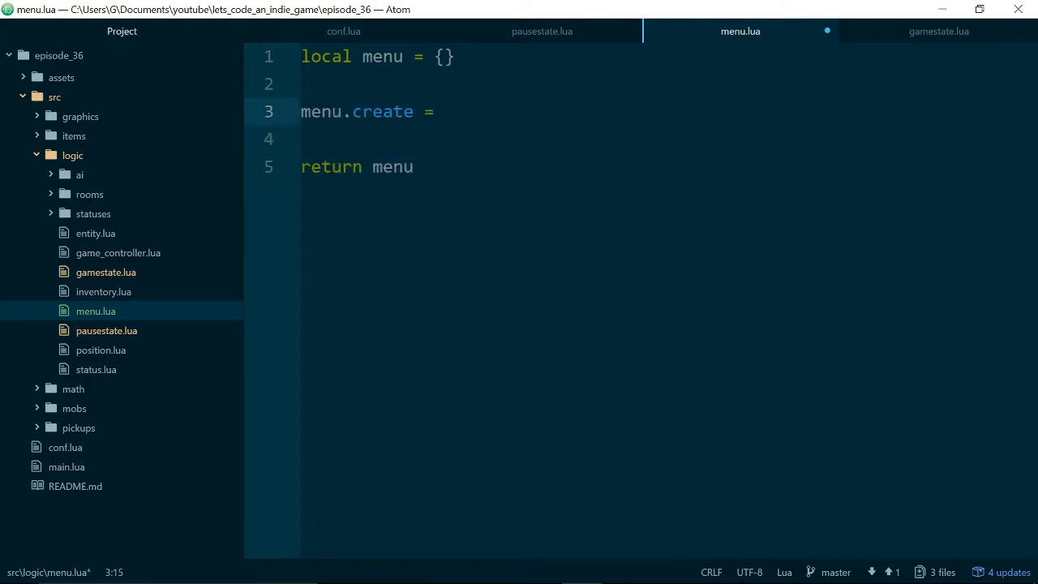
type("function")
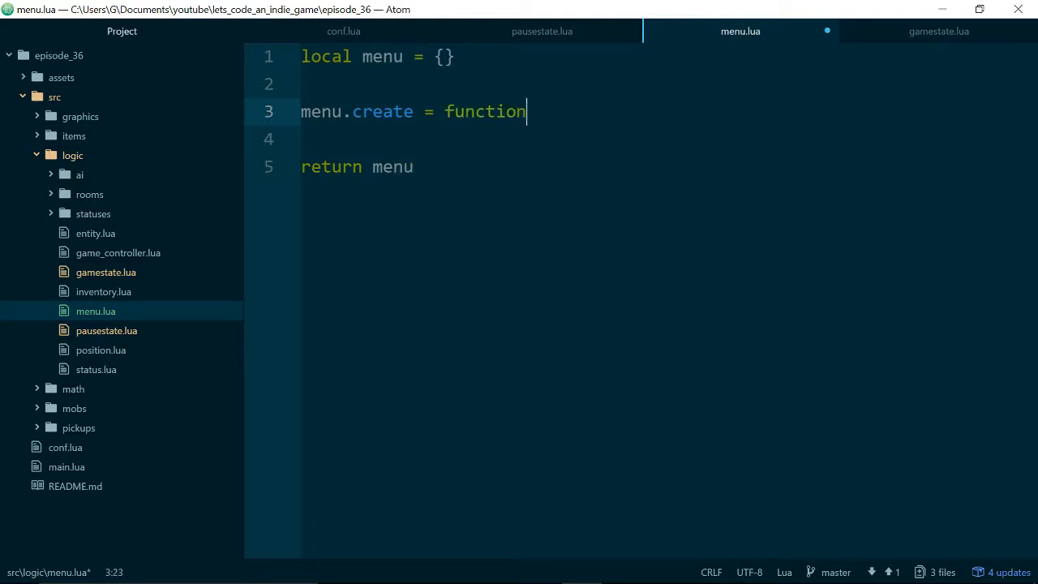
type("()")
type("end")
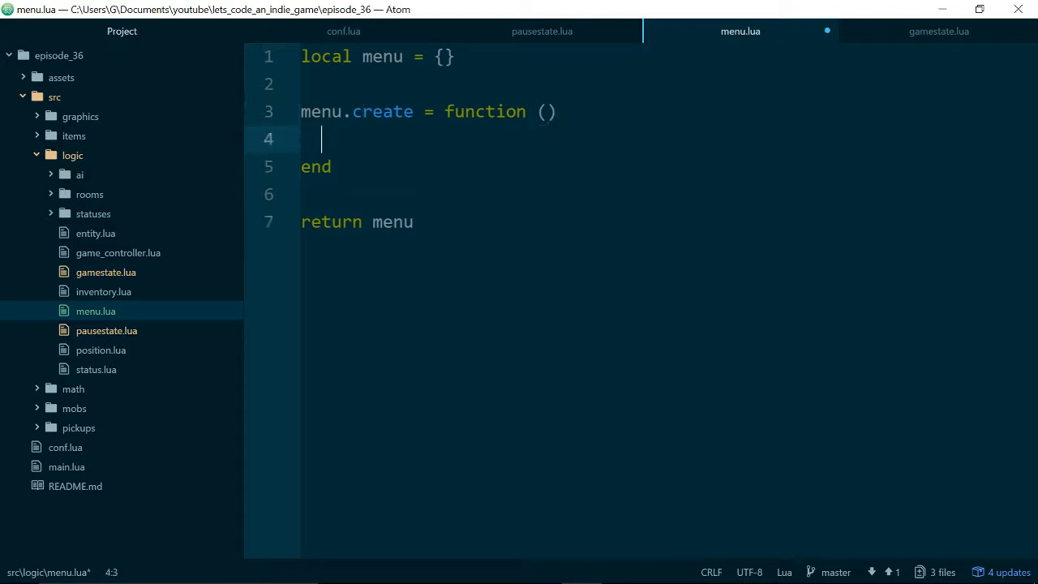
type("local inst = {")
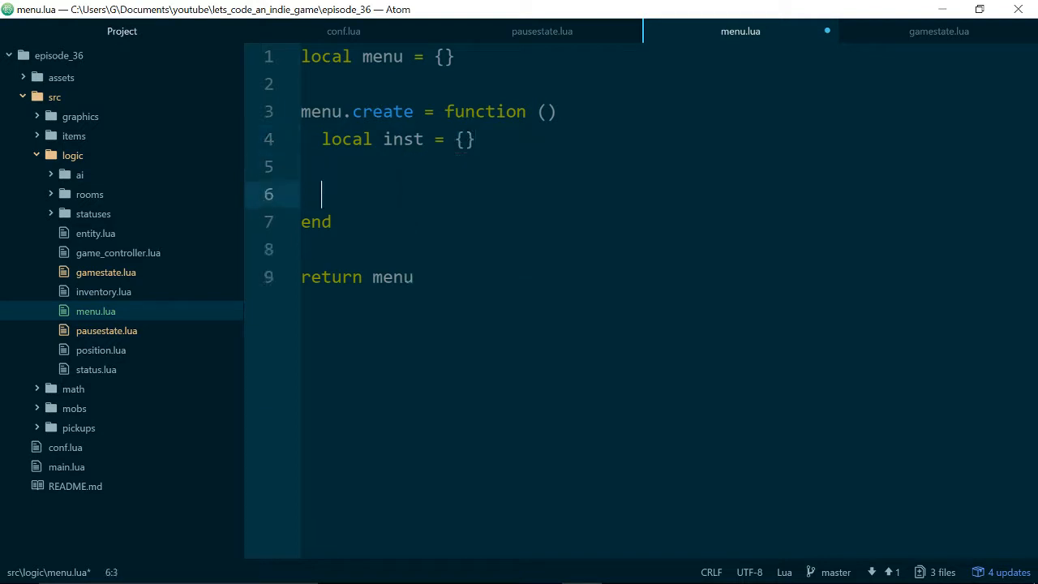
type("return inst")
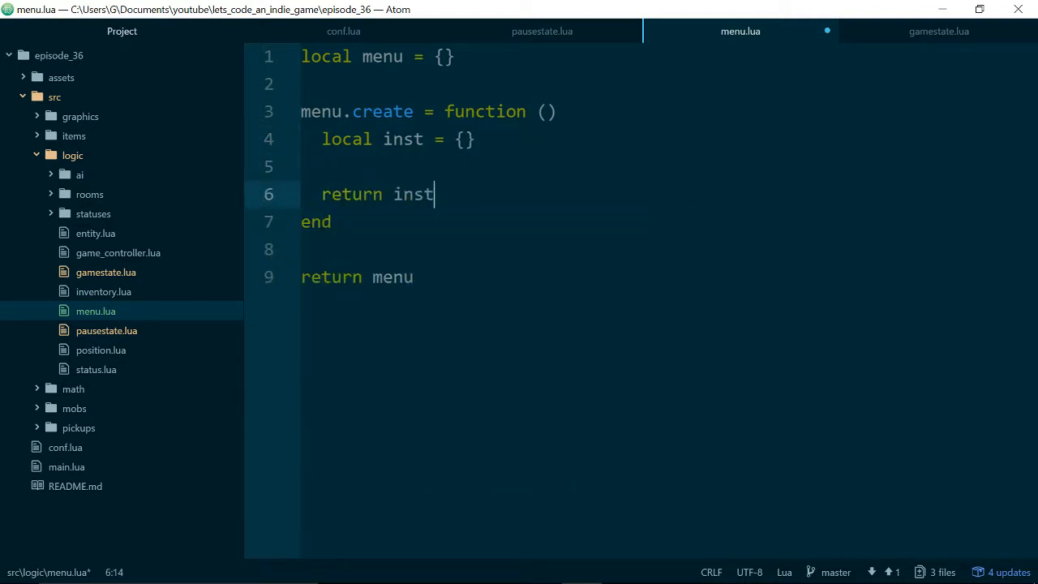
left_click(444, 111)
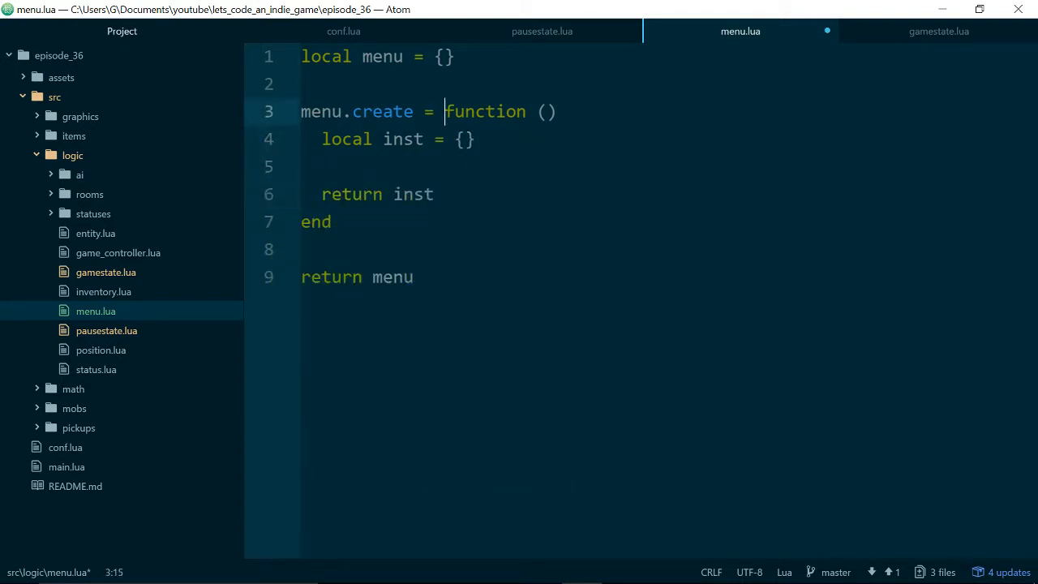
type("options")
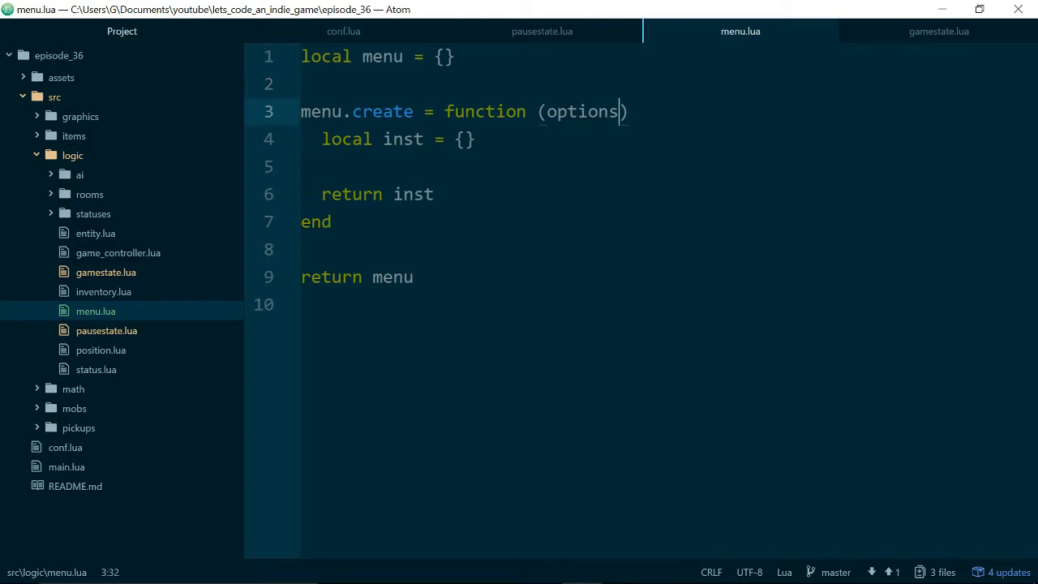
Start a menu.draw function definition on a new line after the menu table.
left_click(435, 194)
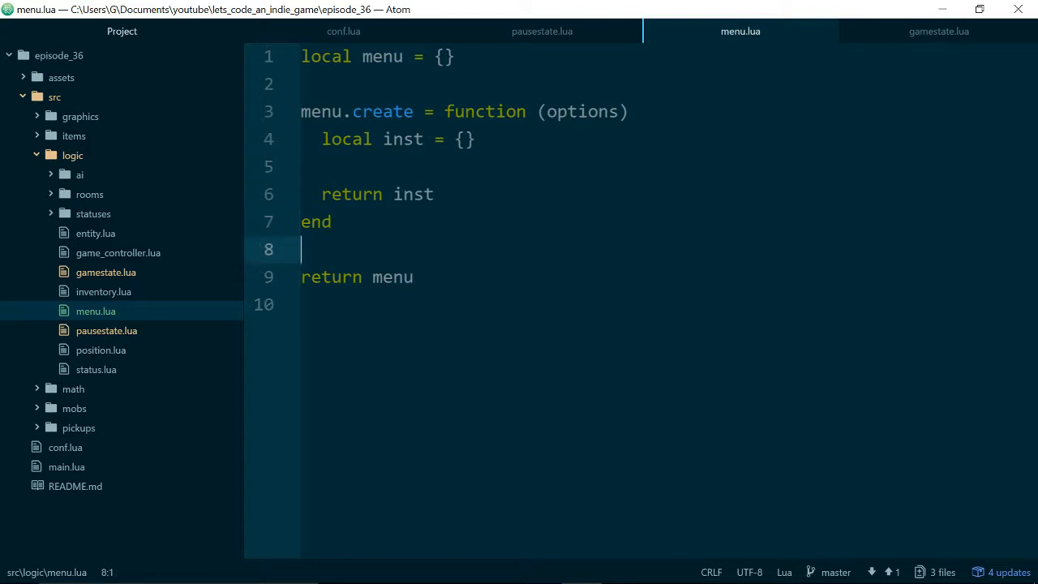
left_click(302, 85)
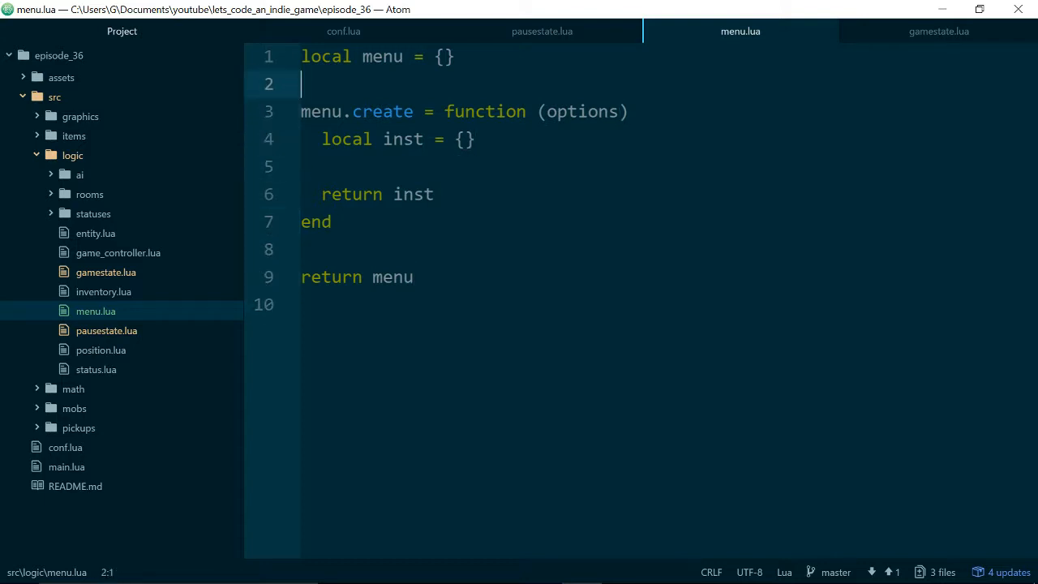
key("Return")
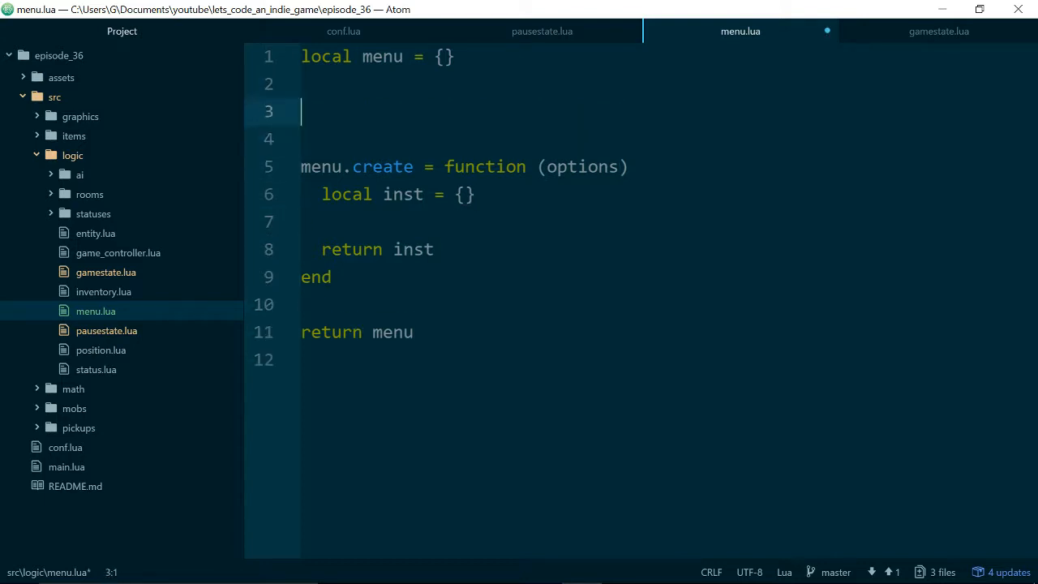
type("menu.draw")
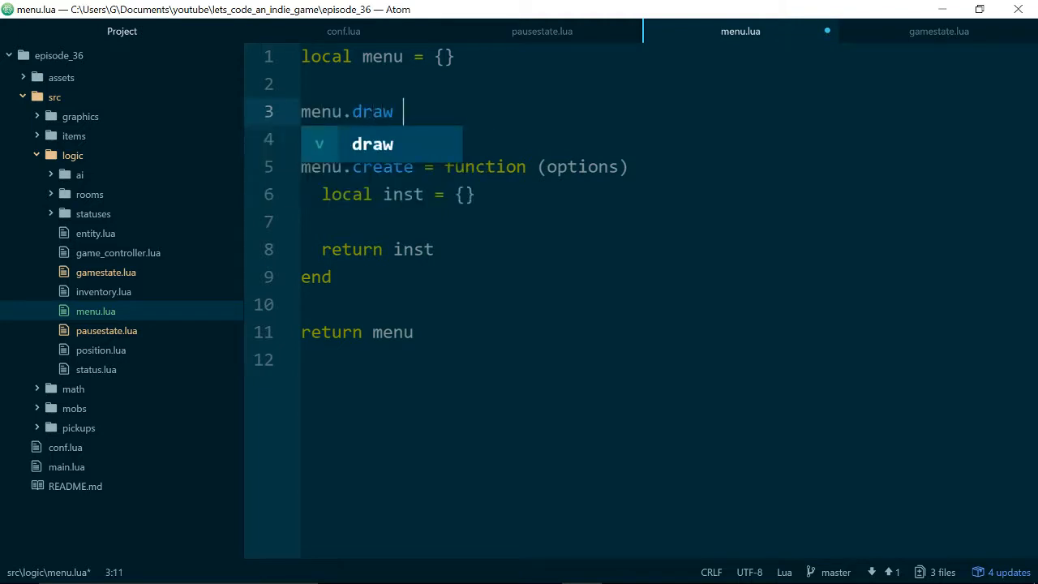
type("=")
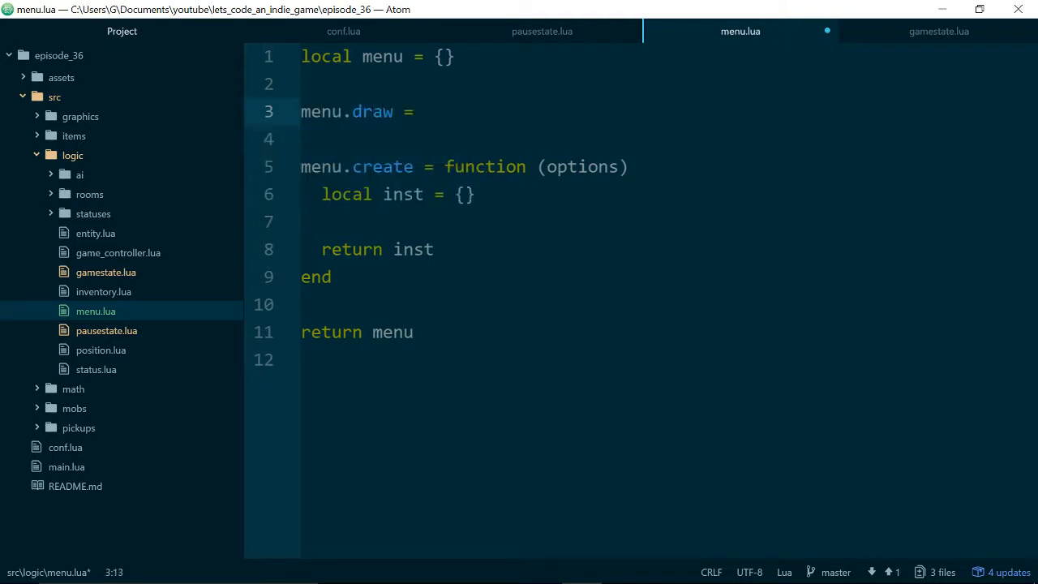
type("fu")
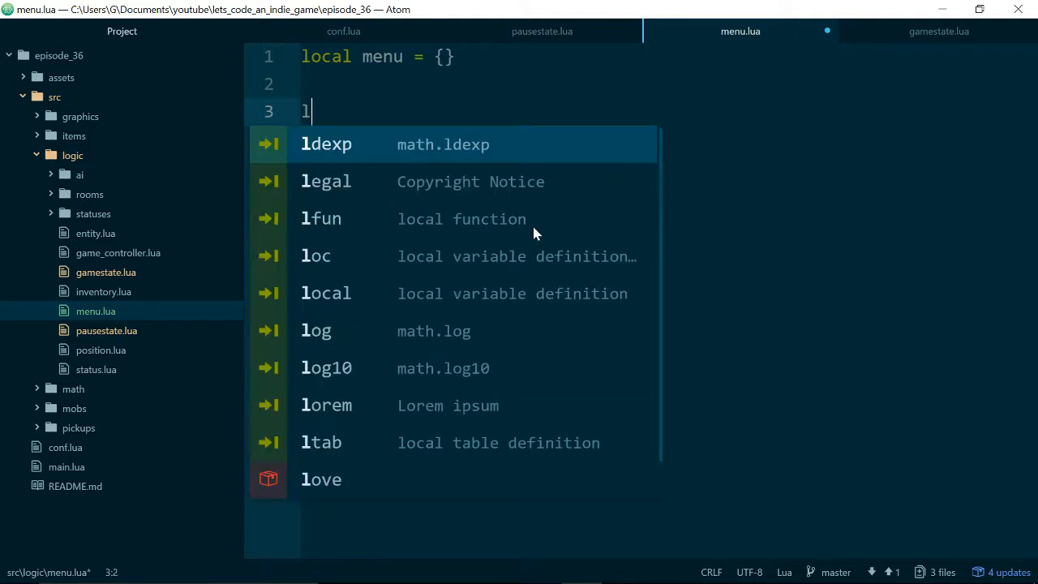
Make draw a local function taking self, and have create set inst.options = options and inst.draw = draw.
type("ocal draw = function (")
left_click(665, 139)
type("end")
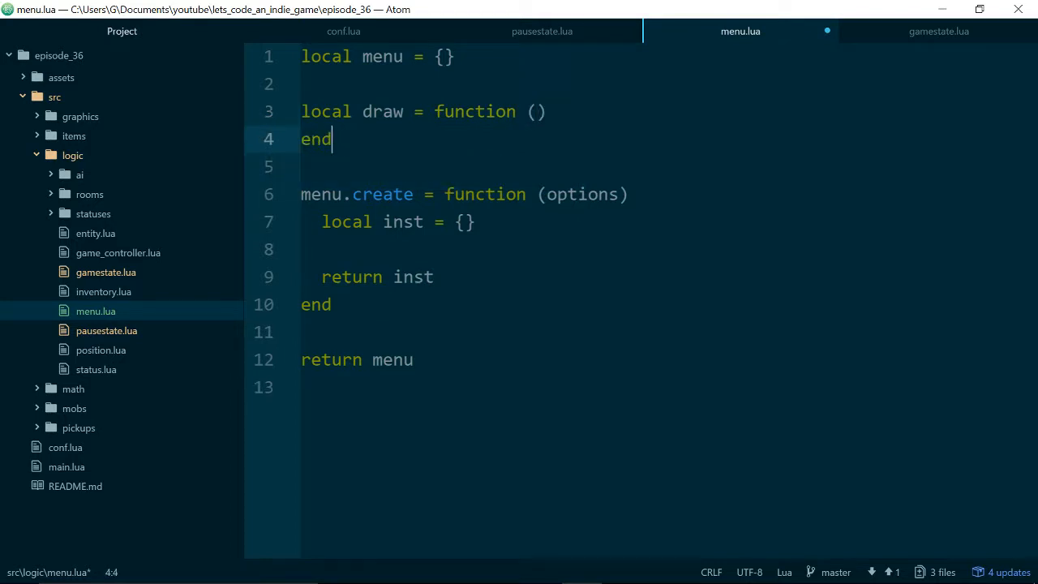
left_click(302, 195)
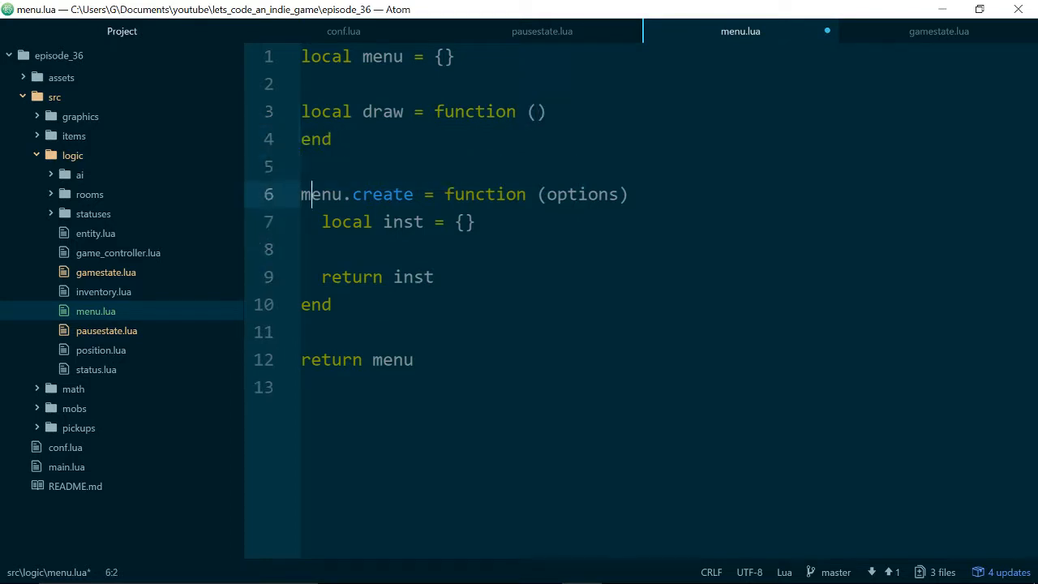
left_click(301, 250)
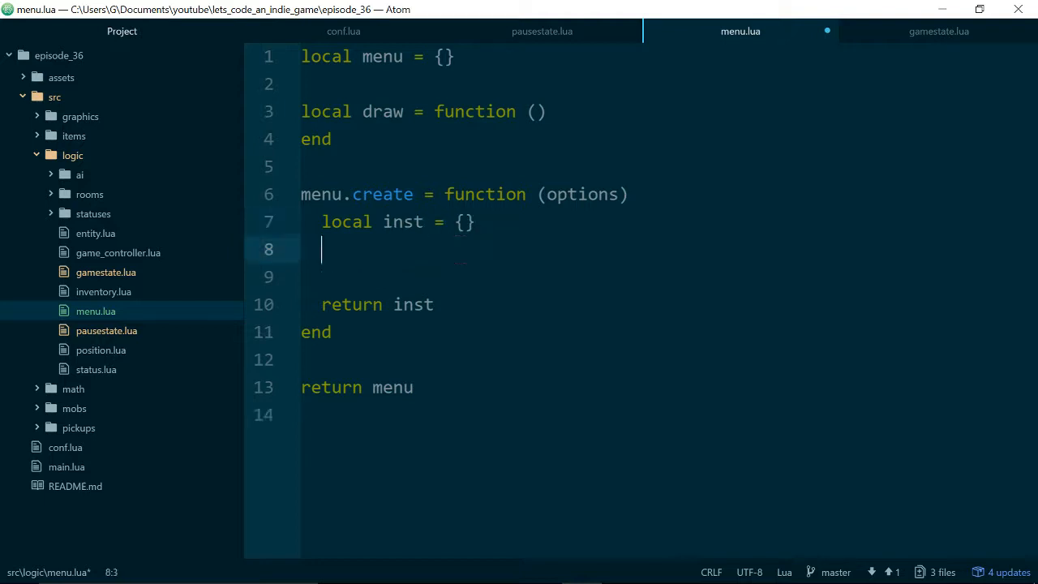
type("inst.options")
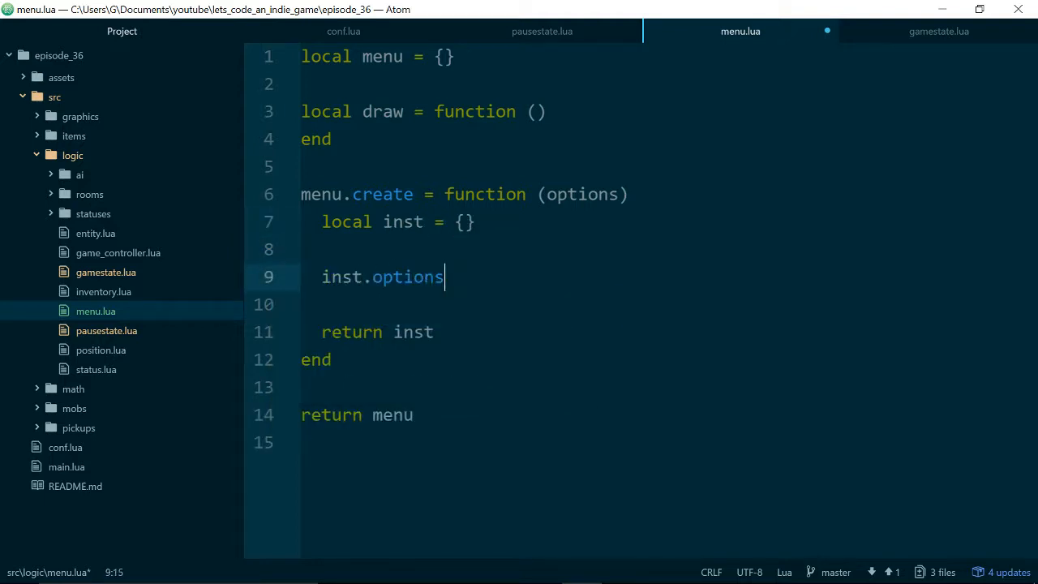
type("= options")
type("ins")
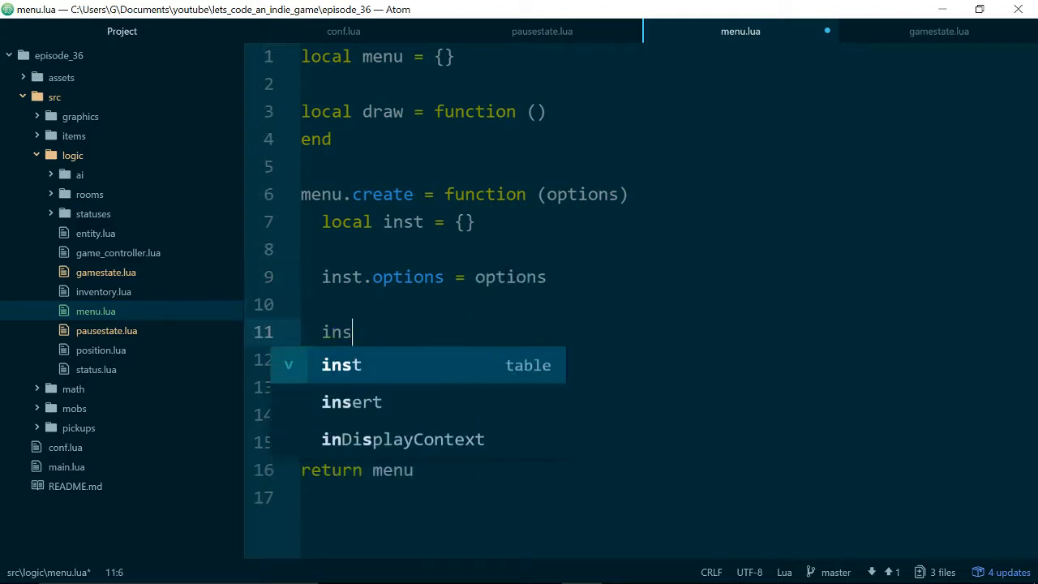
type("t.draw =")
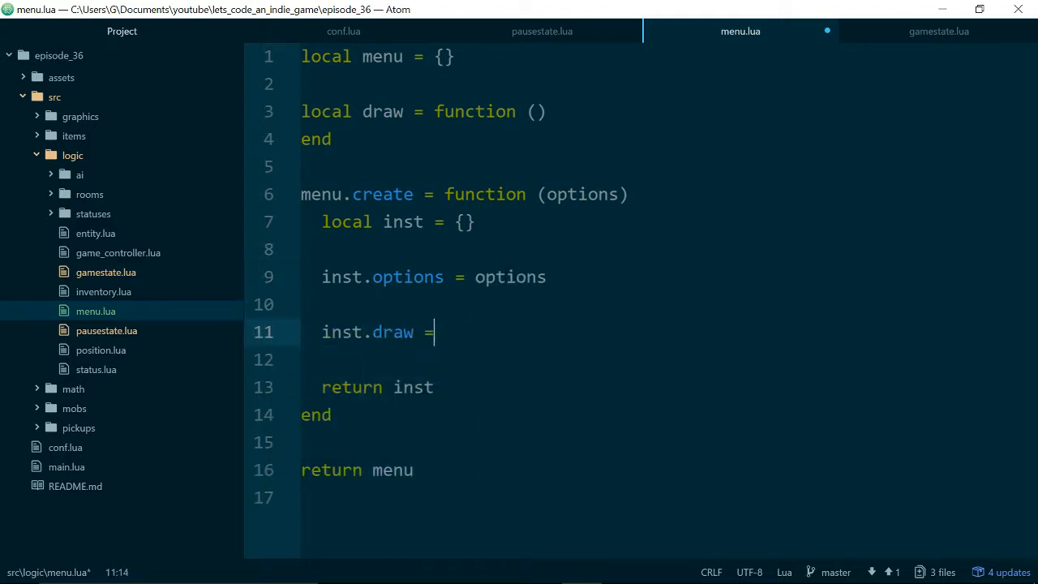
type("draw")
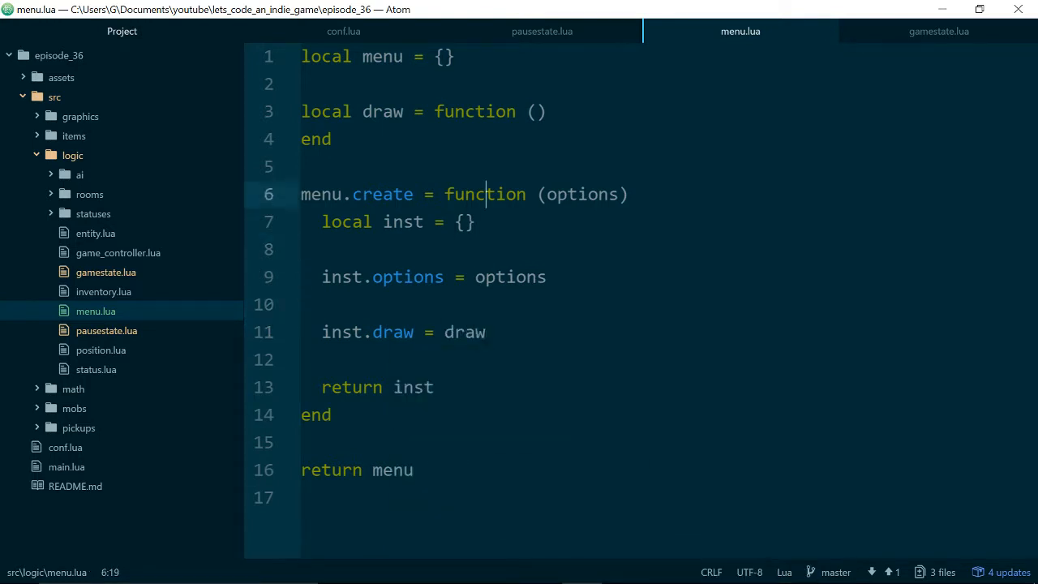
type("self,")
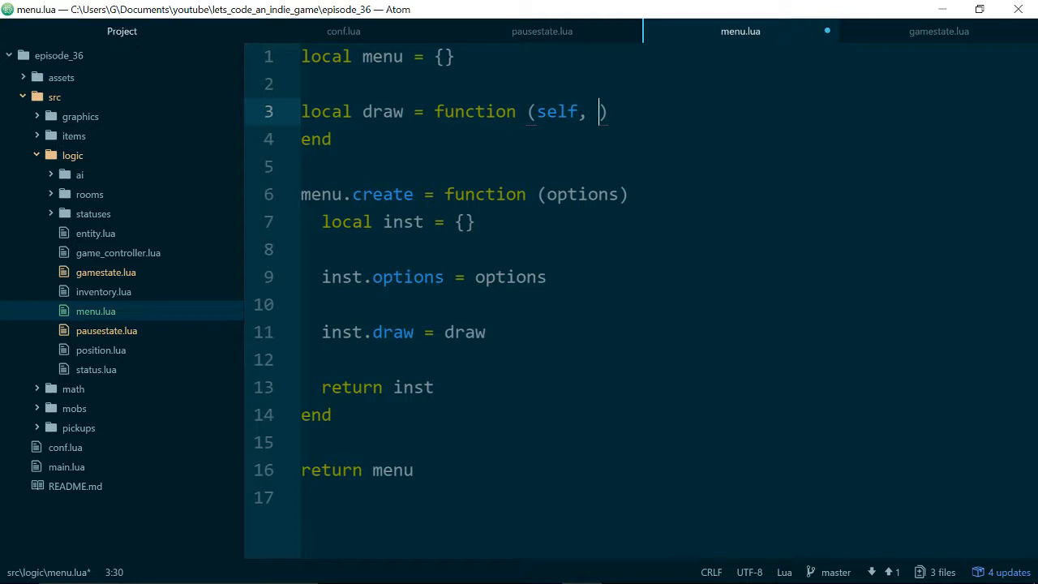
Give draw parameters (self, view) and print "it works" at 20, 20 inside view:inDisplayContext.
type("view")
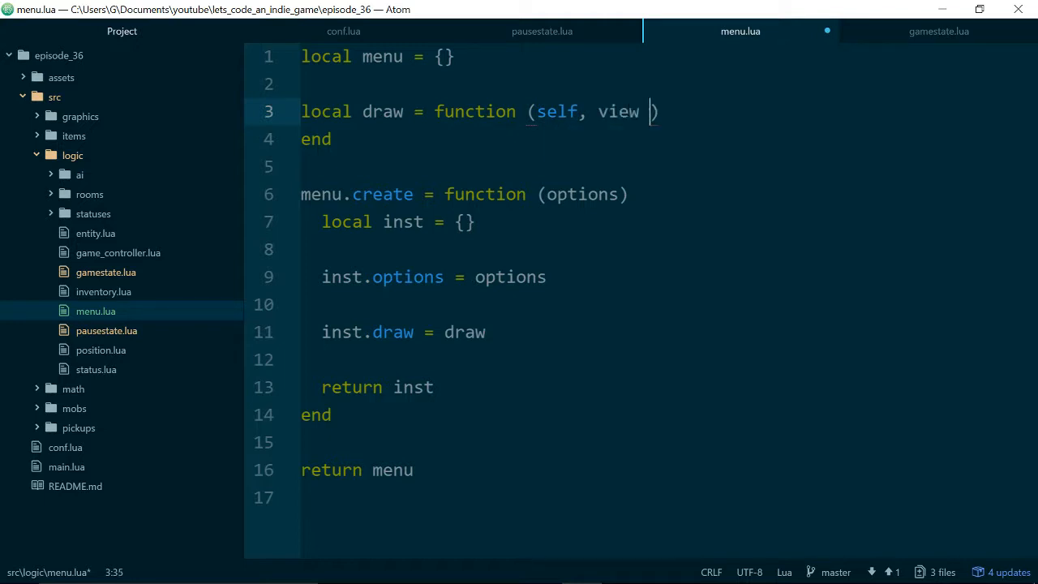
type("view")
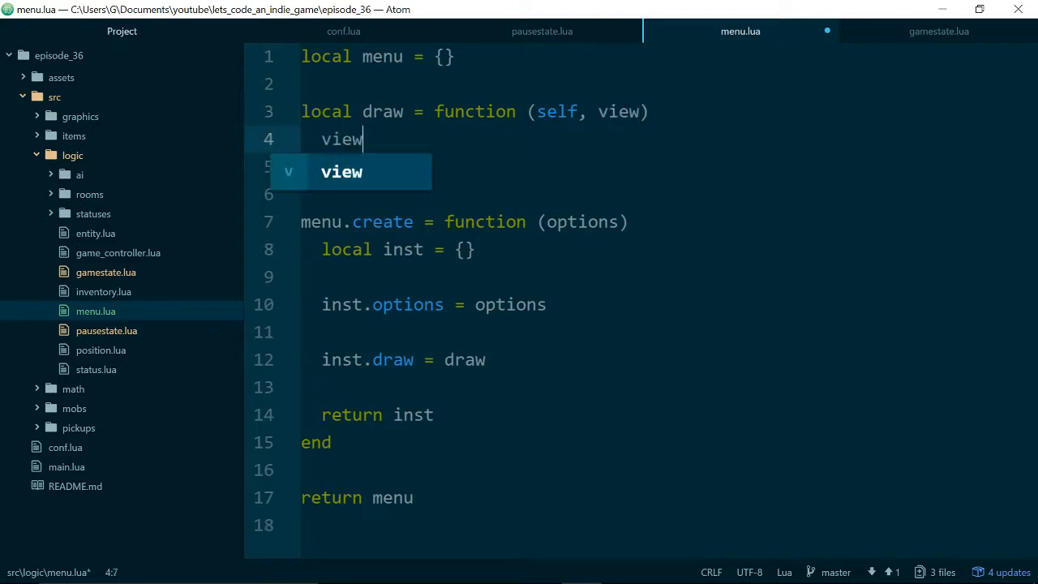
type(":inDisplayContext(")
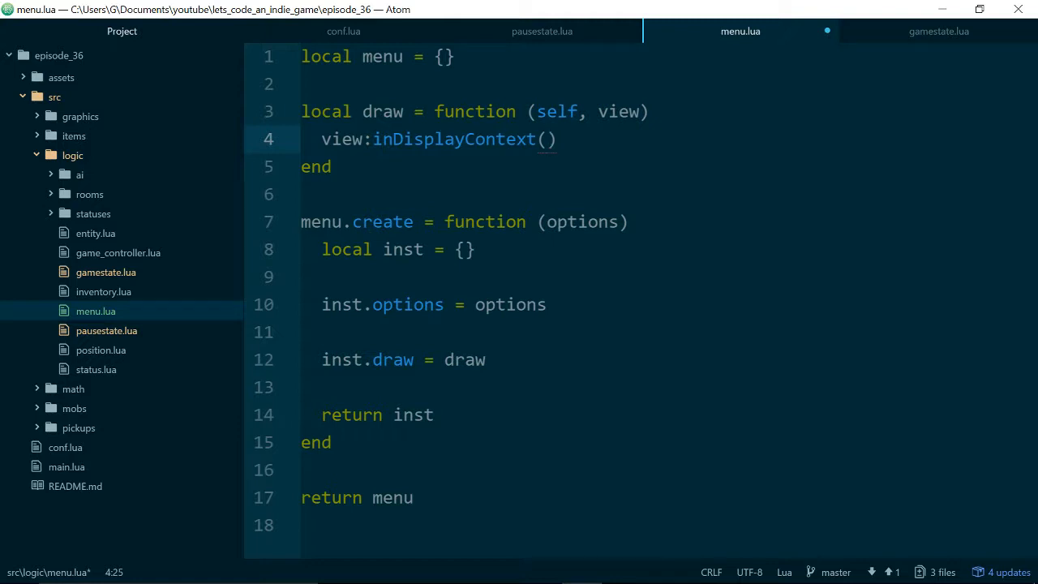
type("function ()")
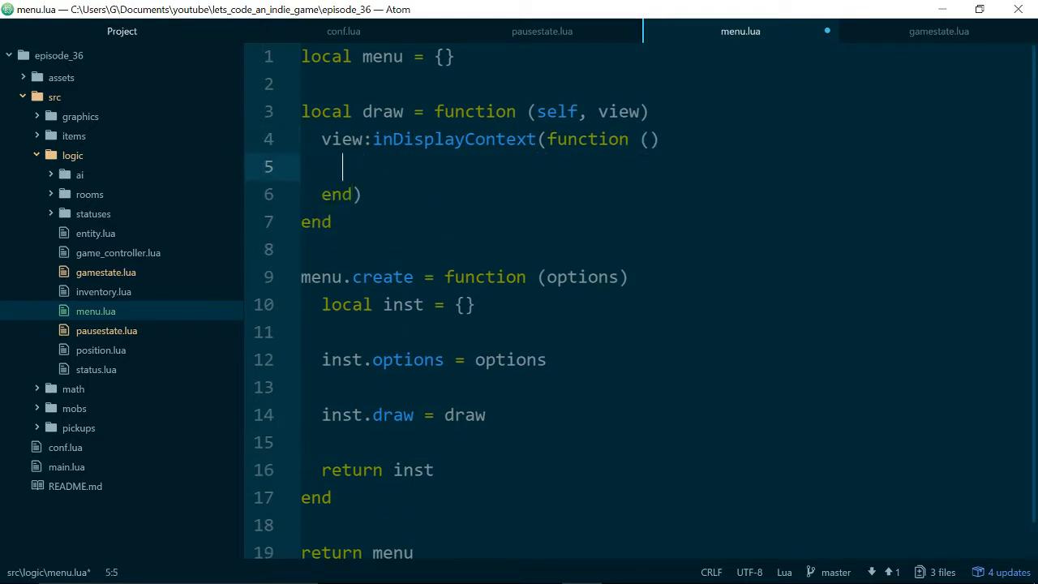
type("love.graphics")
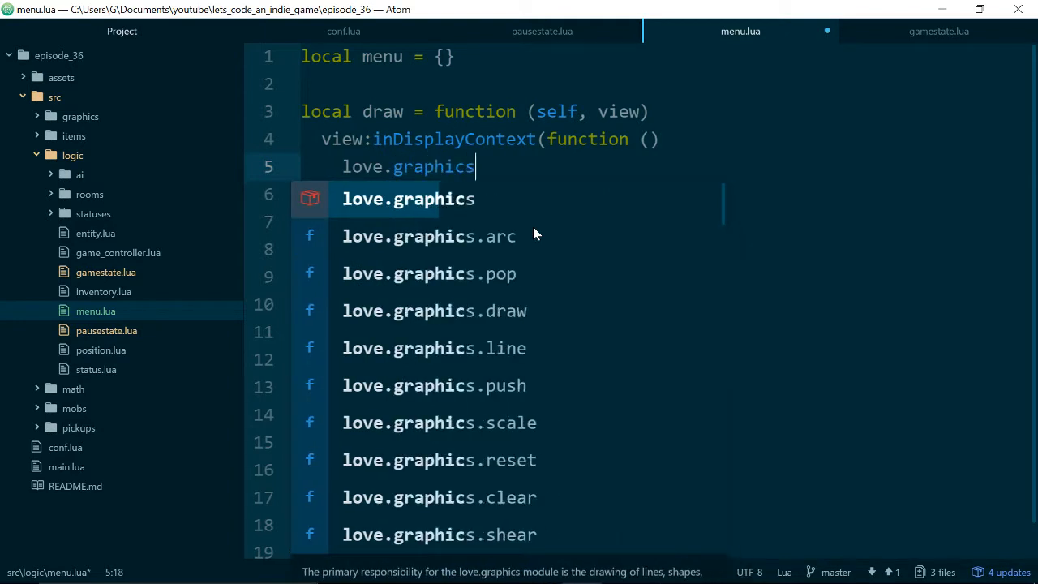
type(".print()")
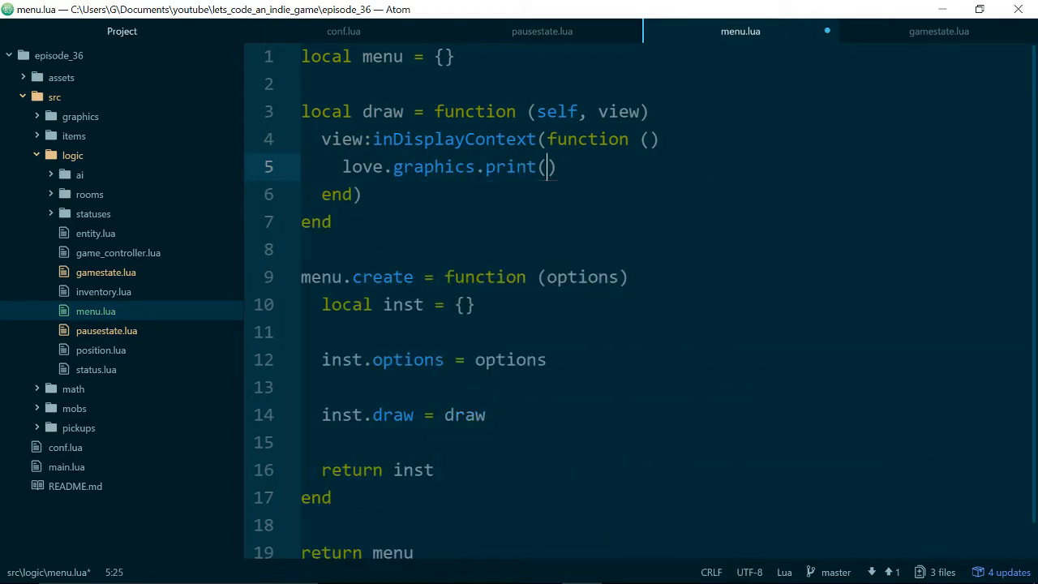
type("\"\"")
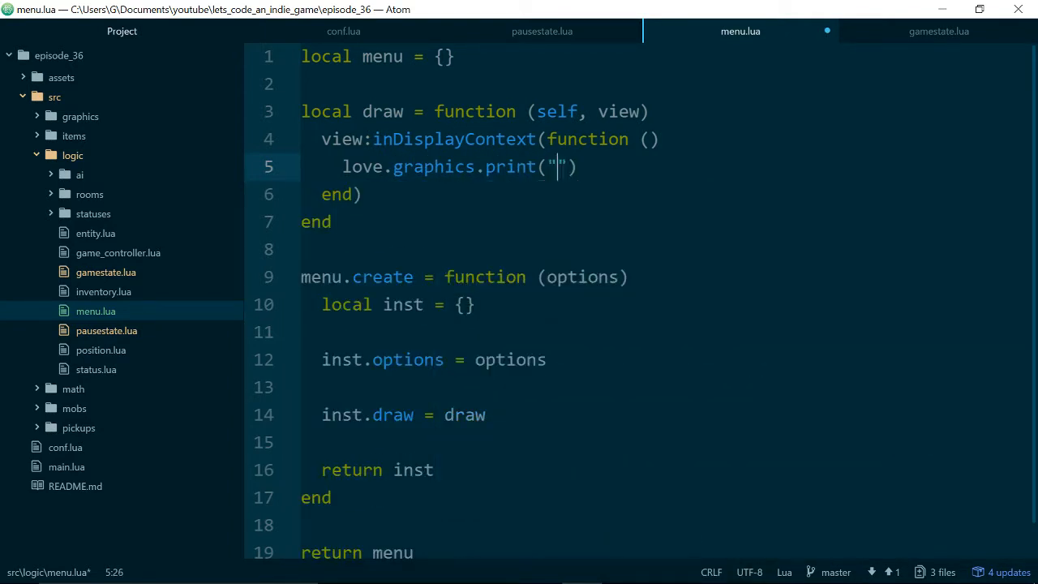
type("it works")
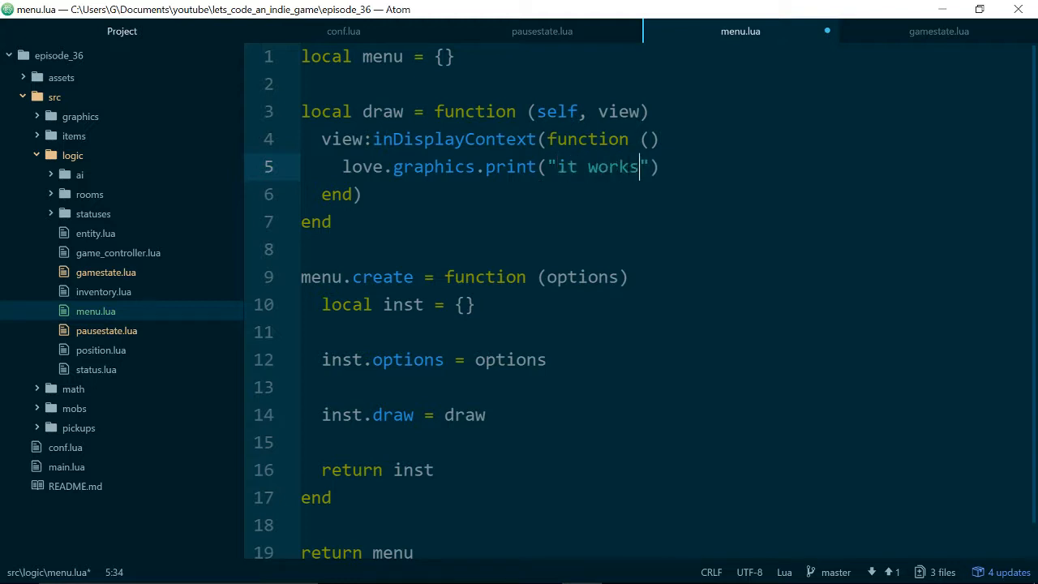
type(", 20, 20")
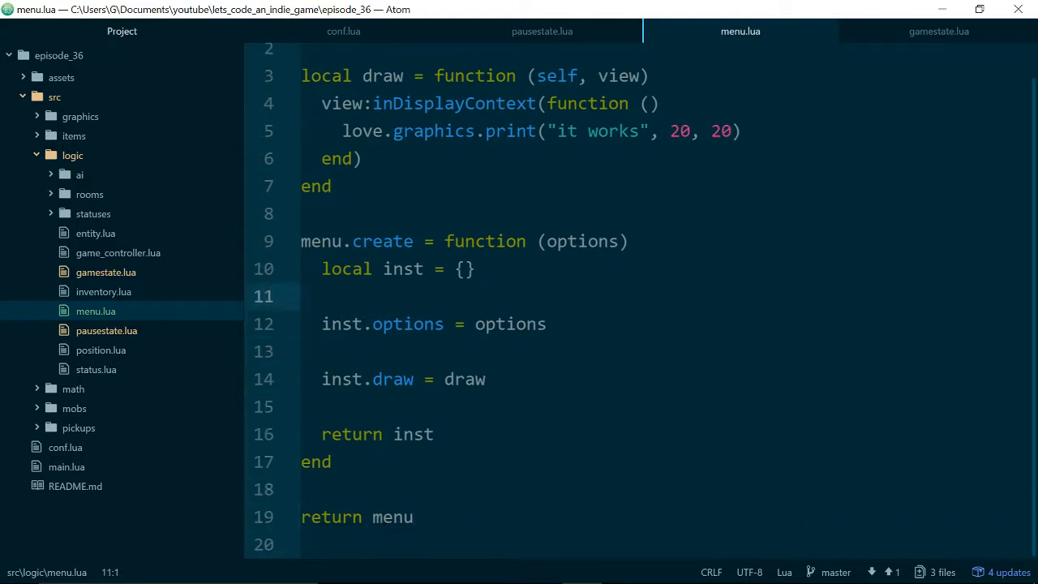
scroll("up", 3)
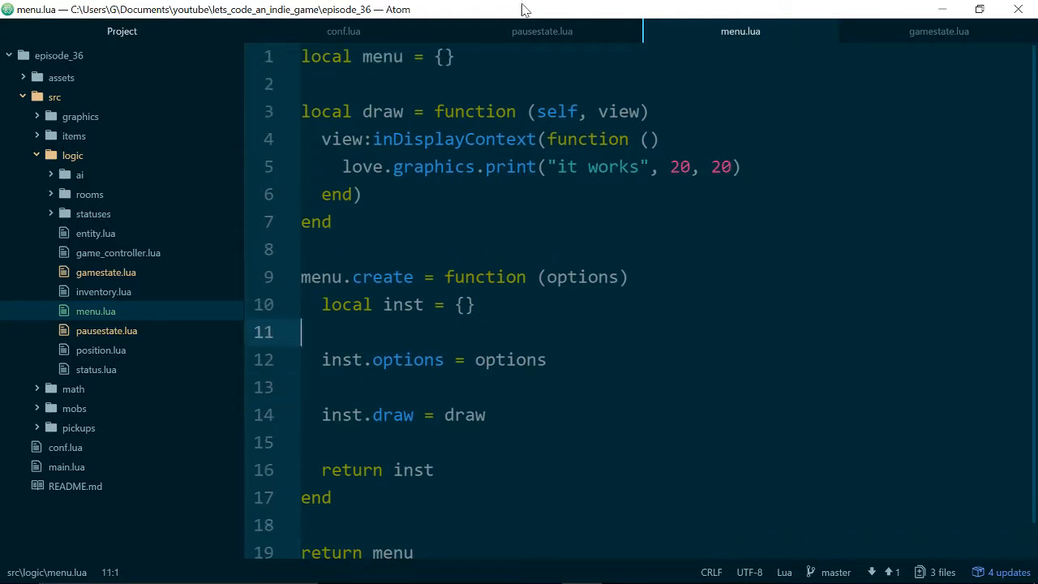
Add local menu = require("src.logic.menu") near the top of pausestate.lua.
left_click(541, 31)
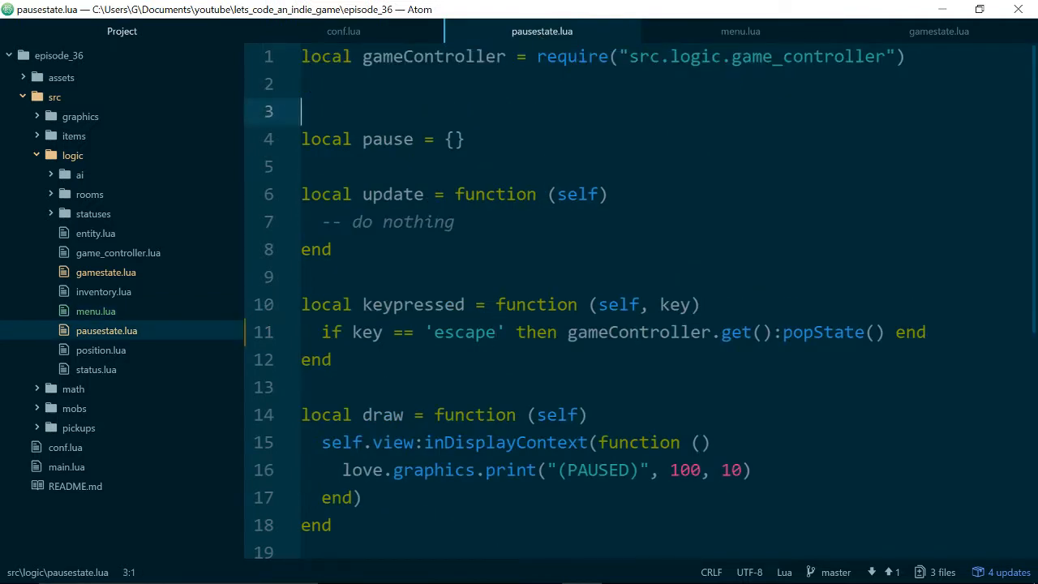
type("lo")
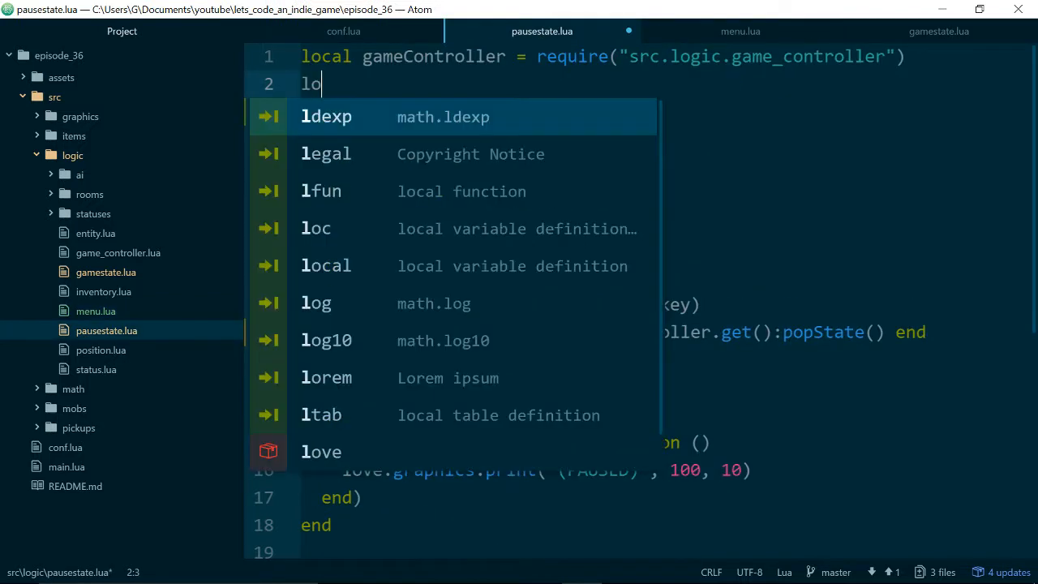
type("cal menu = require(\"sr")
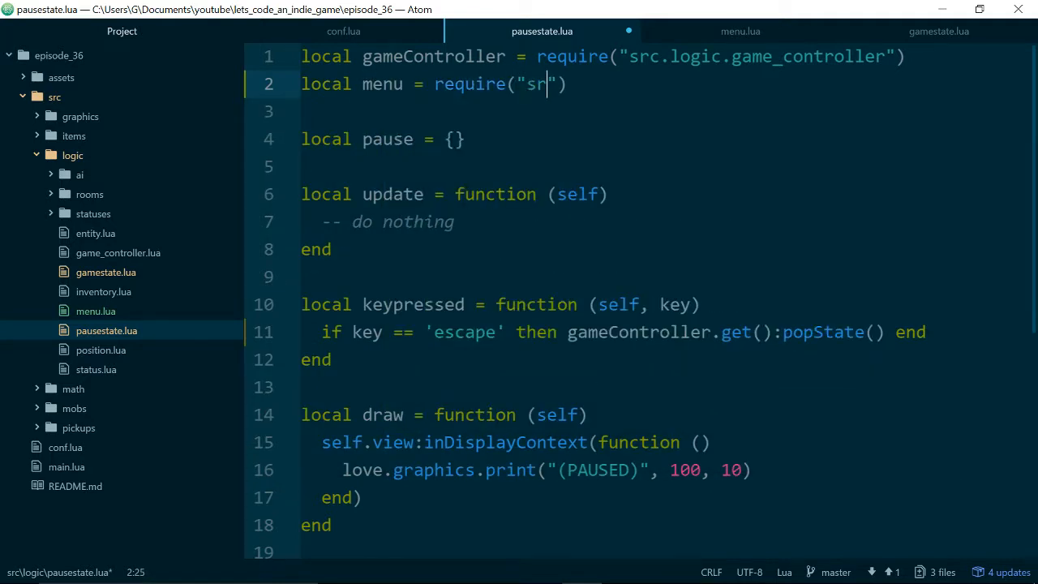
type("c.logic.menu")
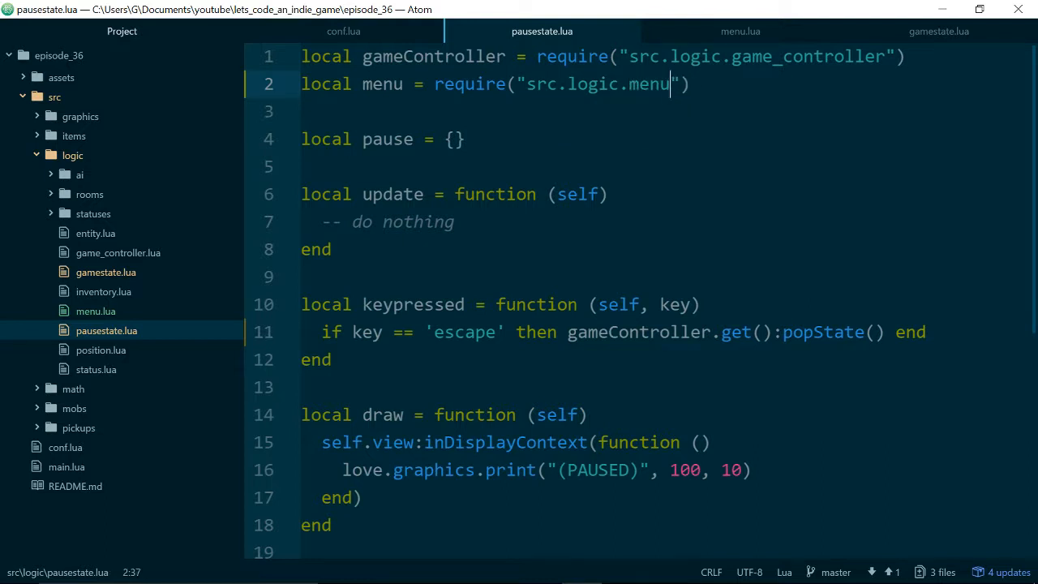
left_click(670, 331)
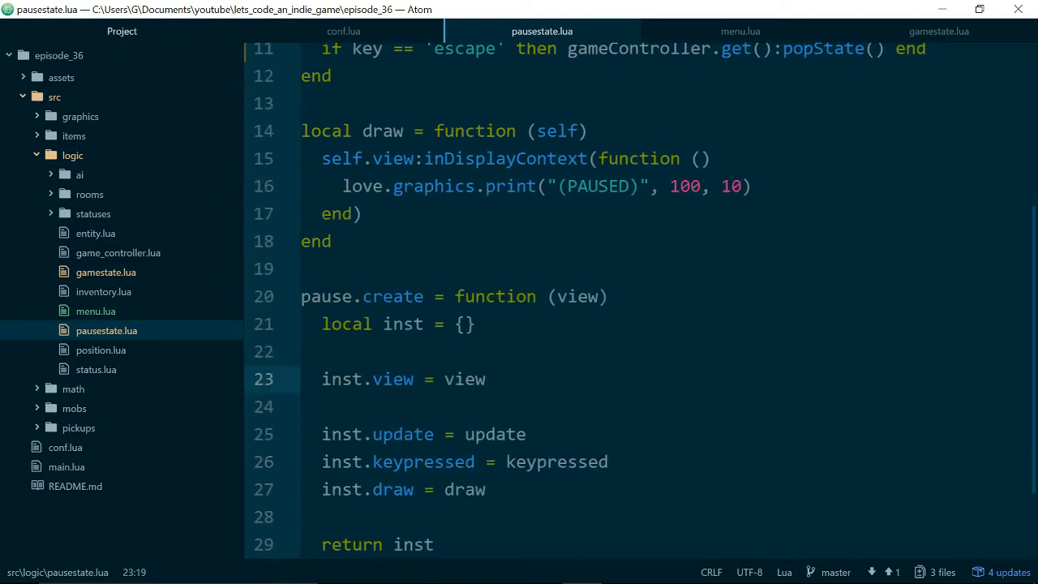
In pause.create assign inst.menu = menu.create({"one", "two", "three"}).
type("inst.")
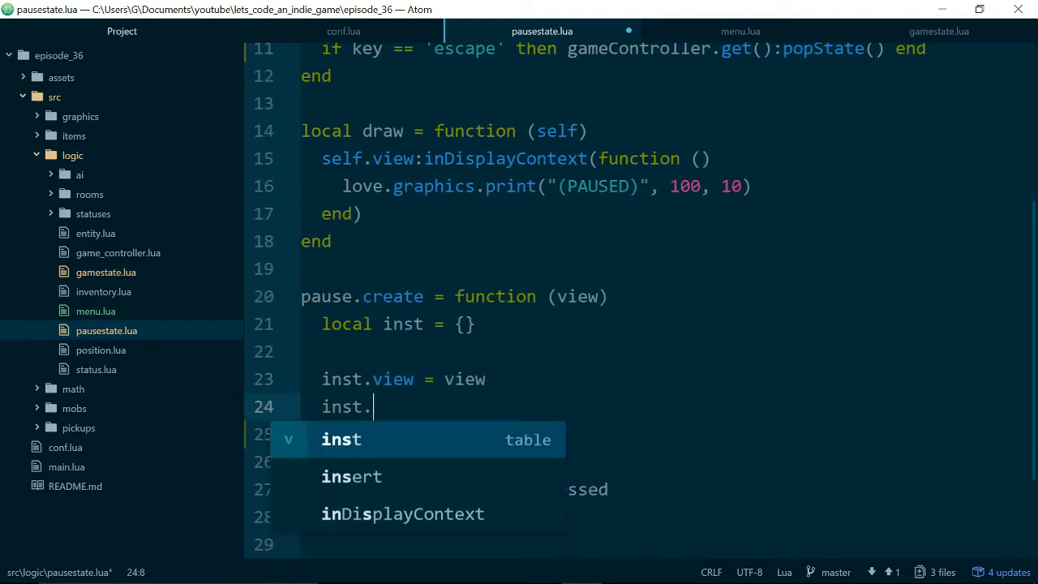
type("menu =")
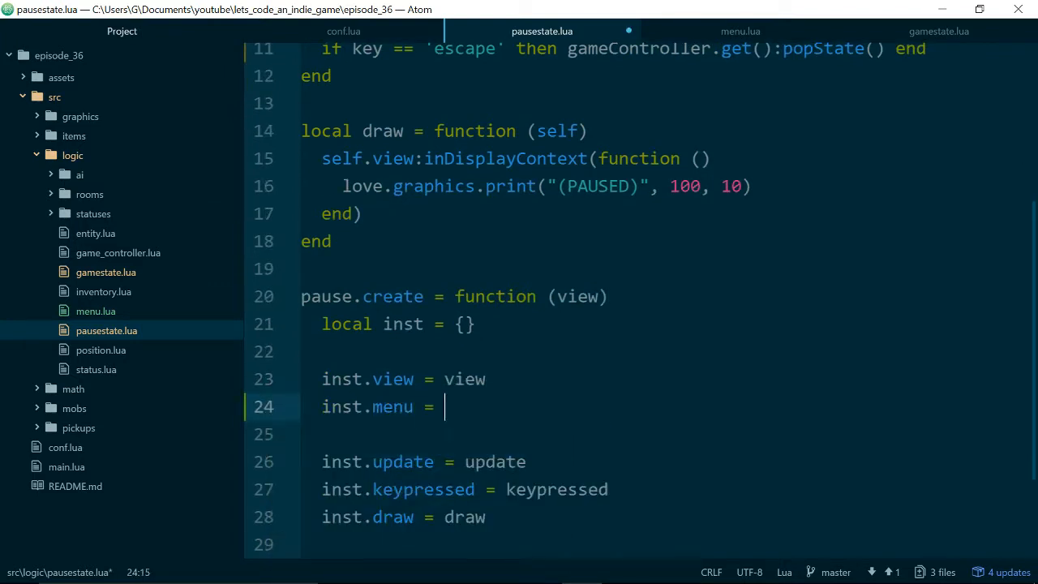
type("menu.create({")
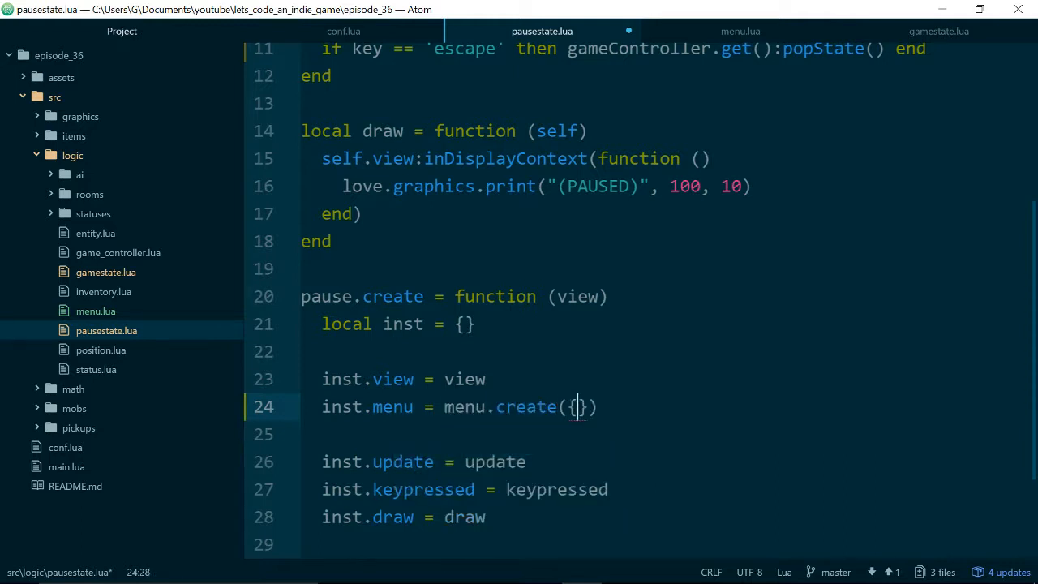
type("\"one\"")
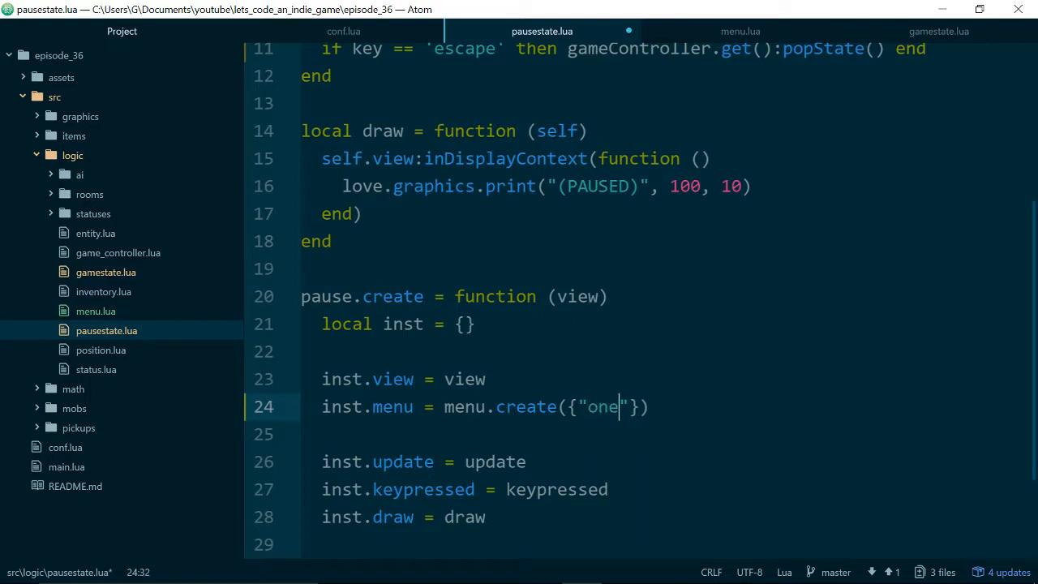
type(", \"tw")
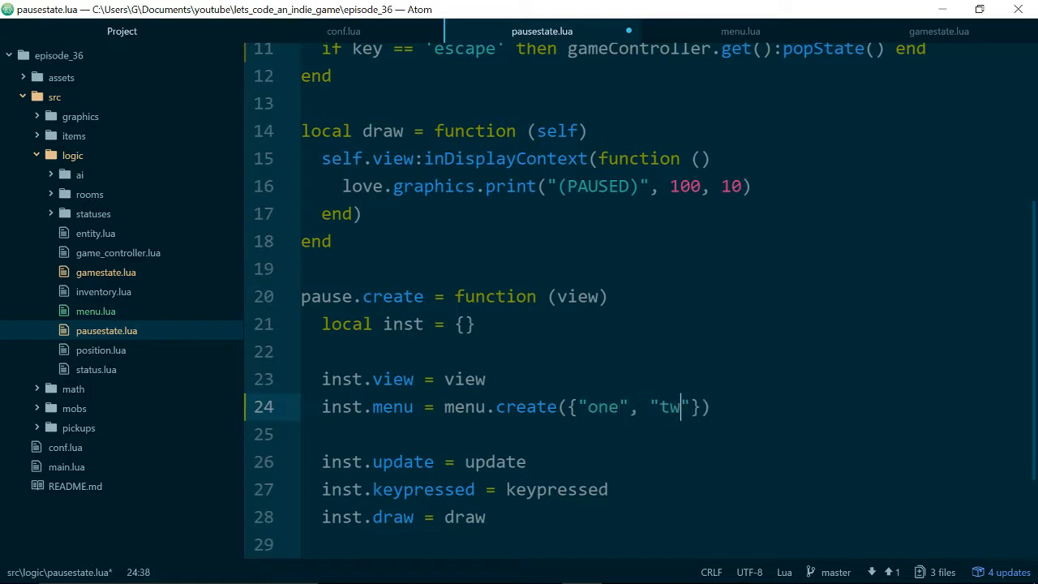
type("o\", \"thr")
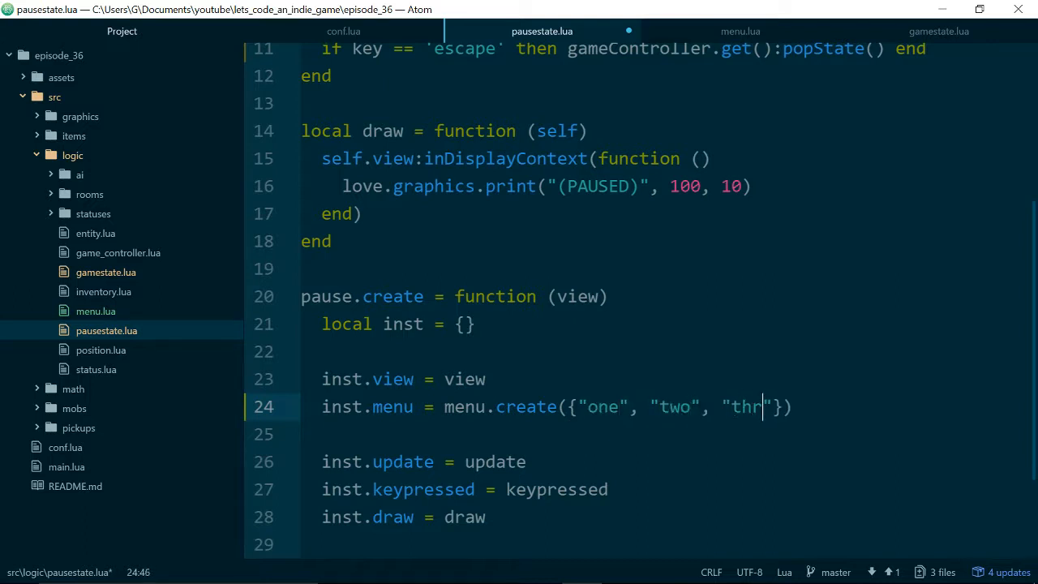
type("ee")
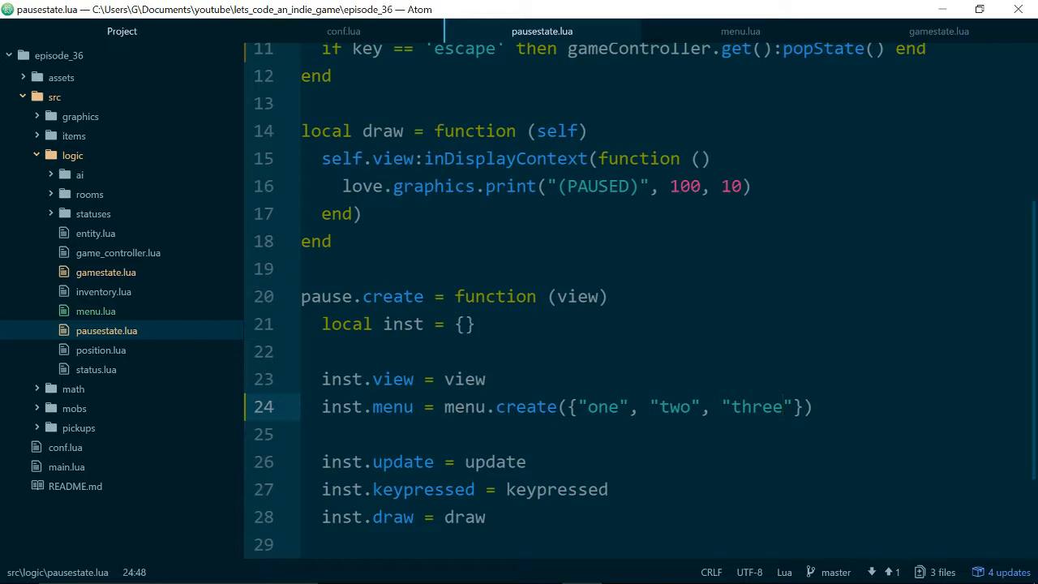
scroll("down", 3)
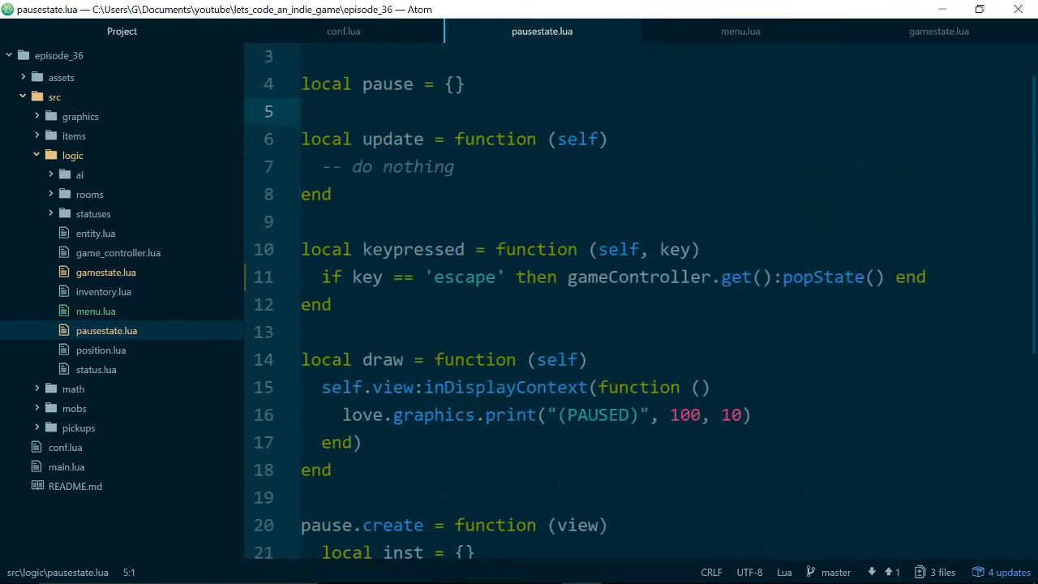
Call self.menu:draw(self.view) at the start of the pause draw function, then go to menu.lua.
scroll("down", 3)
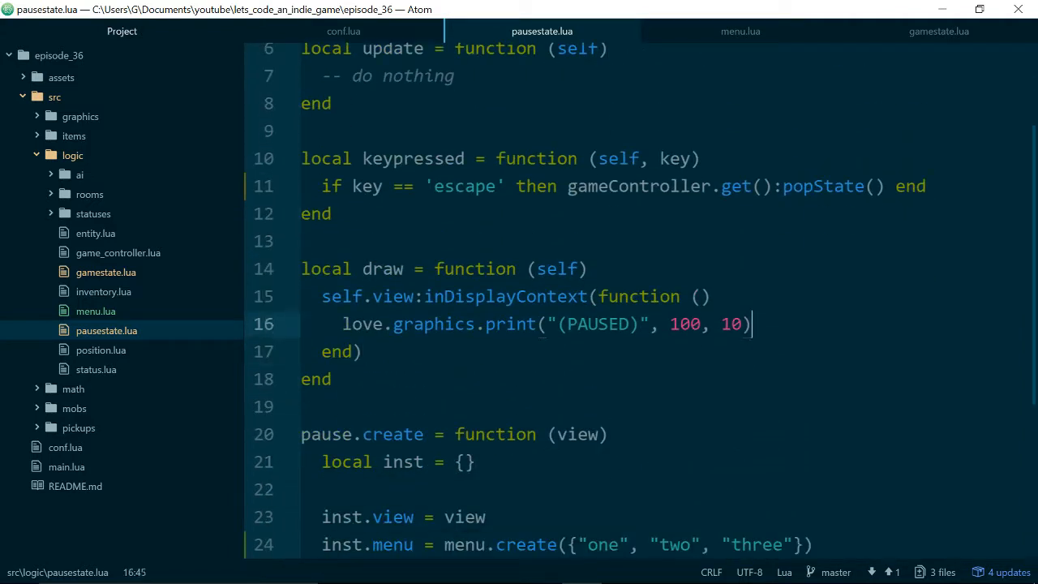
key("enter")
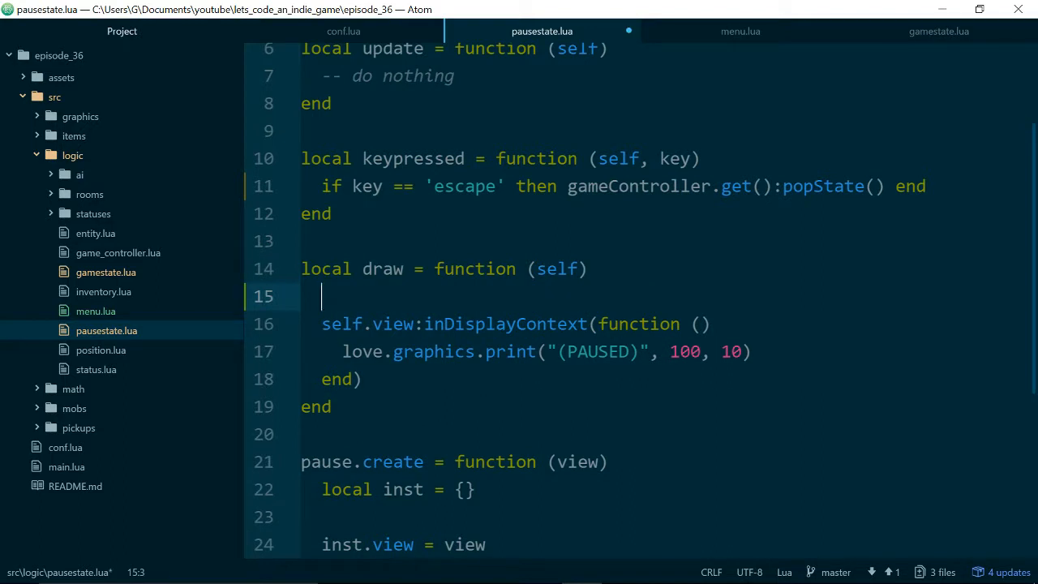
type("self.menu:Dra")
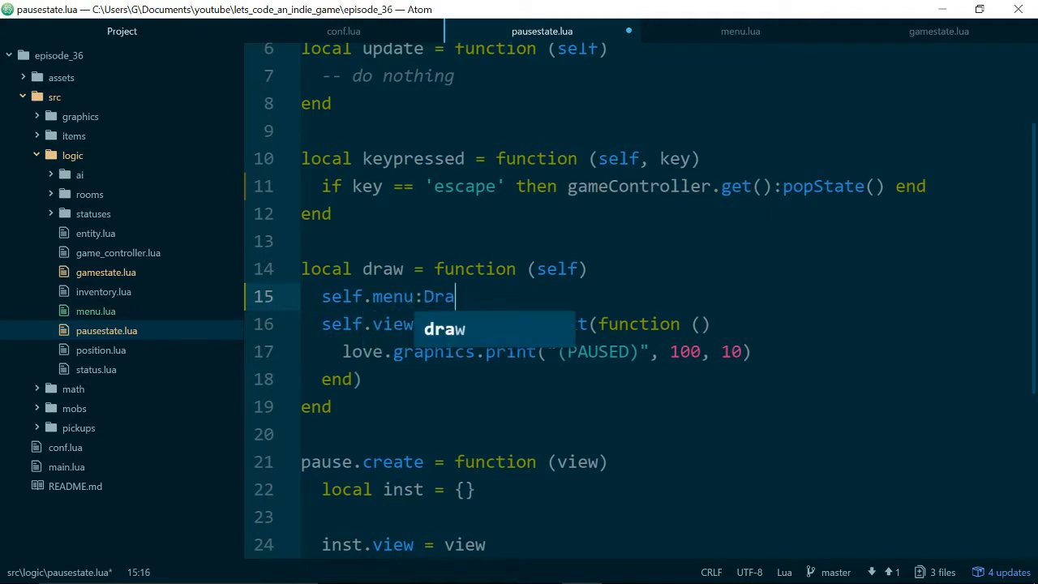
type("w(sel")
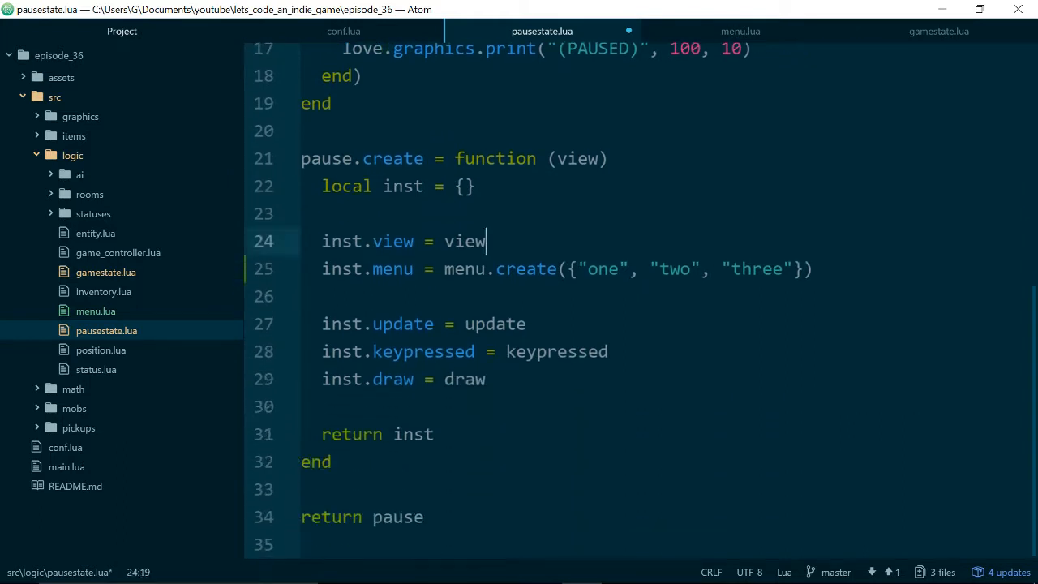
left_click(373, 240)
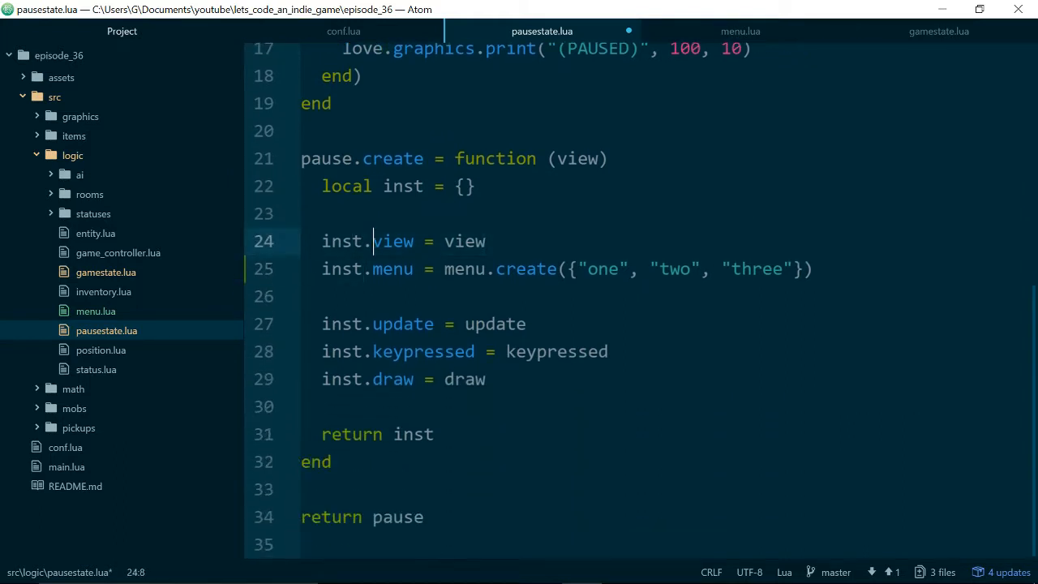
scroll("up", 3)
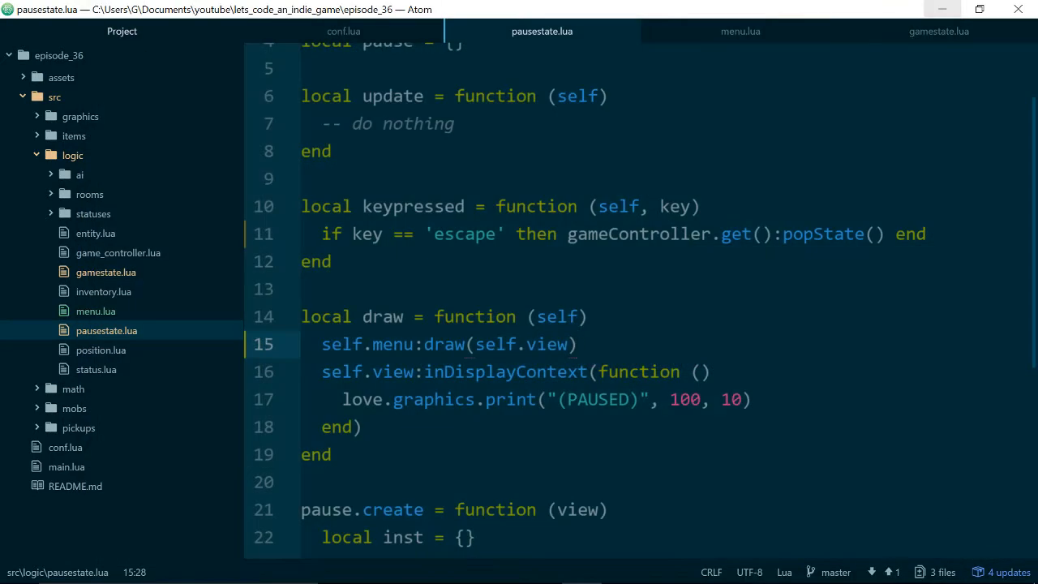
mouse_move(740, 31)
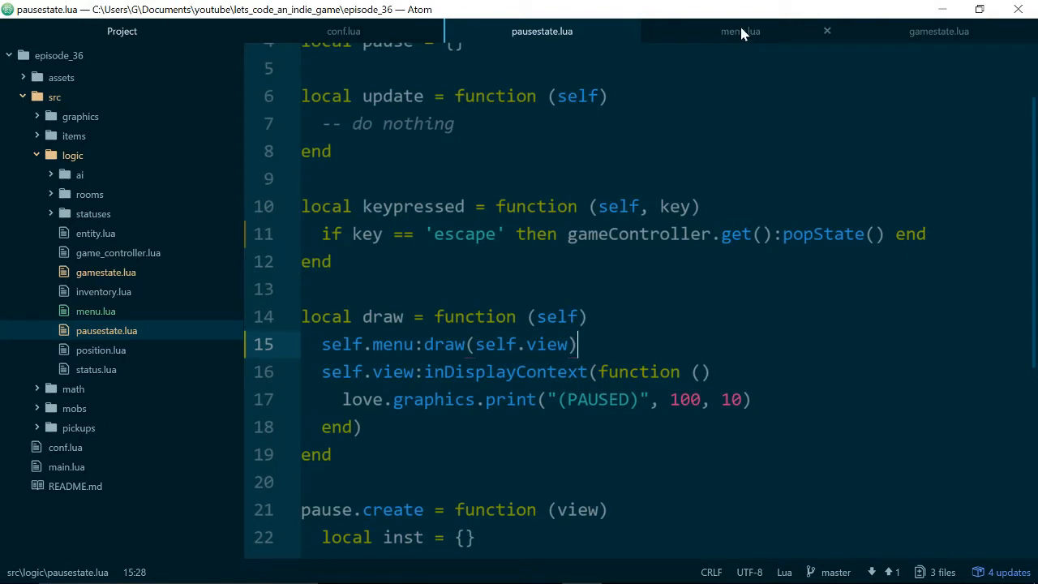
left_click(739, 31)
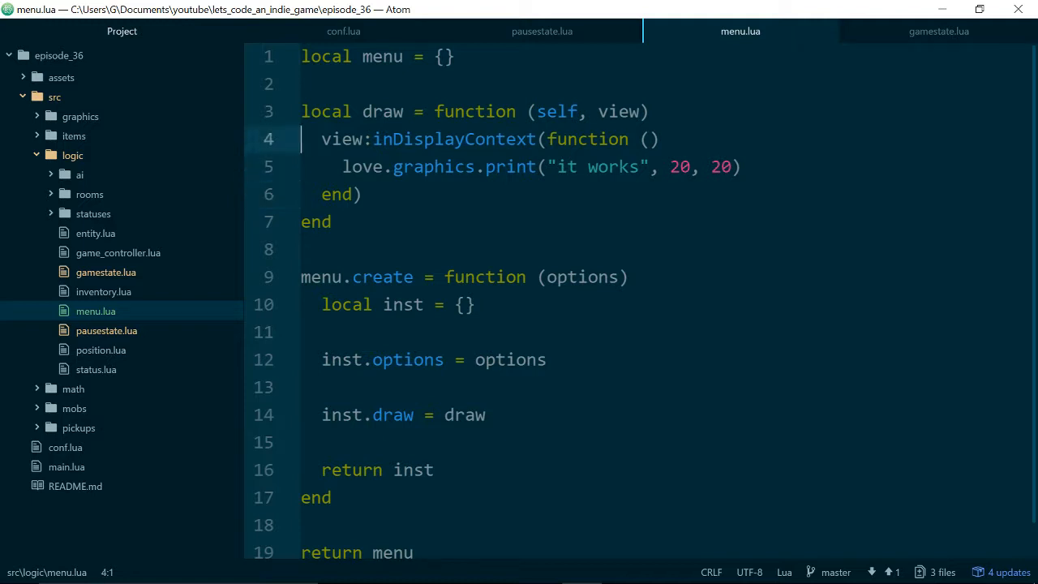
Write for index, option in ipairs(self.options) do inside inDisplayContext.
left_click(710, 165)
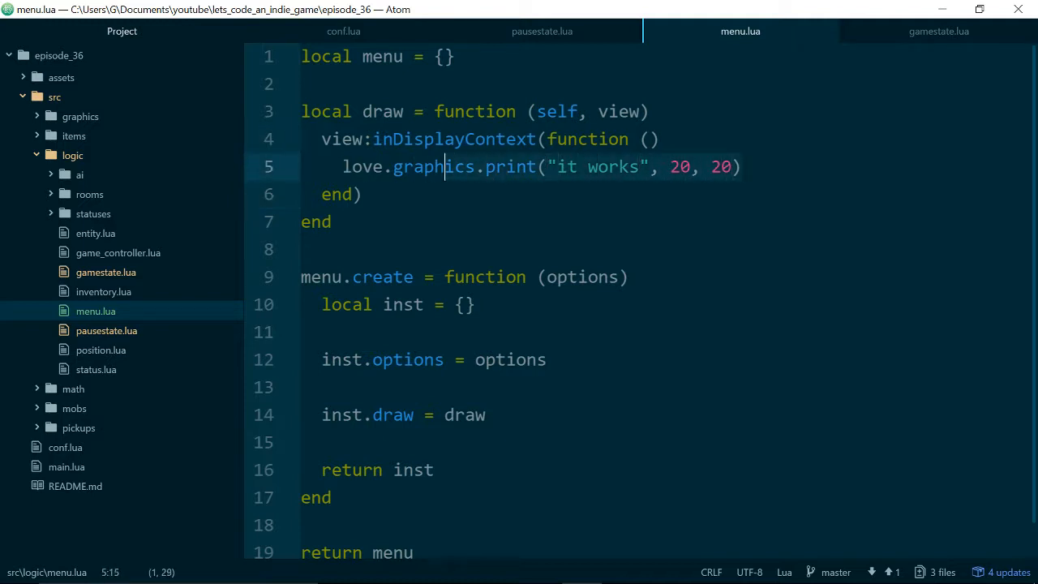
left_click(645, 140)
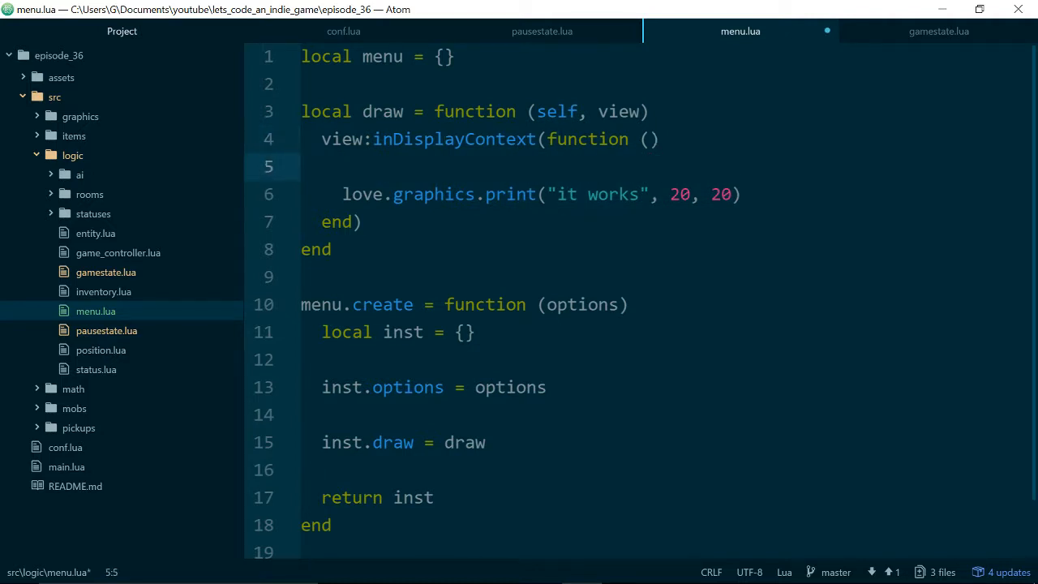
type("if")
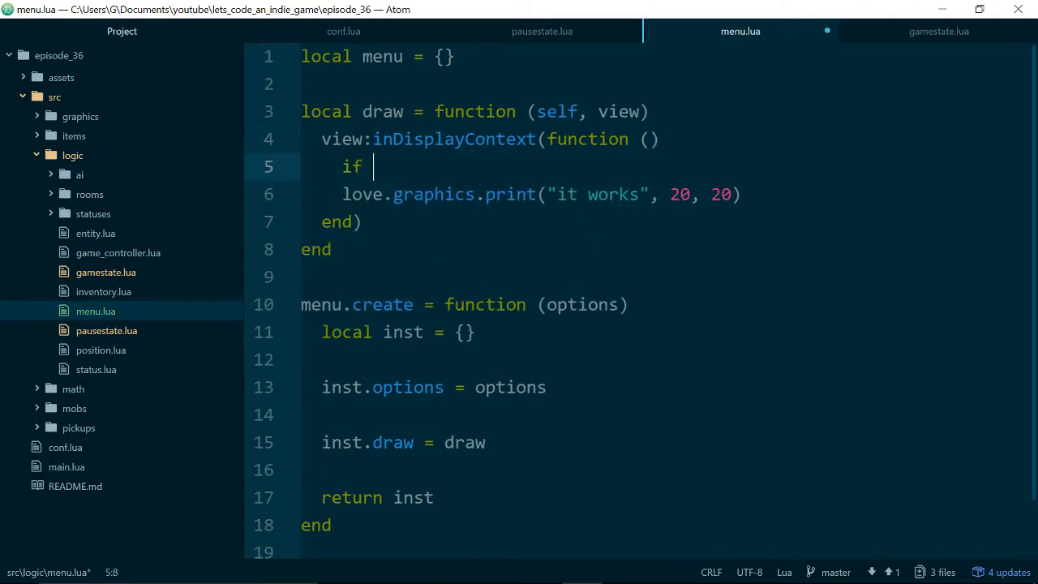
type("for i,")
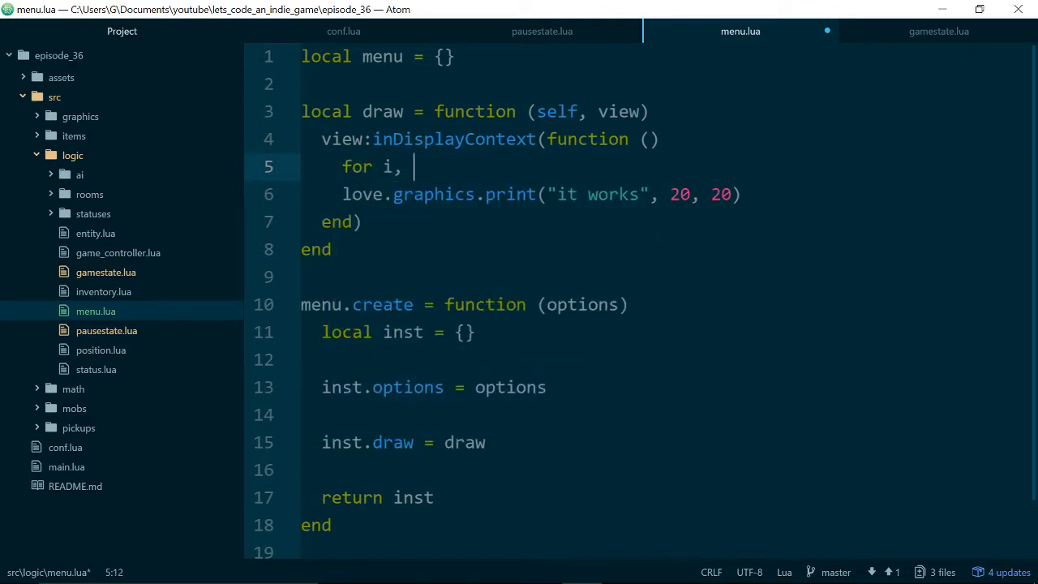
type("ndex")
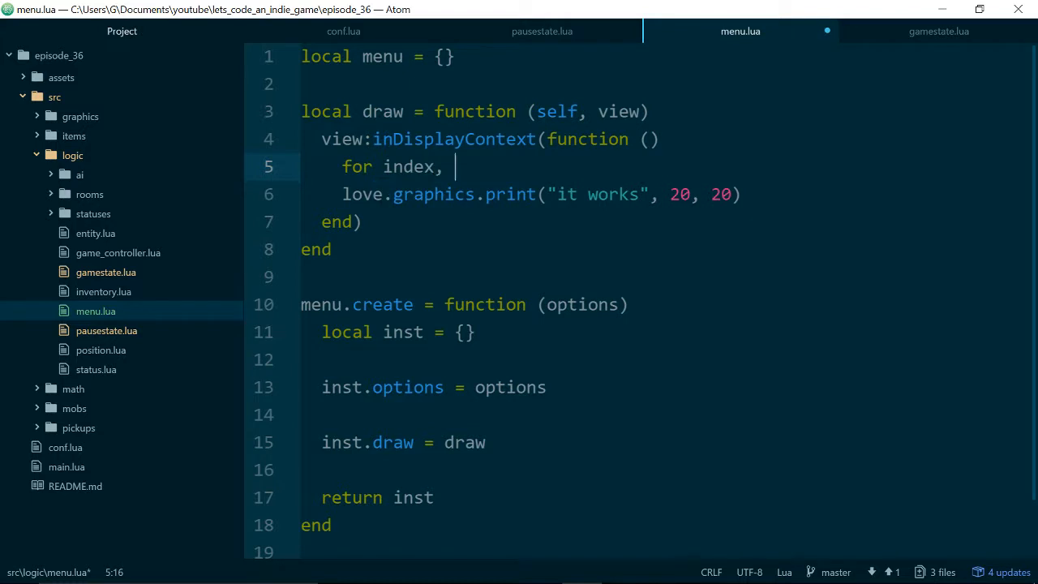
type("option in s")
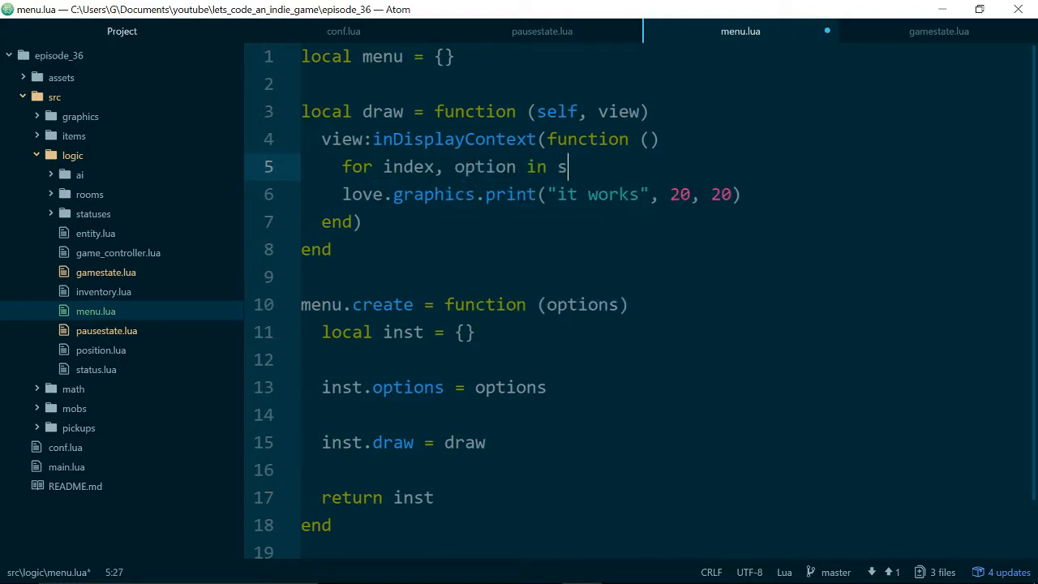
type("ipairs(self.")
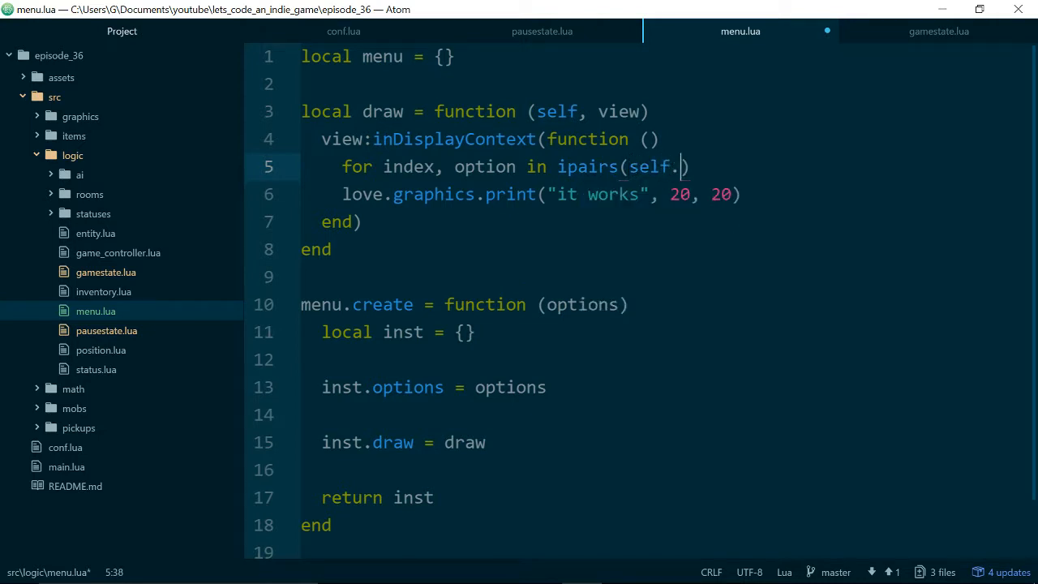
type("options")
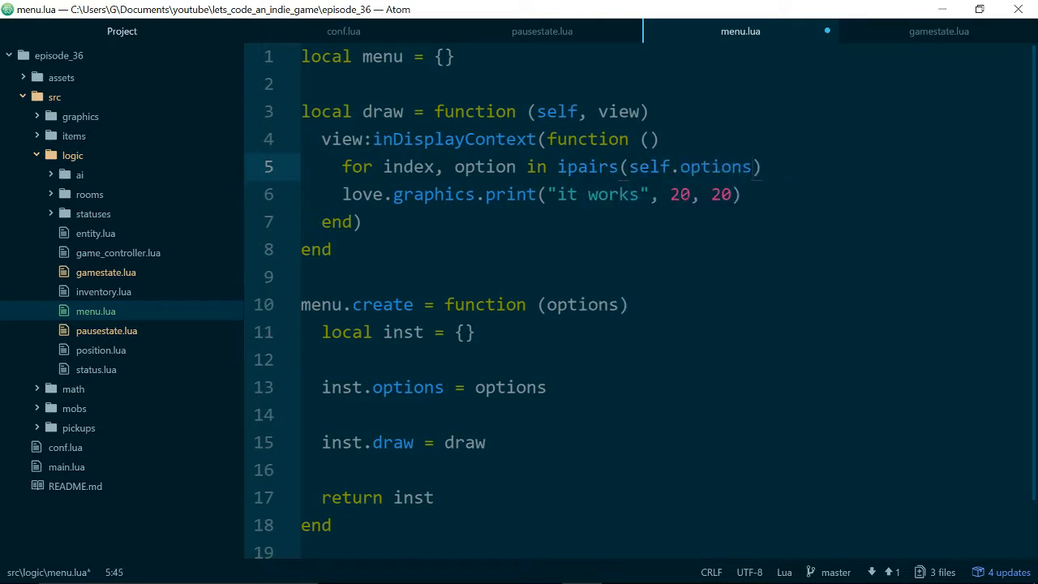
Close the loop and place love.graphics.print("it works", 20, 20) inside it.
left_click(475, 165)
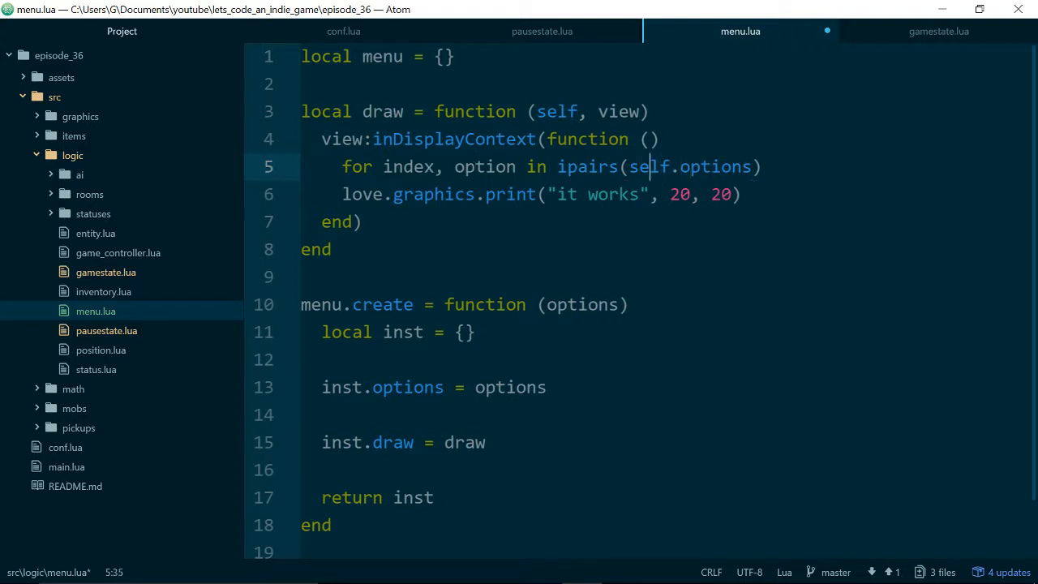
left_click(600, 166)
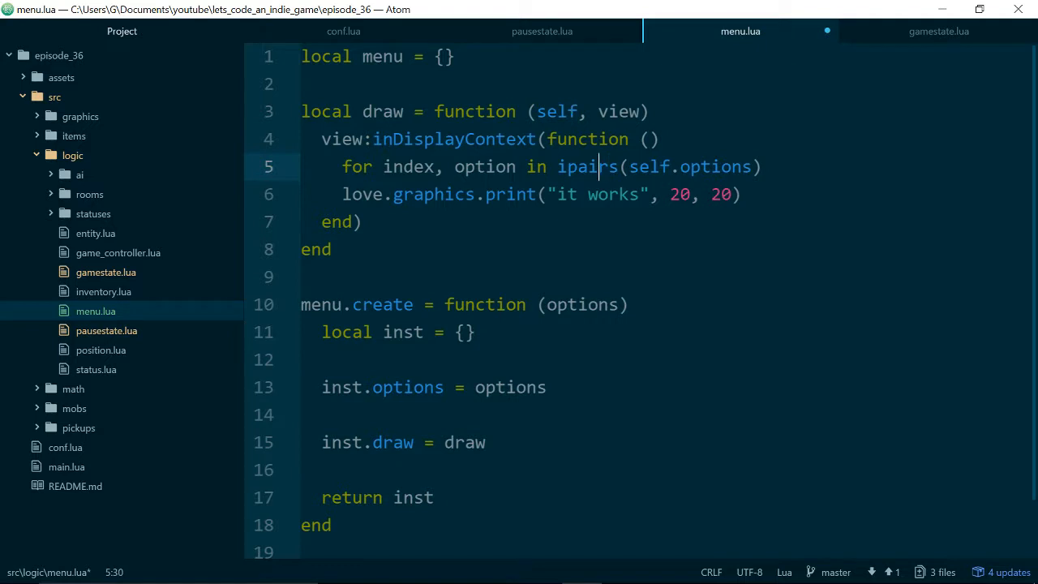
left_click(404, 166)
type(" do")
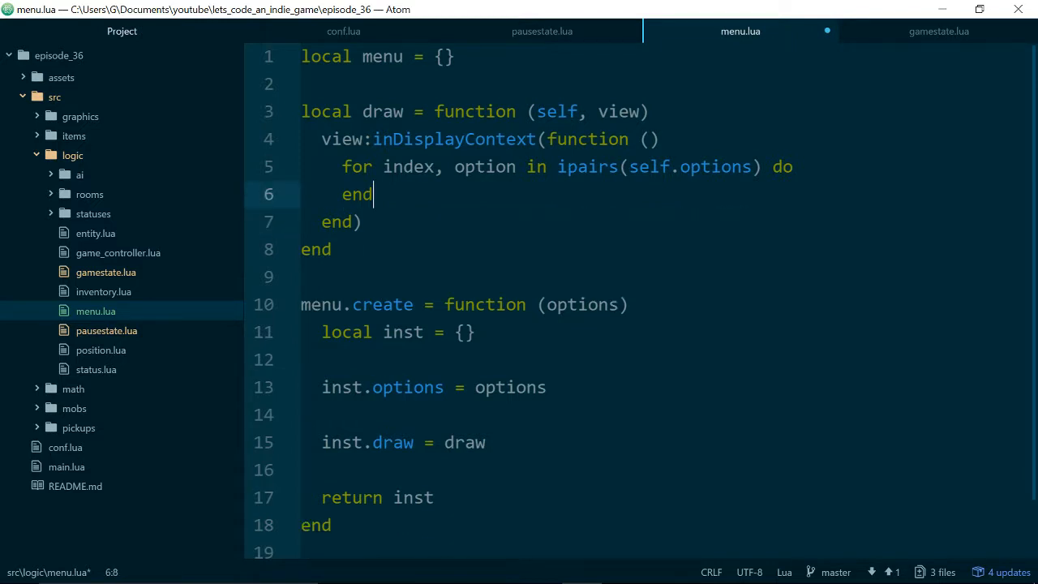
type("love.graphics.print(\"it works\", 20, 20)")
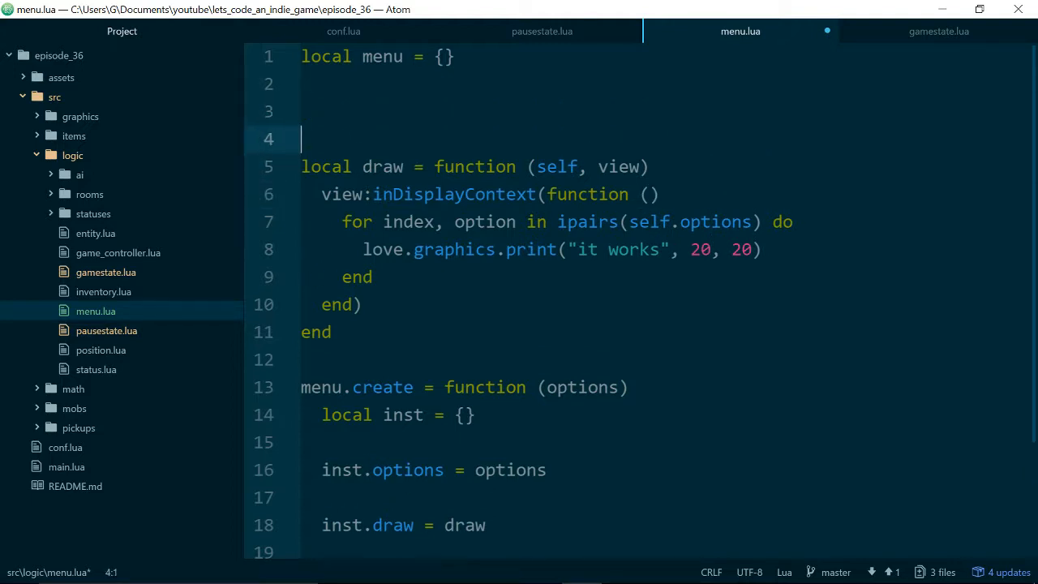
Add locals xPos = 18 and spacing = 12 at the top of menu.lua.
type("local")
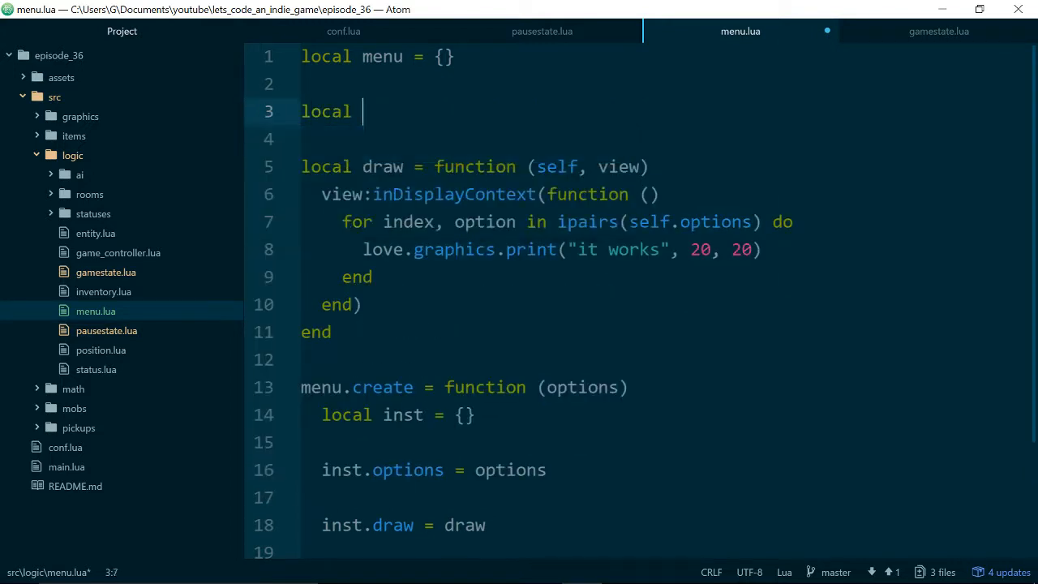
type("xPos =")
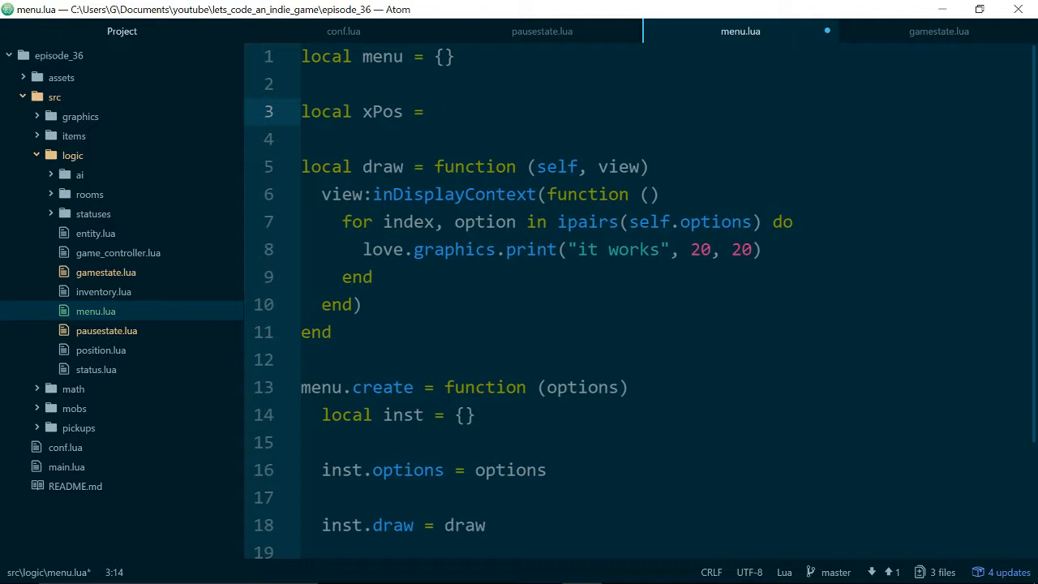
type("1")
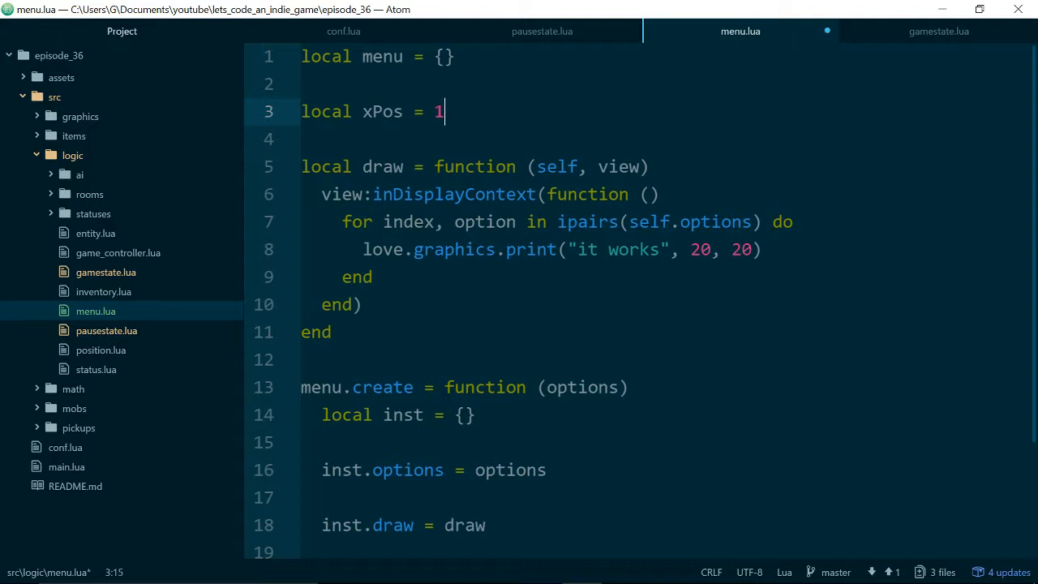
type("8")
type("local spacing =")
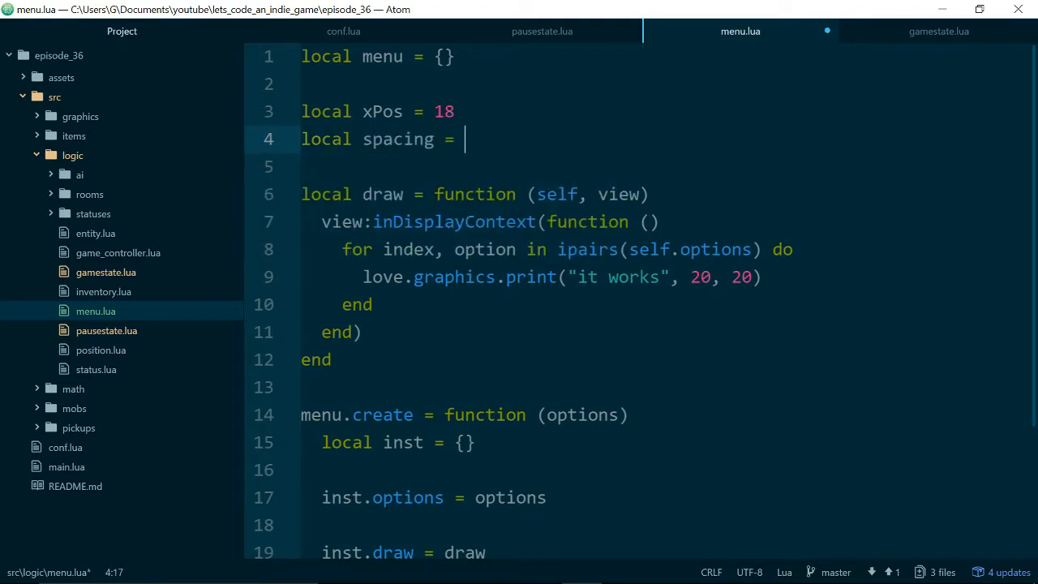
type("12")
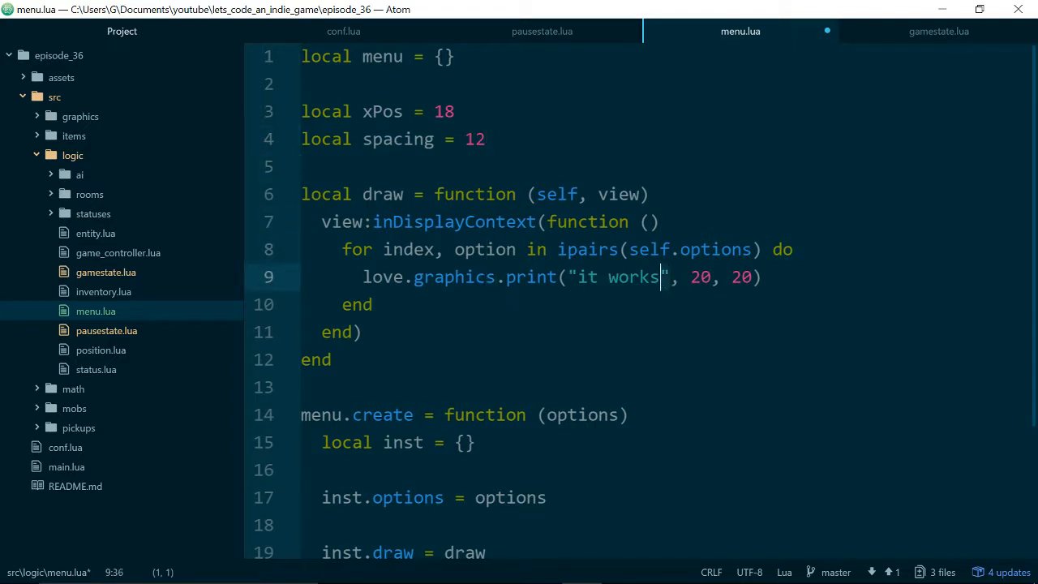
Print each option at xPos, spacing * index, save and launch the game to preview.
type("option")
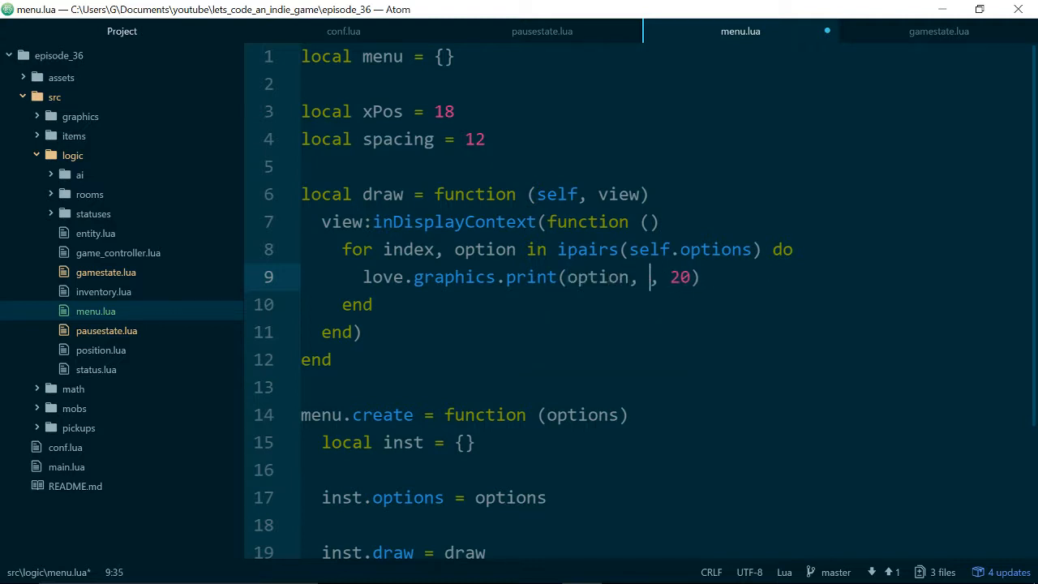
type("xPos")
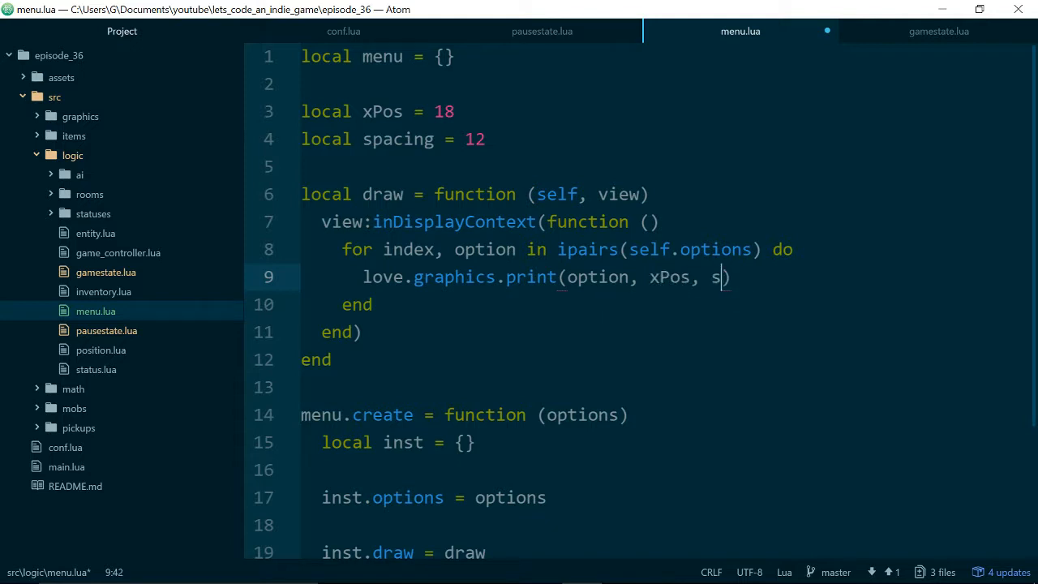
type("pacing * imde")
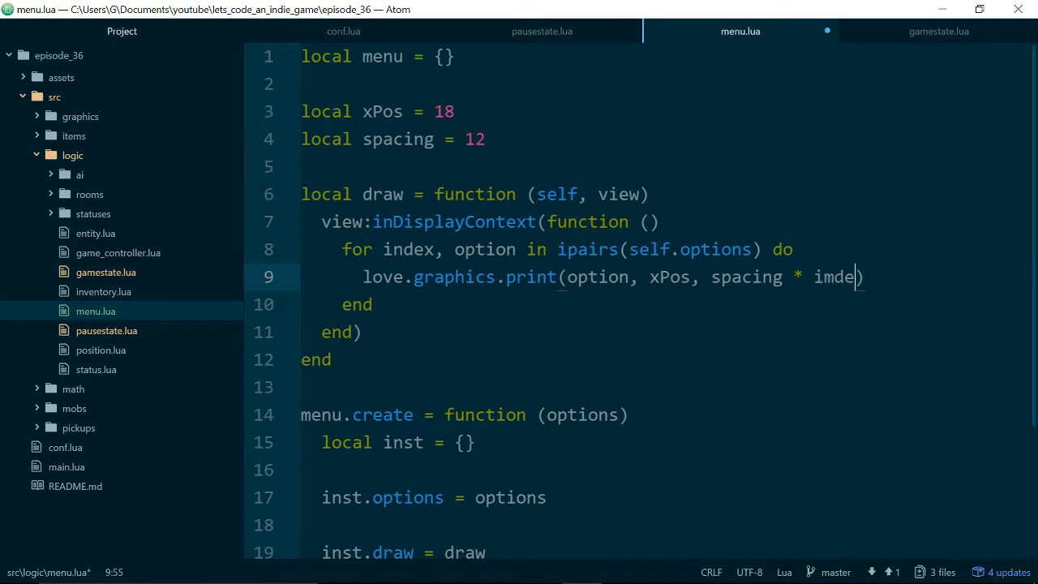
type("x")
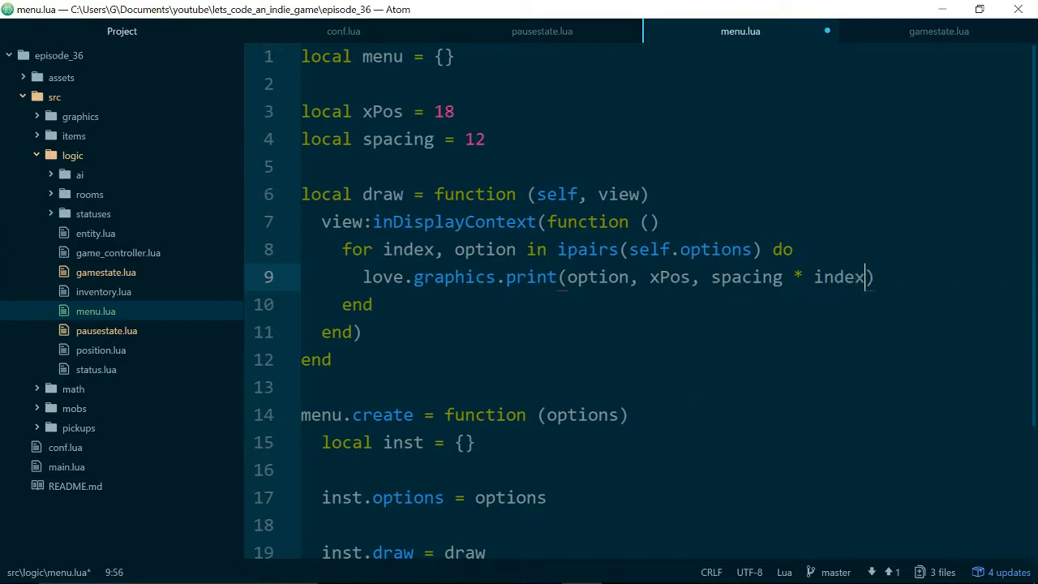
key("ctrl+s")
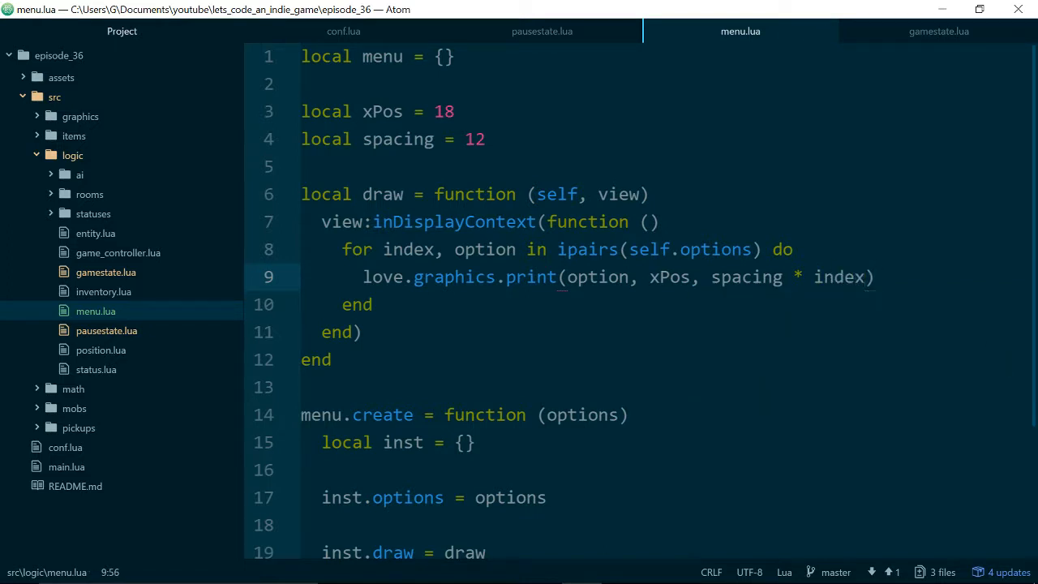
left_click(357, 305)
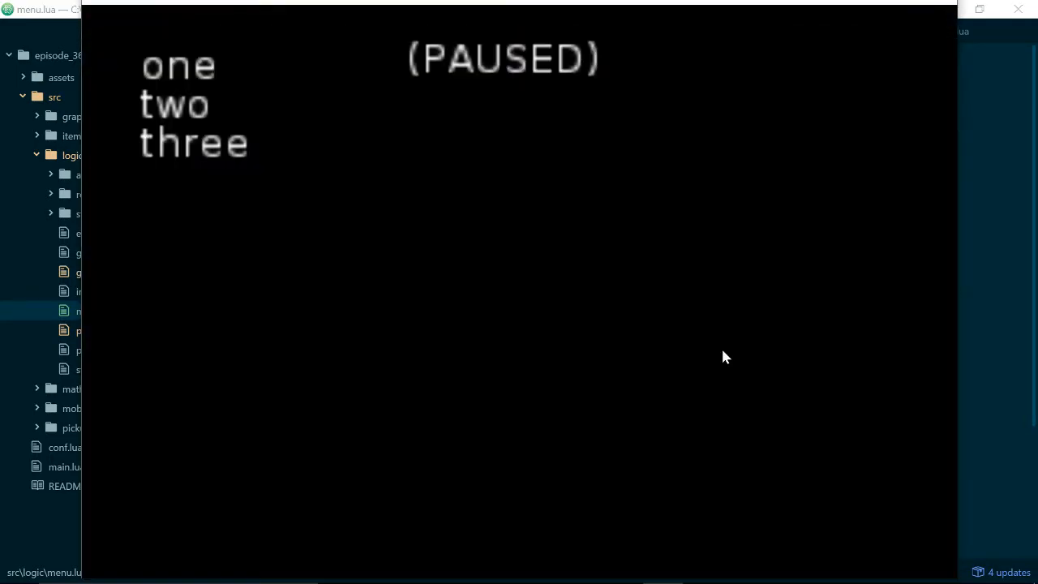
mouse_move(316, 78)
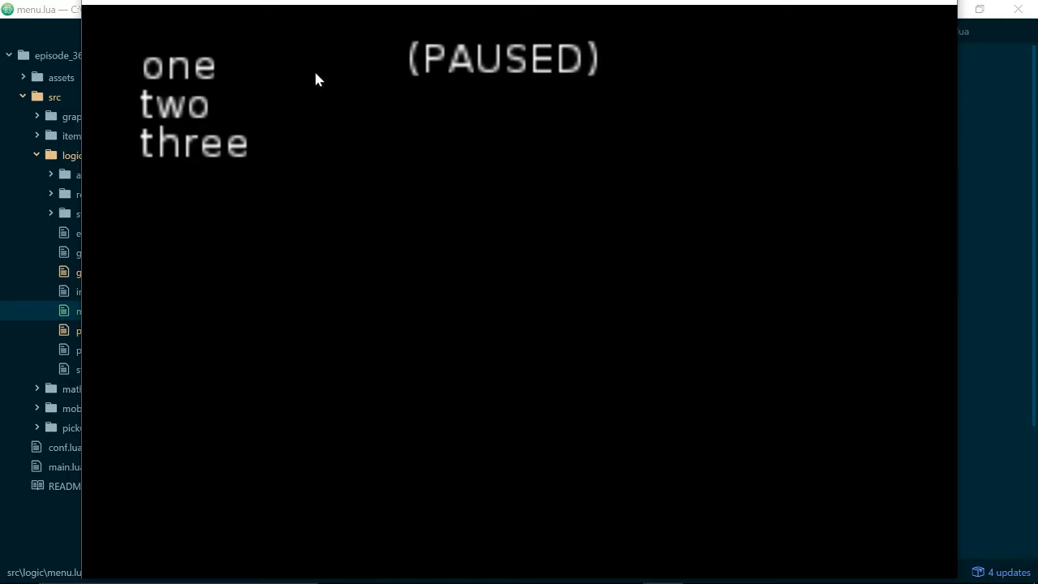
mouse_move(856, 124)
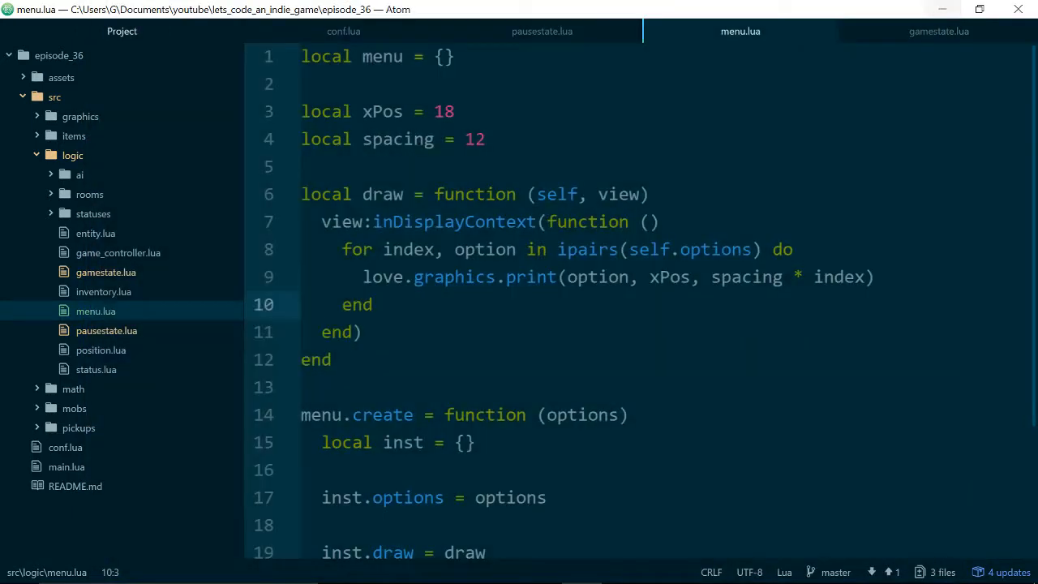
Change local spacing from 12 to 14 in menu.lua.
type("4")
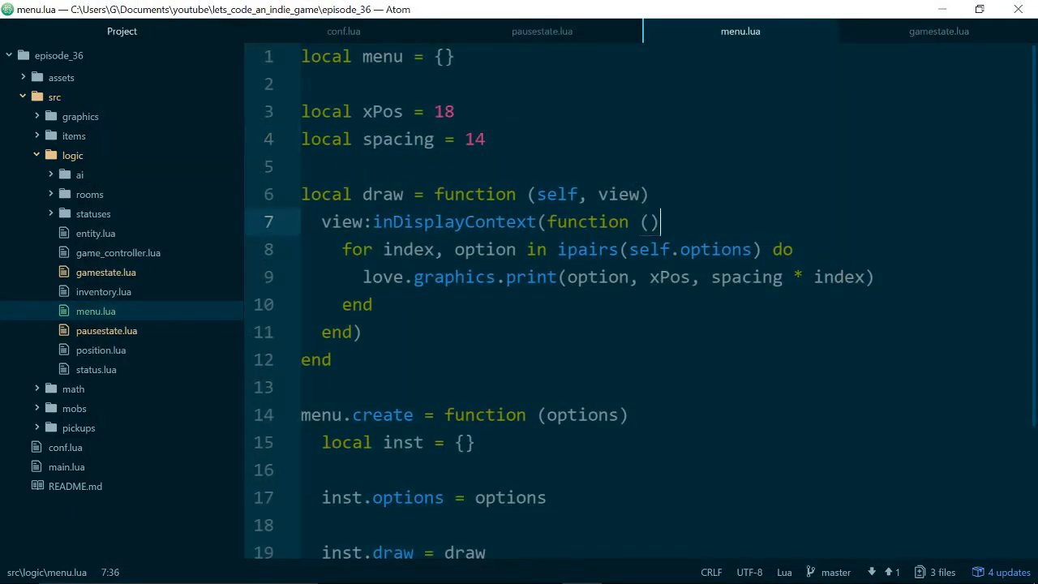
left_click(486, 140)
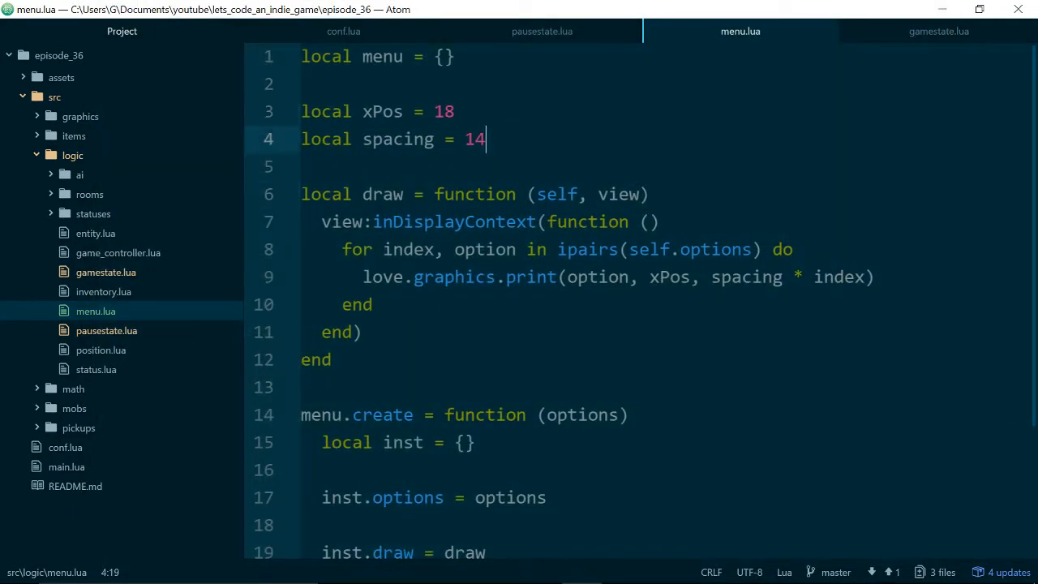
scroll("down", 3)
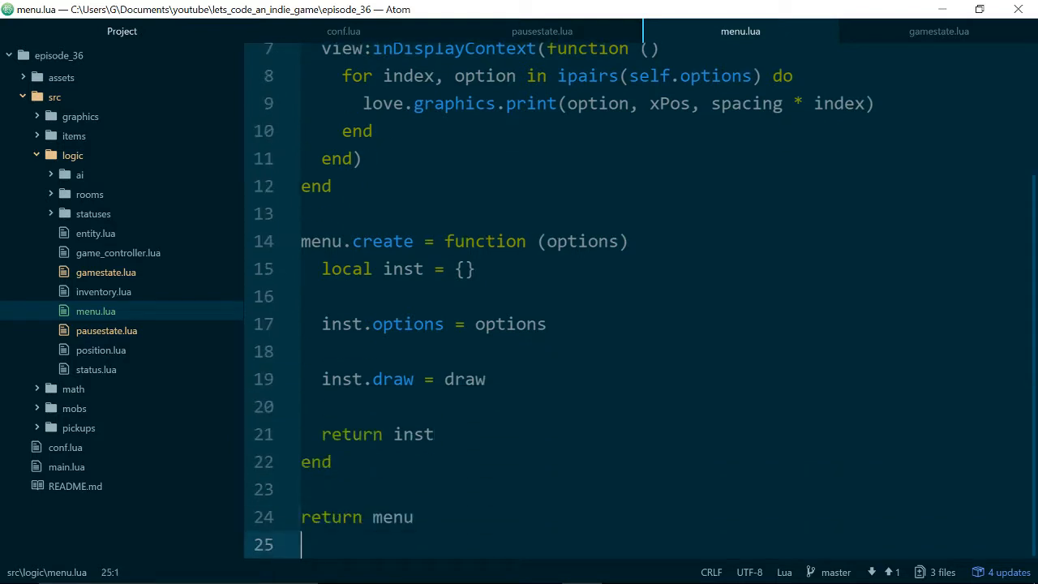
Add inst.selected = 1 after inst.options in menu.create.
left_click(473, 269)
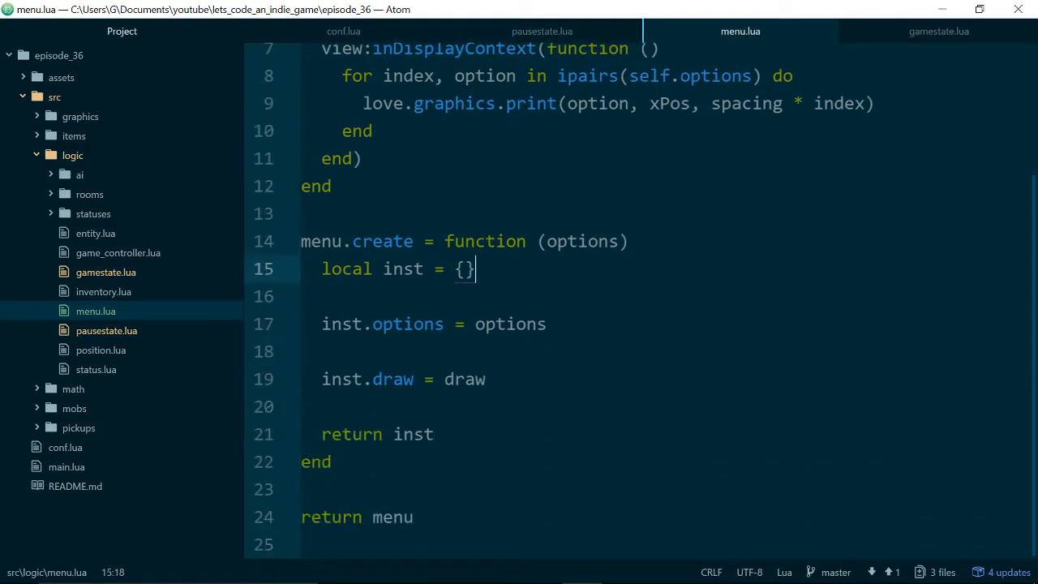
left_click(546, 324)
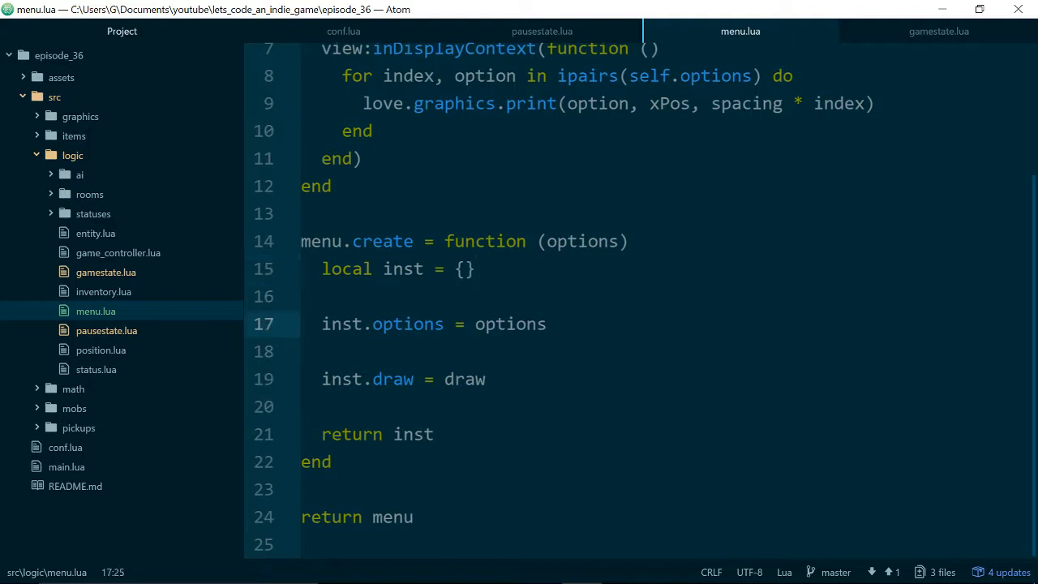
type("inst.")
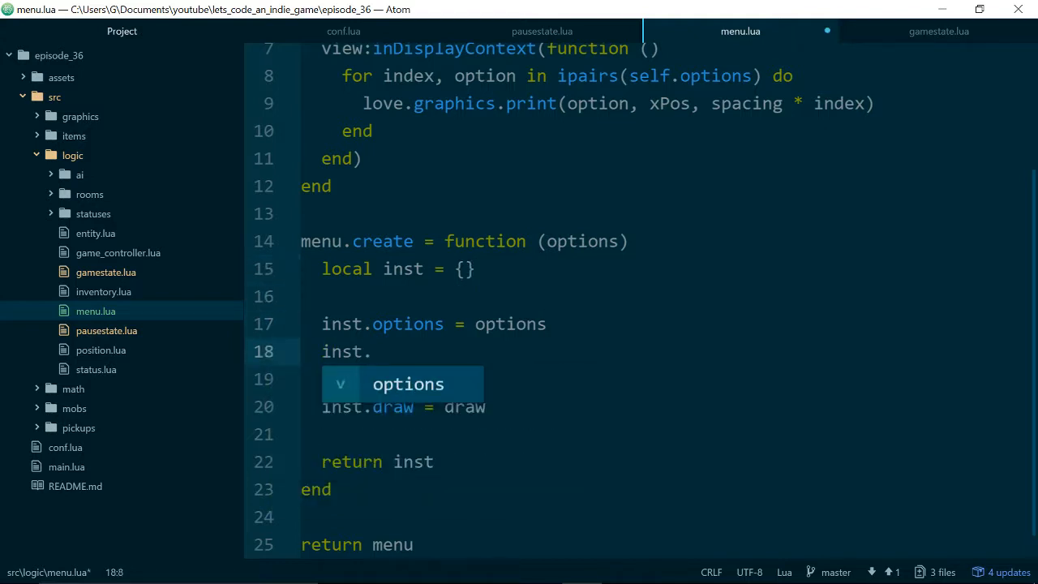
type("sele")
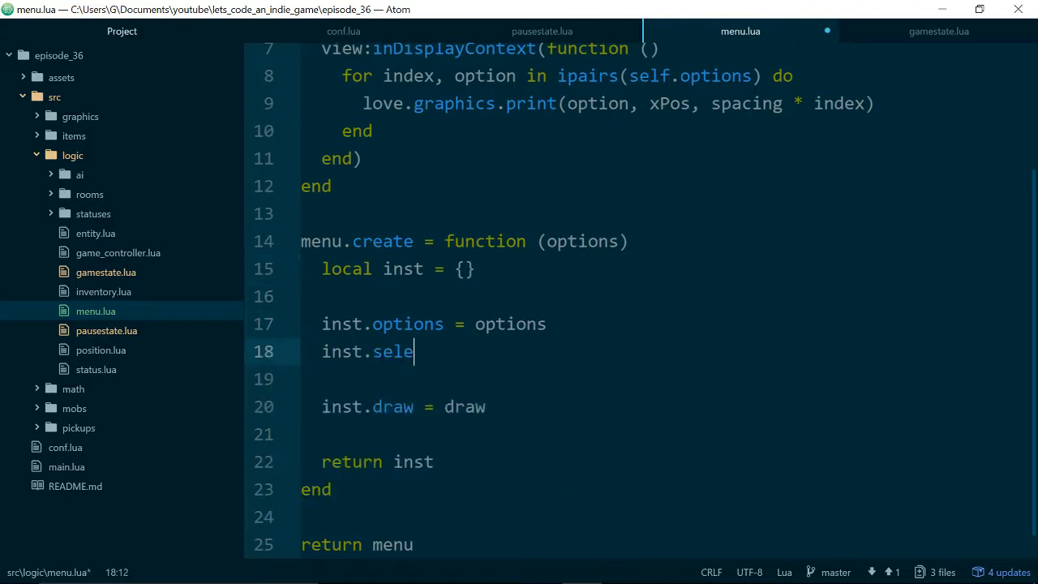
type("cted = 1")
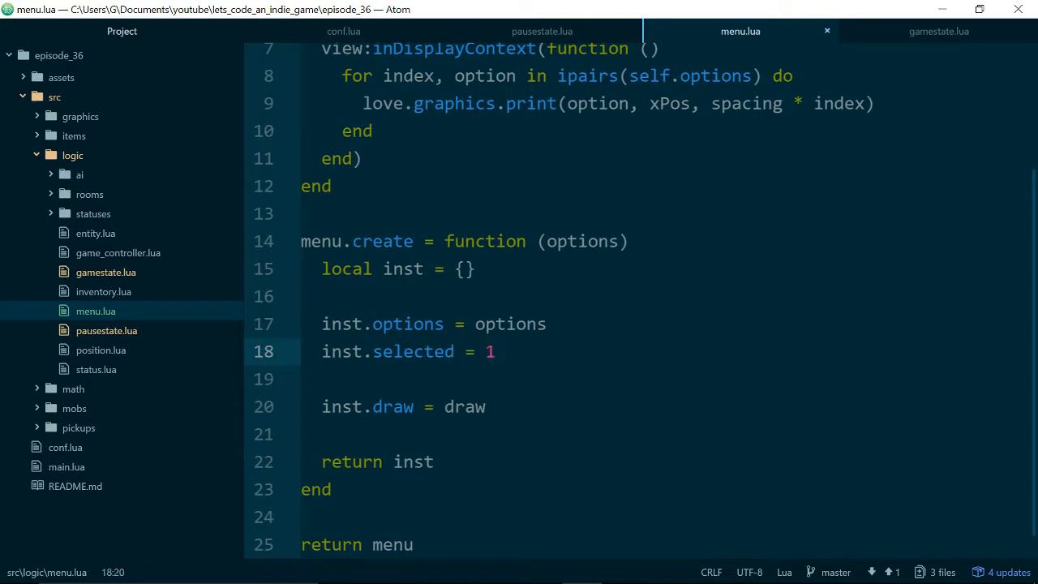
left_click(494, 350)
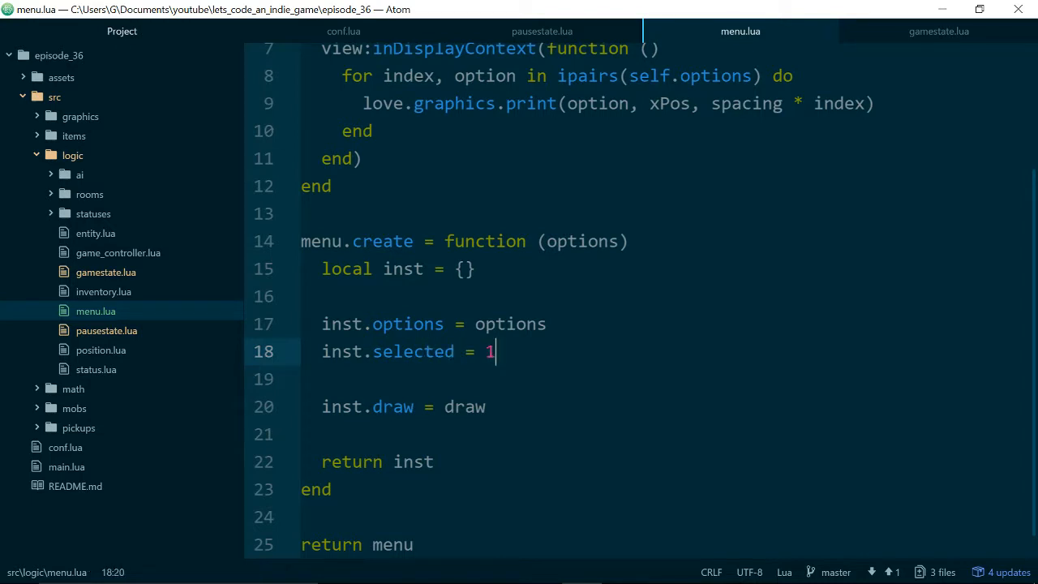
Review the draw loop and position the cursor above the draw function.
left_click(473, 269)
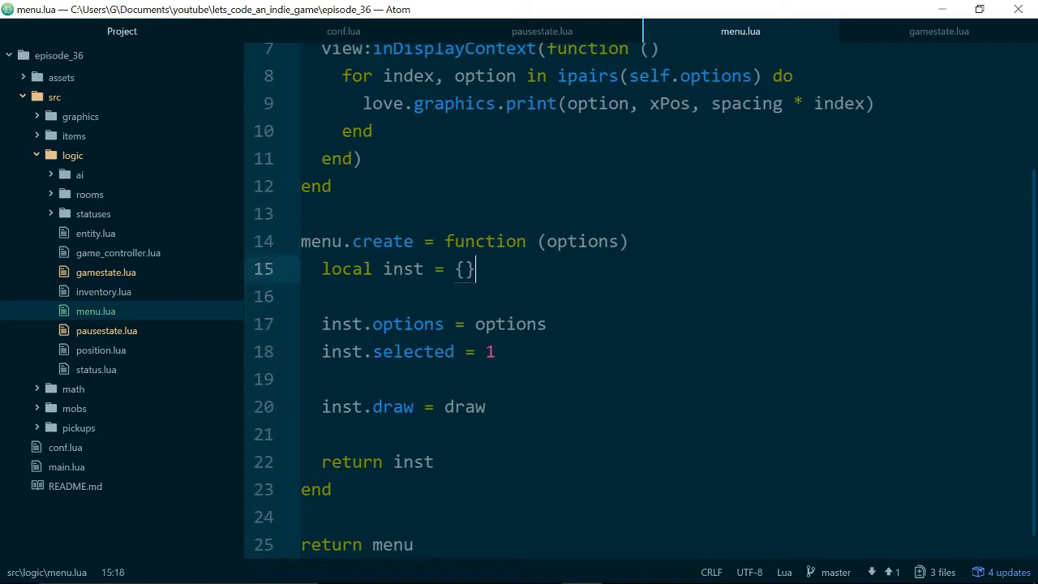
left_click(305, 214)
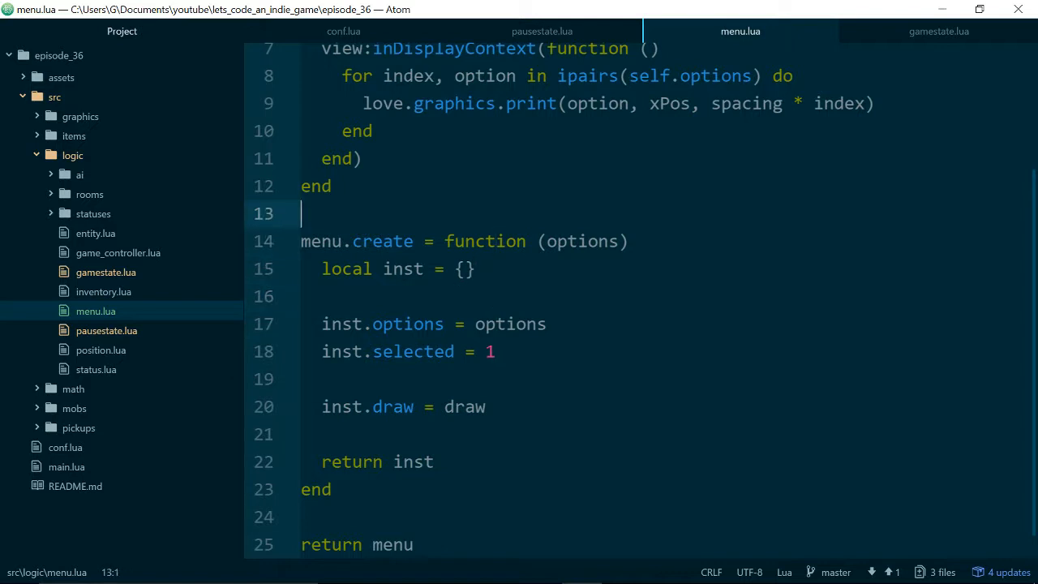
scroll("up", 3)
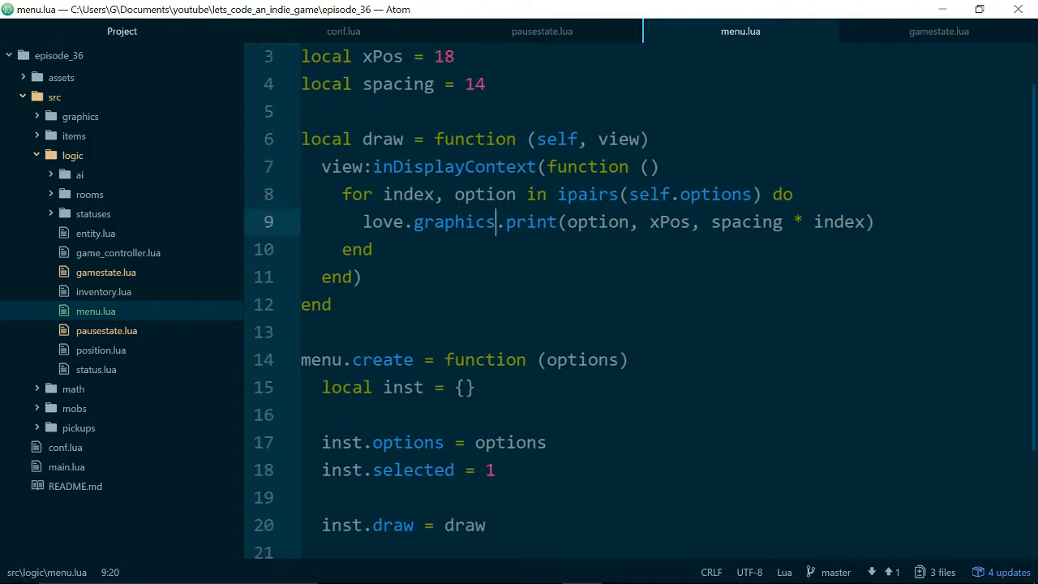
left_click(496, 194)
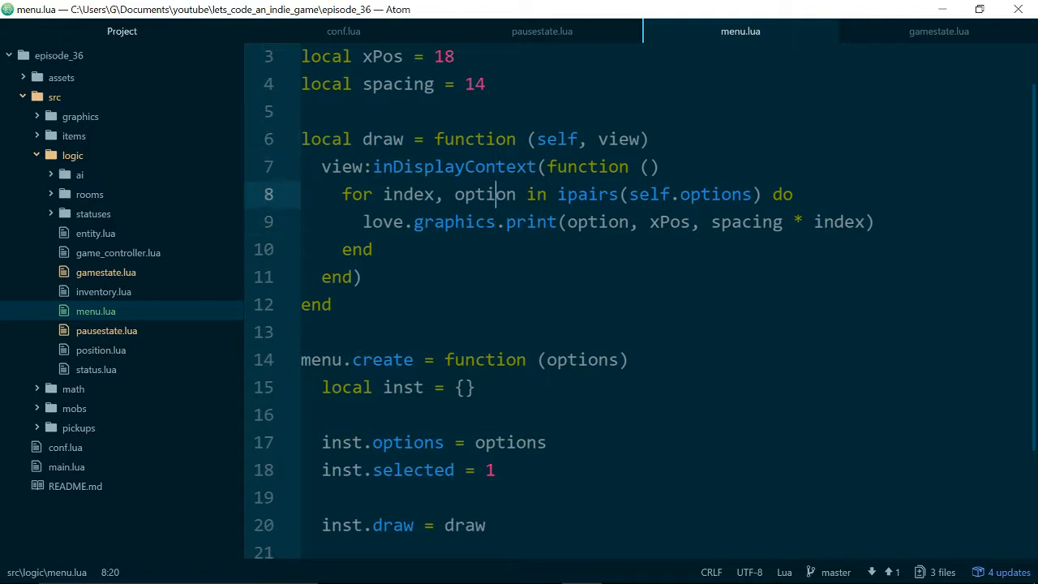
left_click(360, 194)
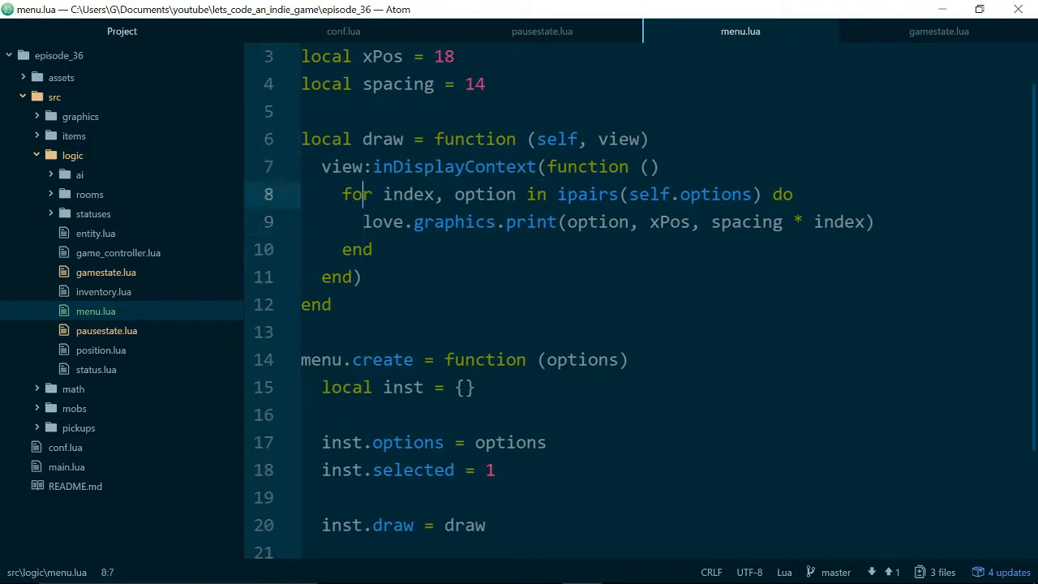
left_click(662, 195)
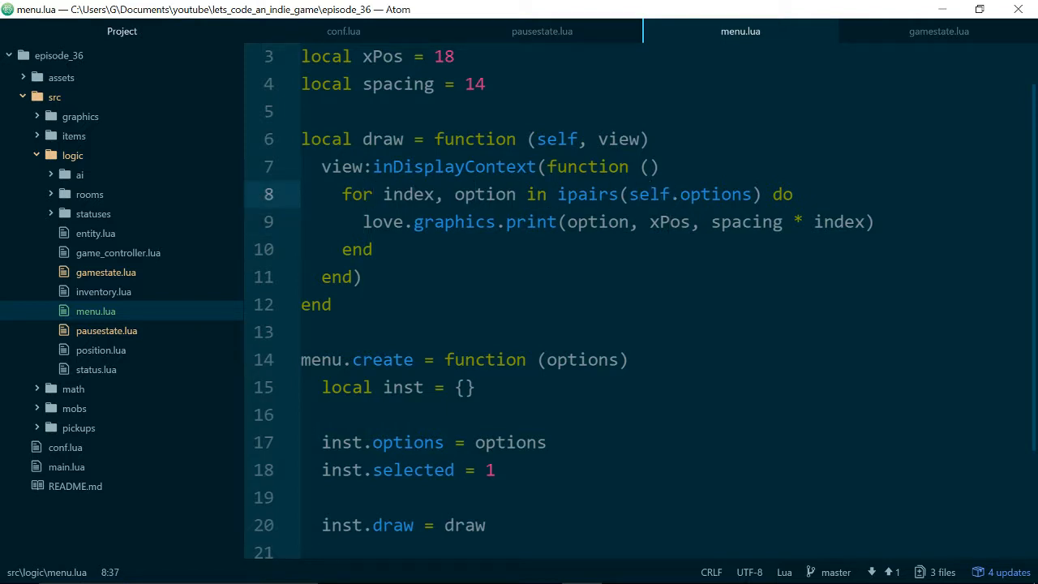
left_click(658, 165)
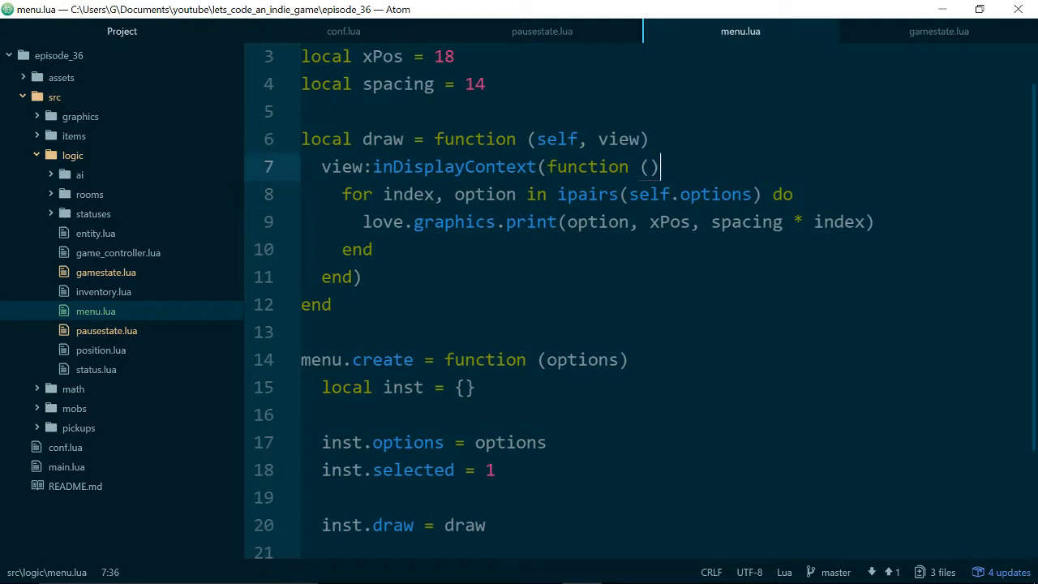
Add local selectedColor = {255, 0, 255} below the spacing setting.
key("enter")
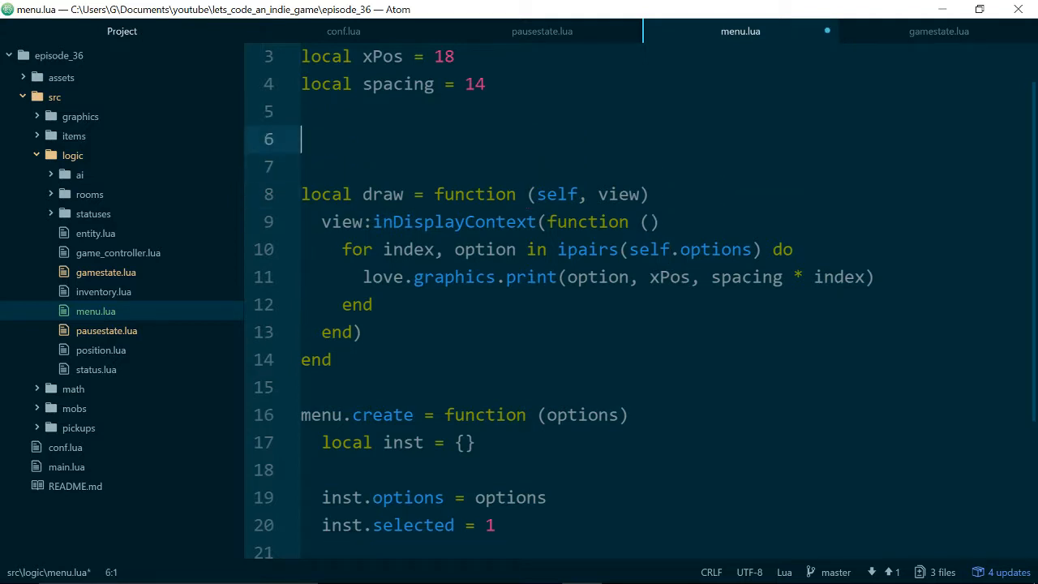
type("local")
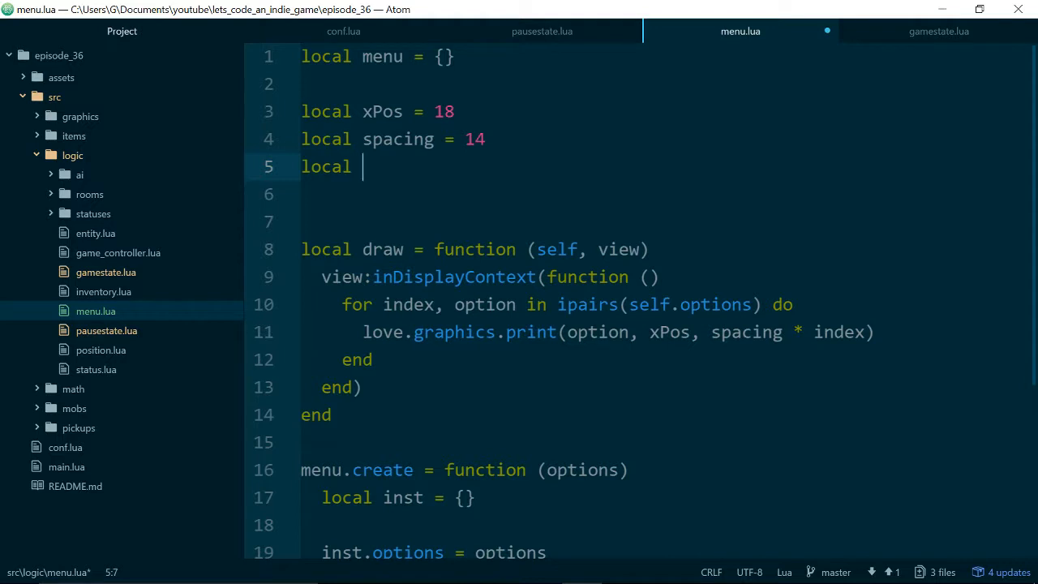
type("selectedColor =")
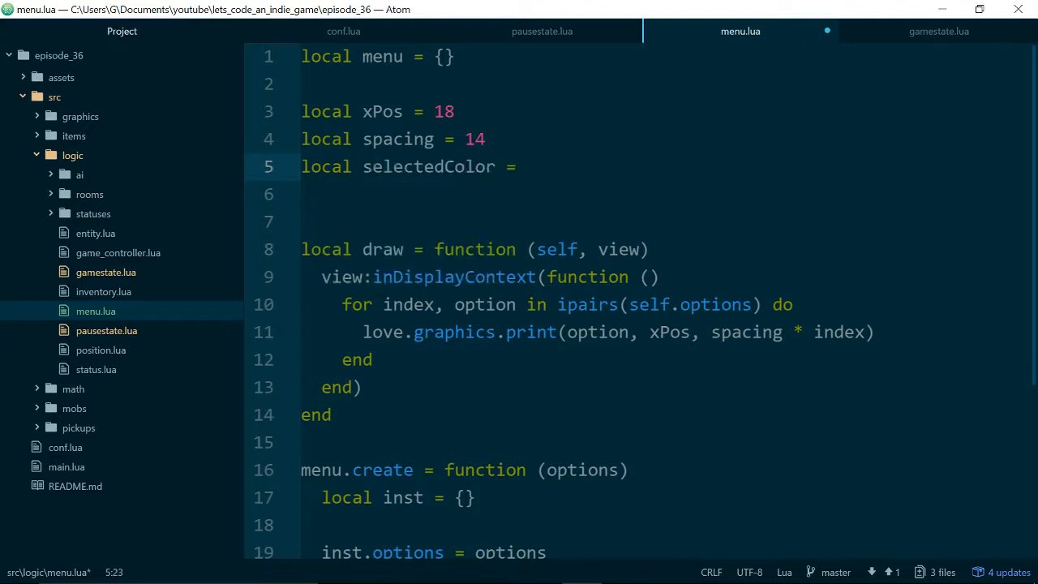
type("{}")
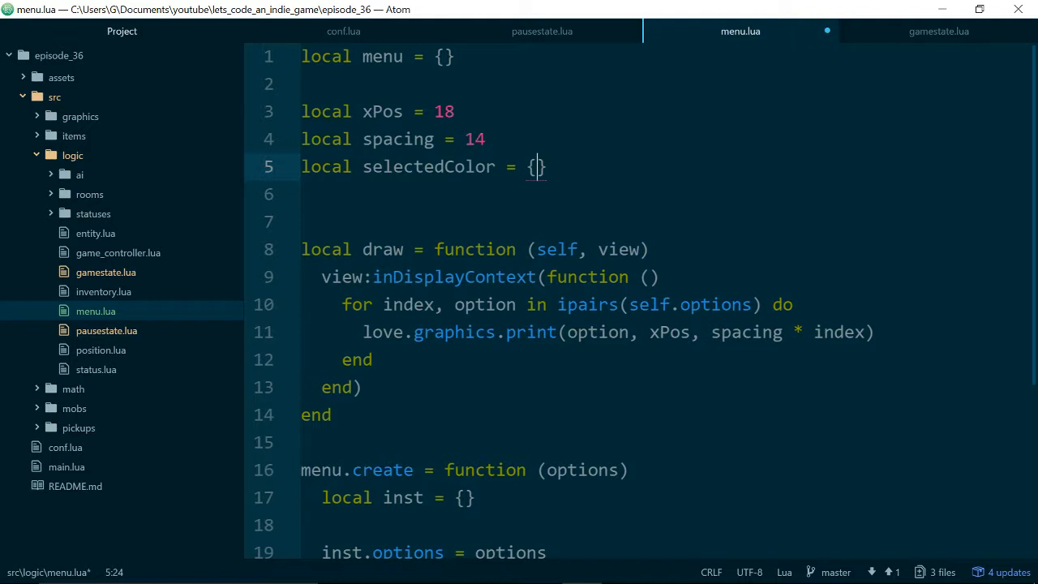
type("255,")
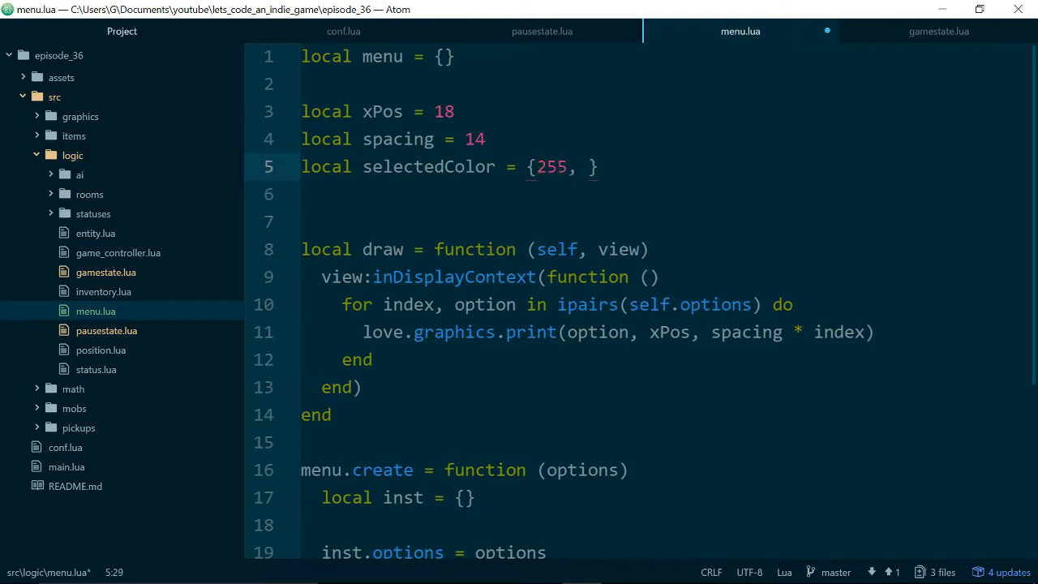
type("0, 2")
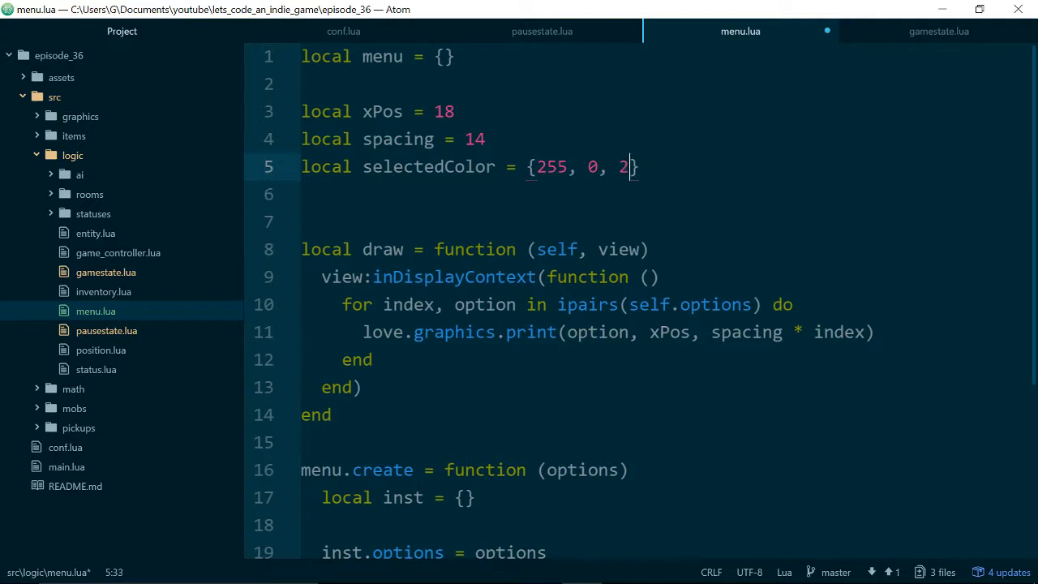
type("55")
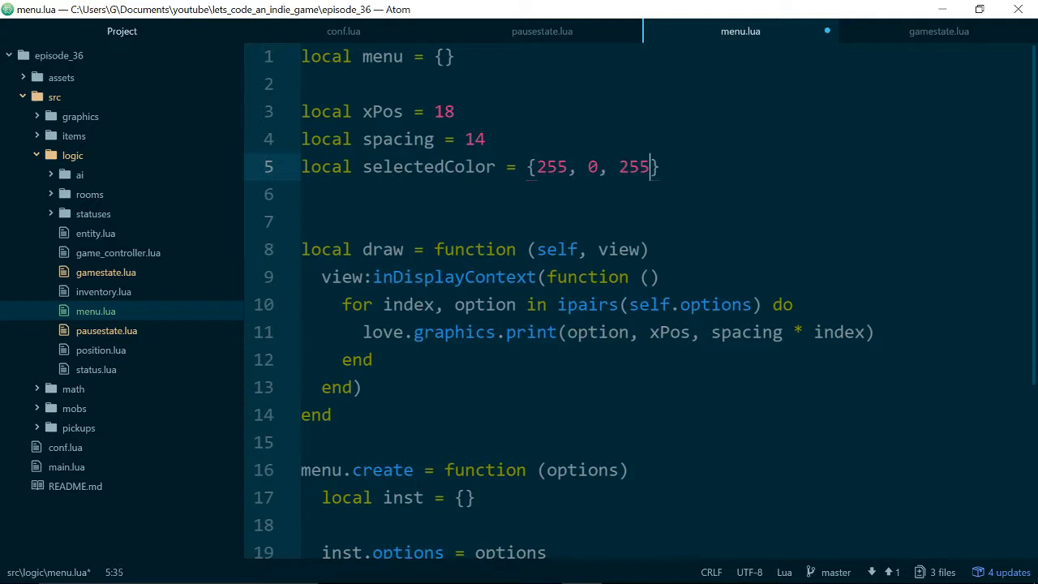
left_click(598, 165)
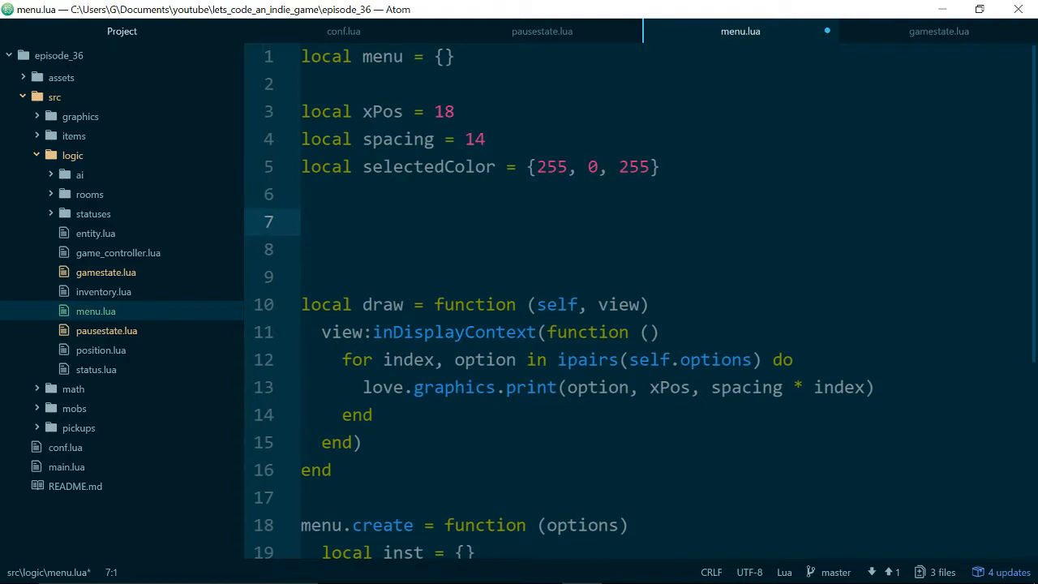
Write the header local _drawOption = function (option, index).
type("_draw")
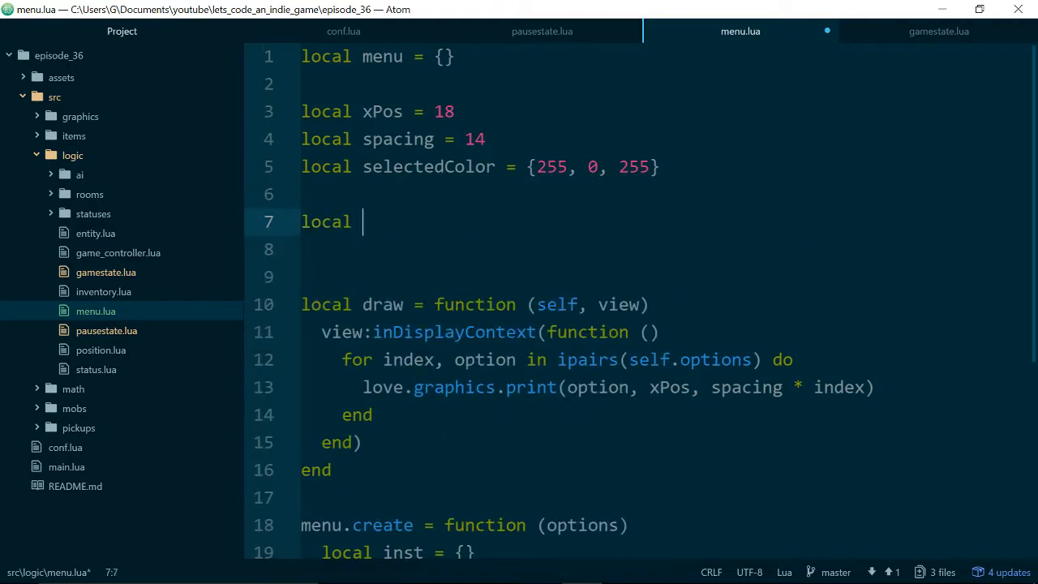
type("_draw")
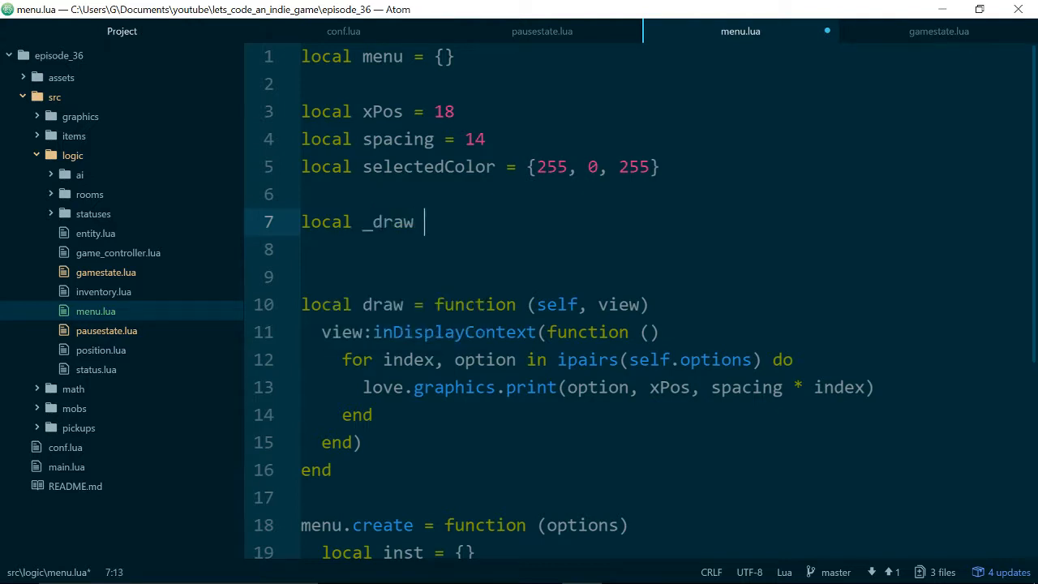
key("BackSpace")
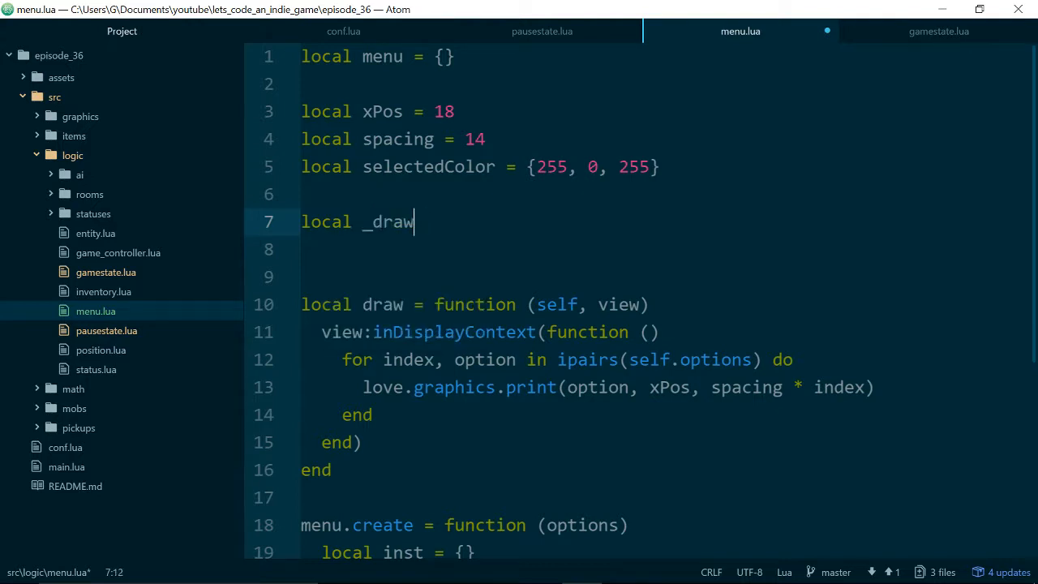
type("Option =")
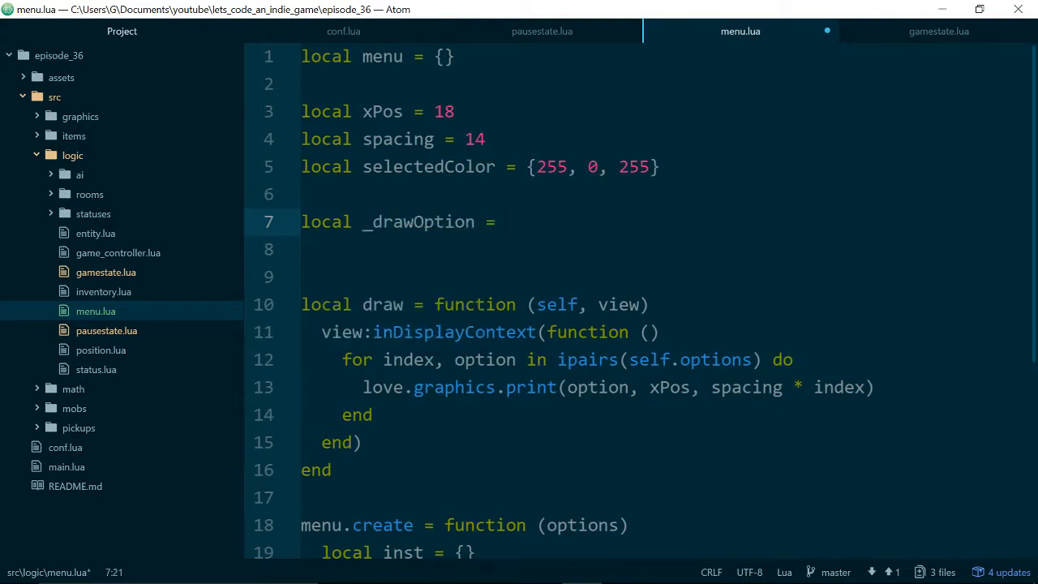
type("function ()")
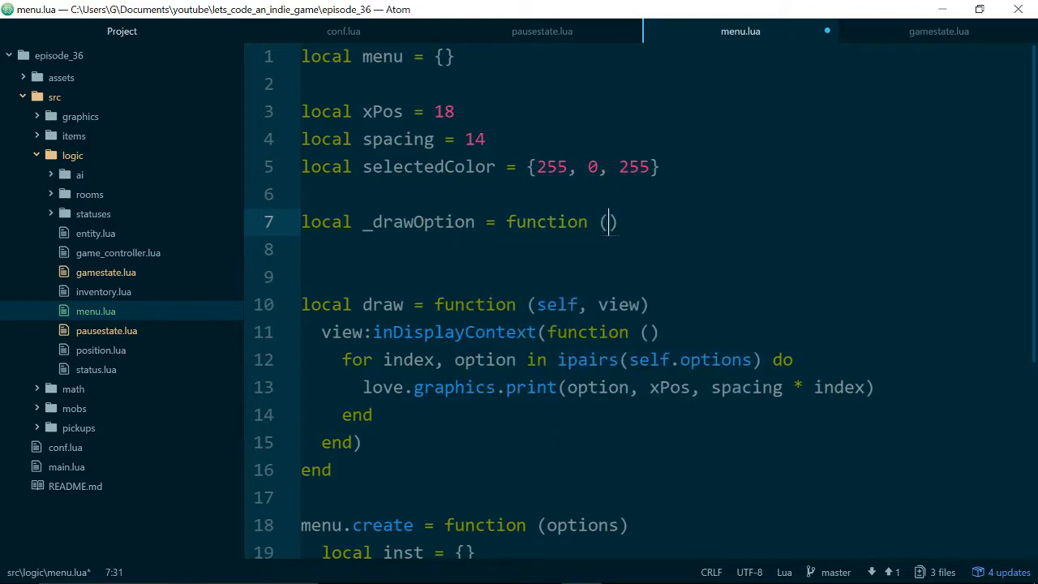
type("option. index")
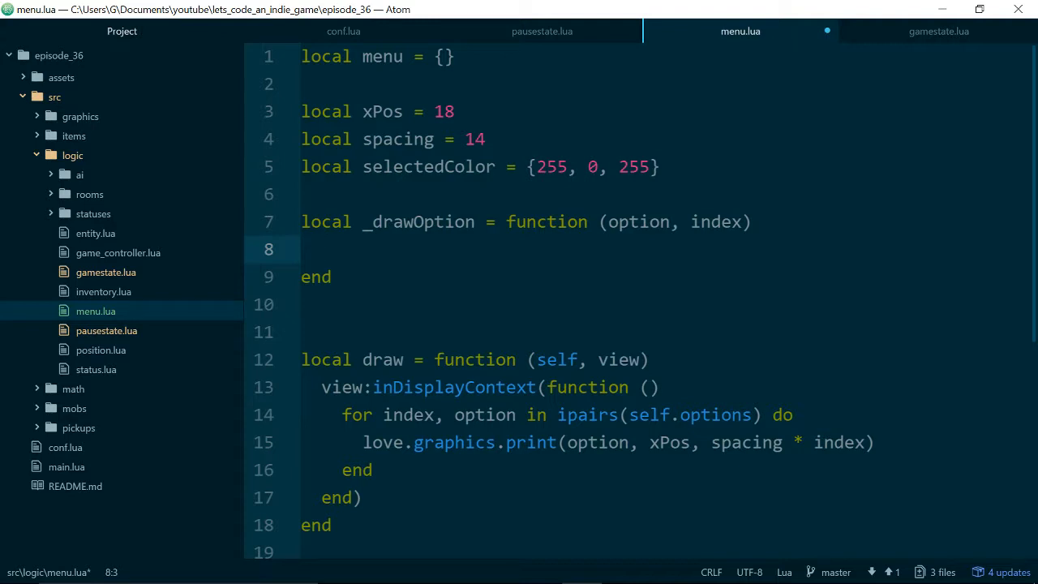
Move love.graphics.print(option, xPos, spacing * index) from the draw loop into _drawOption.
left_click(363, 441)
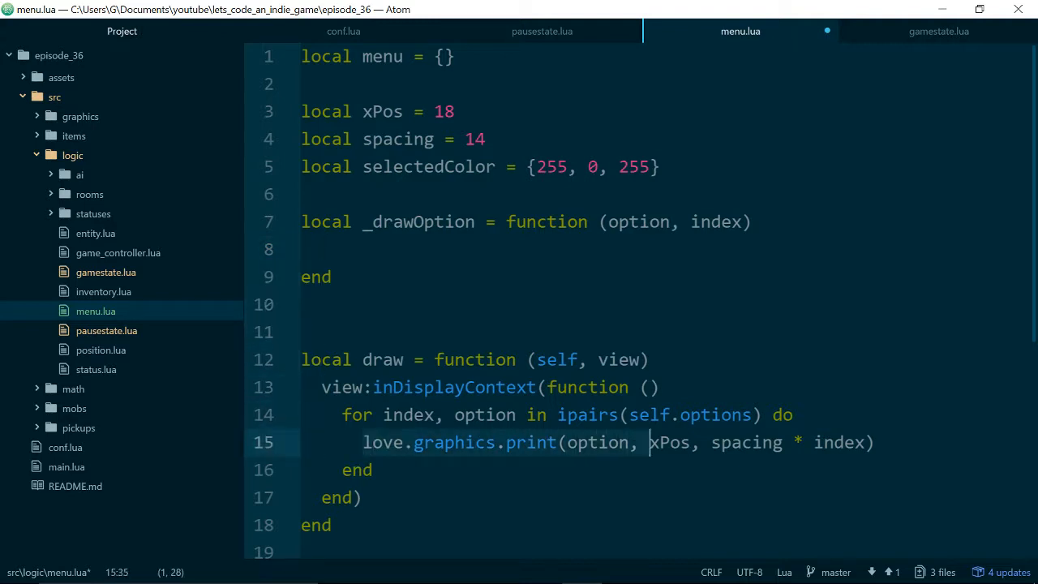
left_click(873, 441)
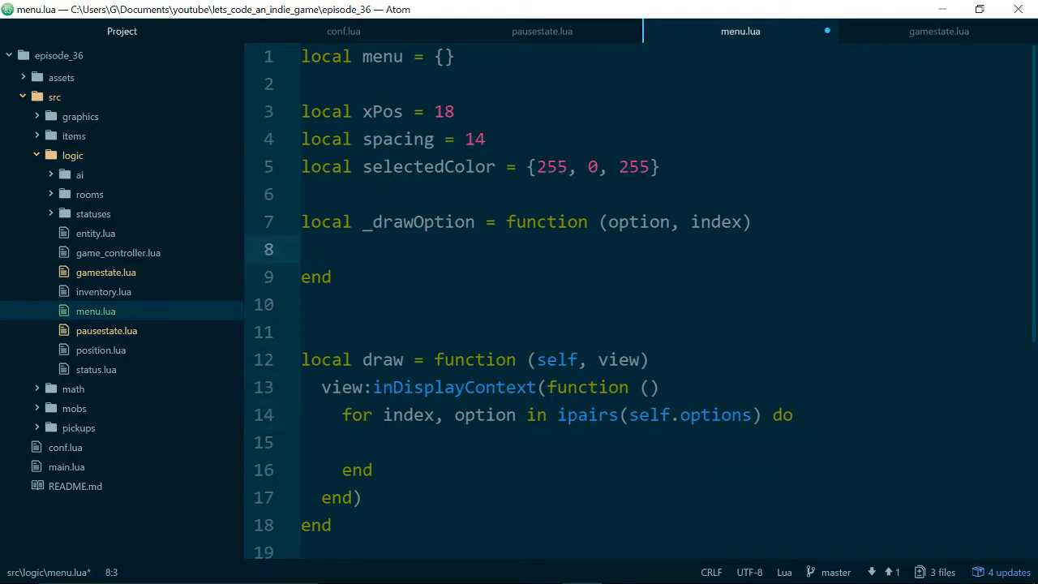
type("love.graphics.print(option, xPos, spacing * index)")
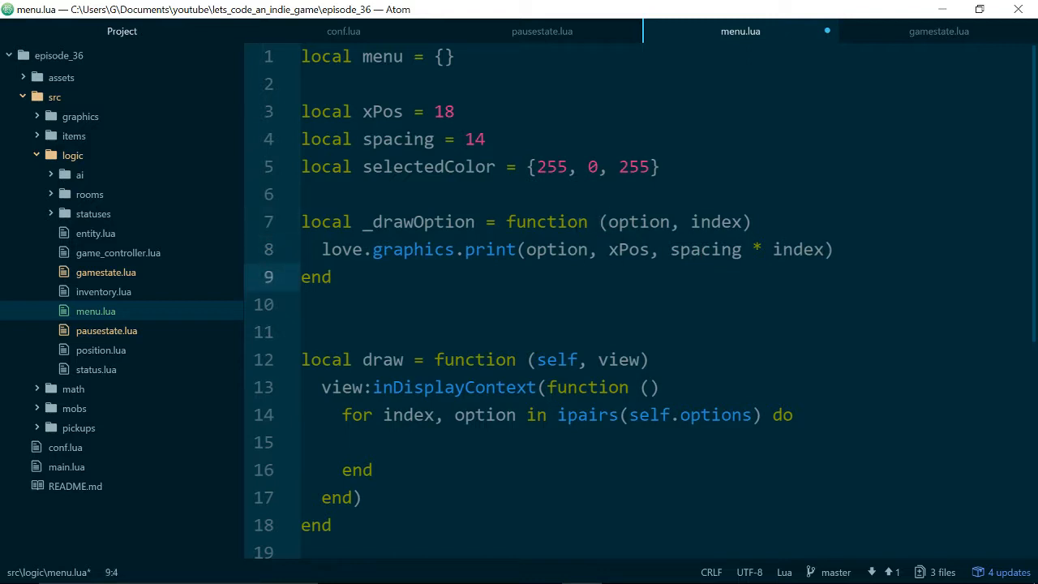
Start _drawSelectedOption(option, index) calling love.graphics.setColor(selectedColor).
type("local _")
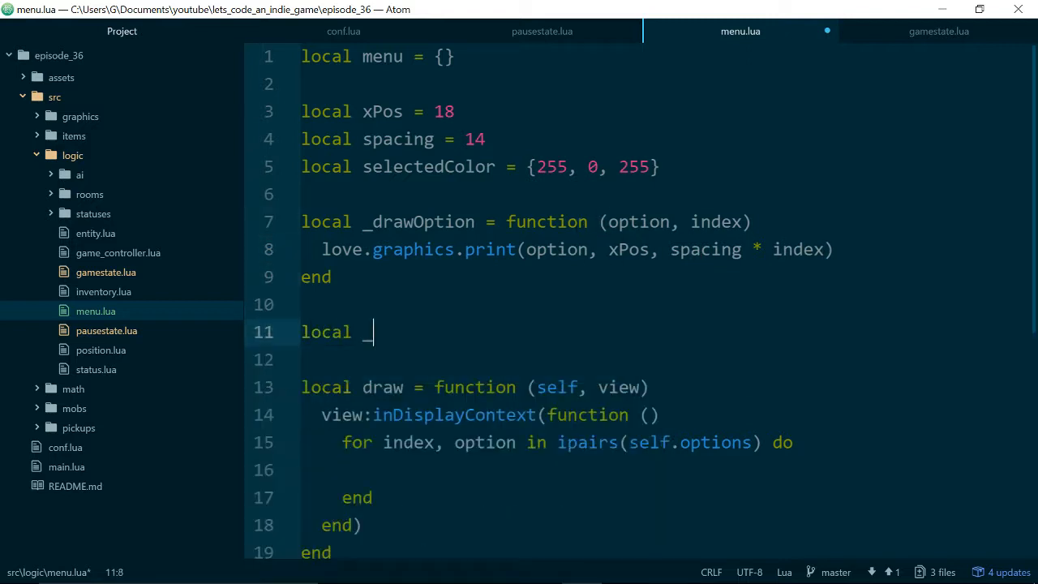
type("_drawSelectedOption = function (s")
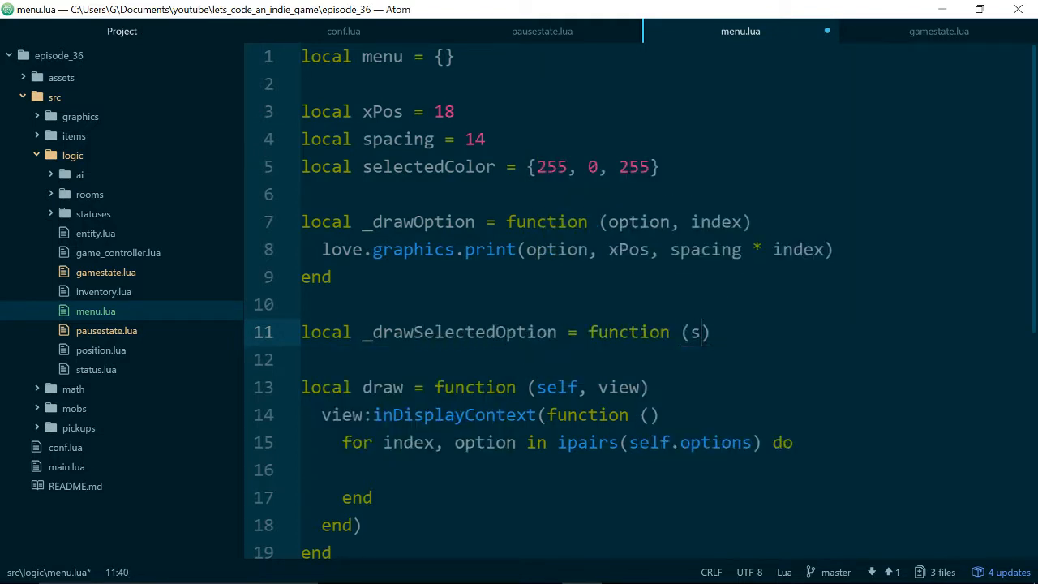
type("option, index")
left_click(636, 360)
type("end")
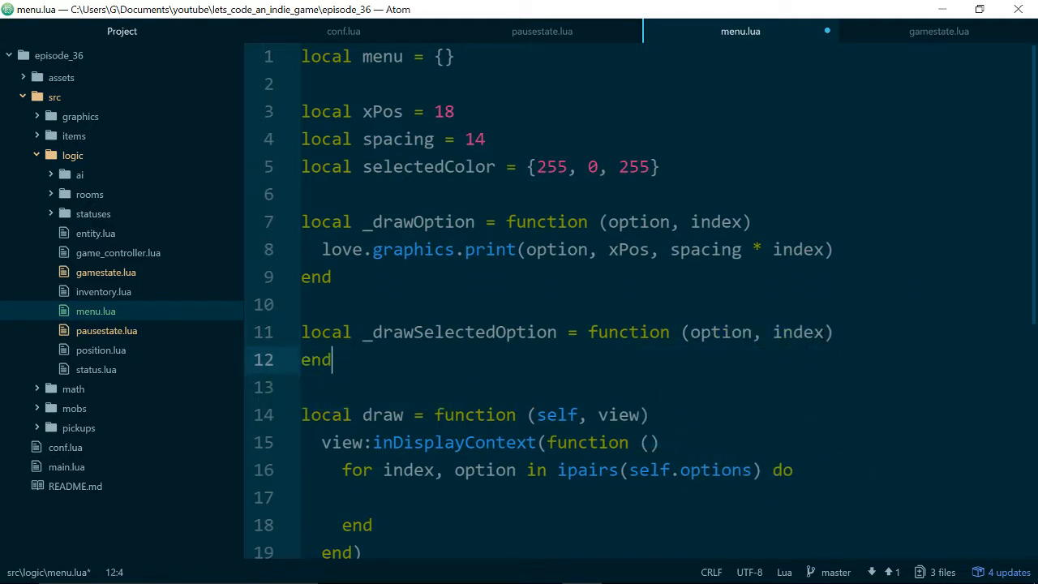
key("Return")
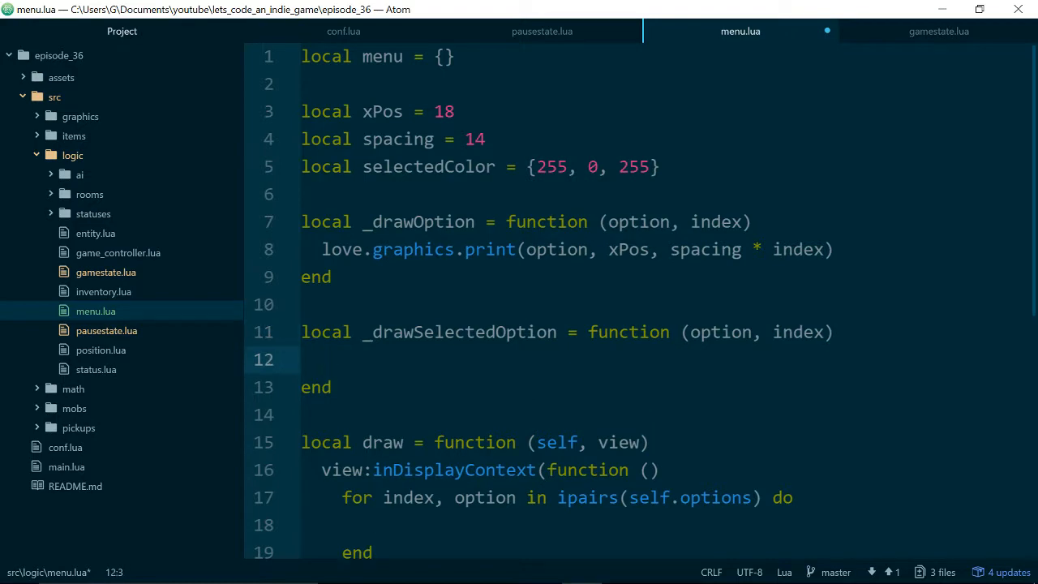
type("lover")
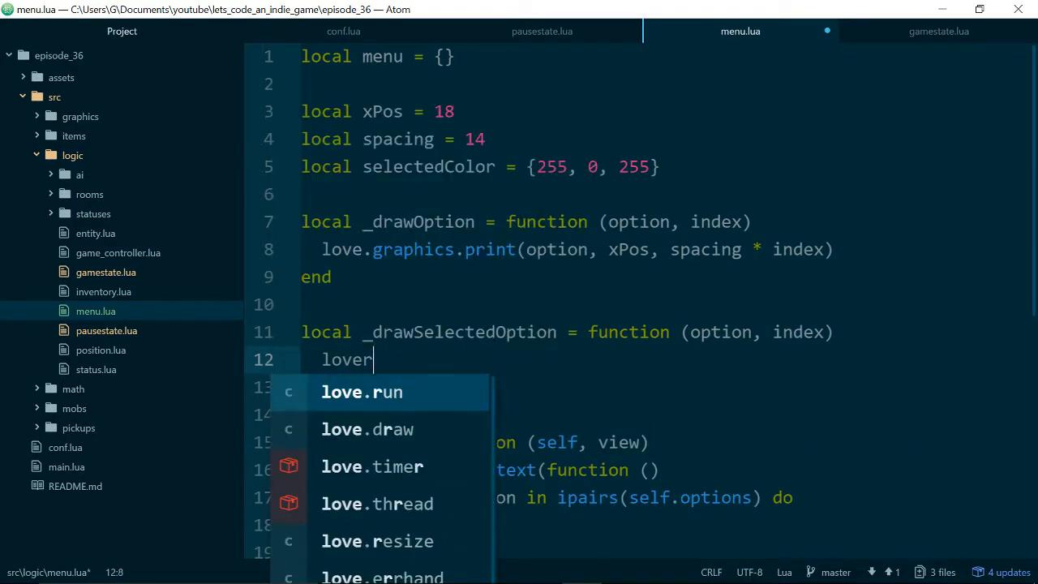
type("love.graphics.setColor(")
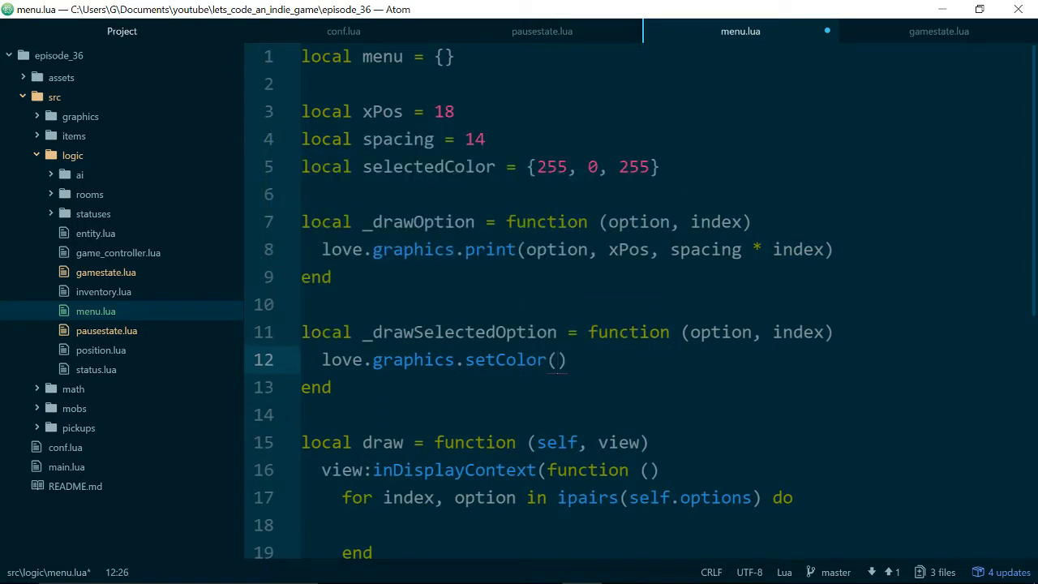
type("selectedColor")
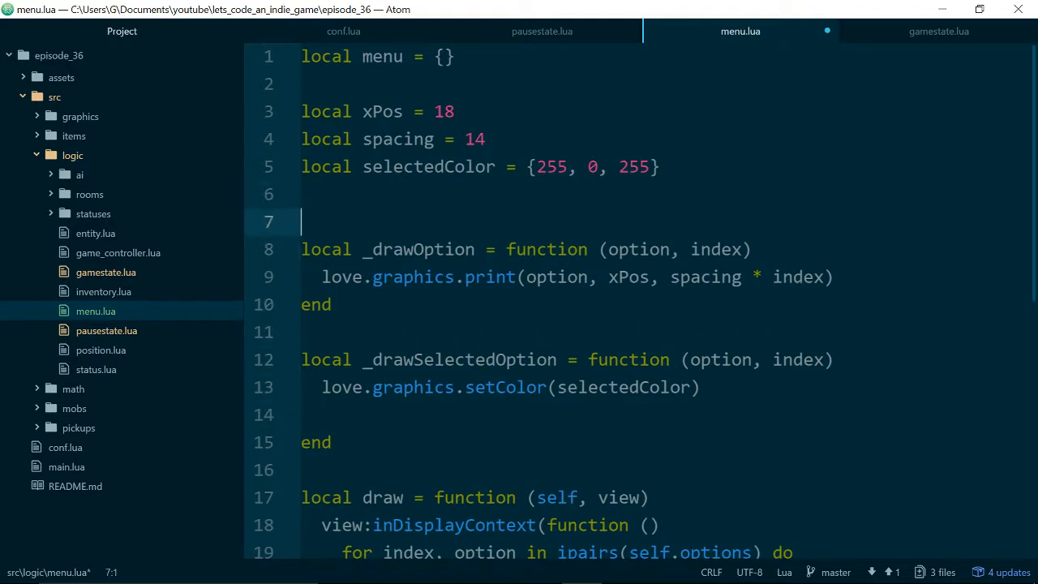
Add local white = {255, 255, 255} colour definition.
type("local")
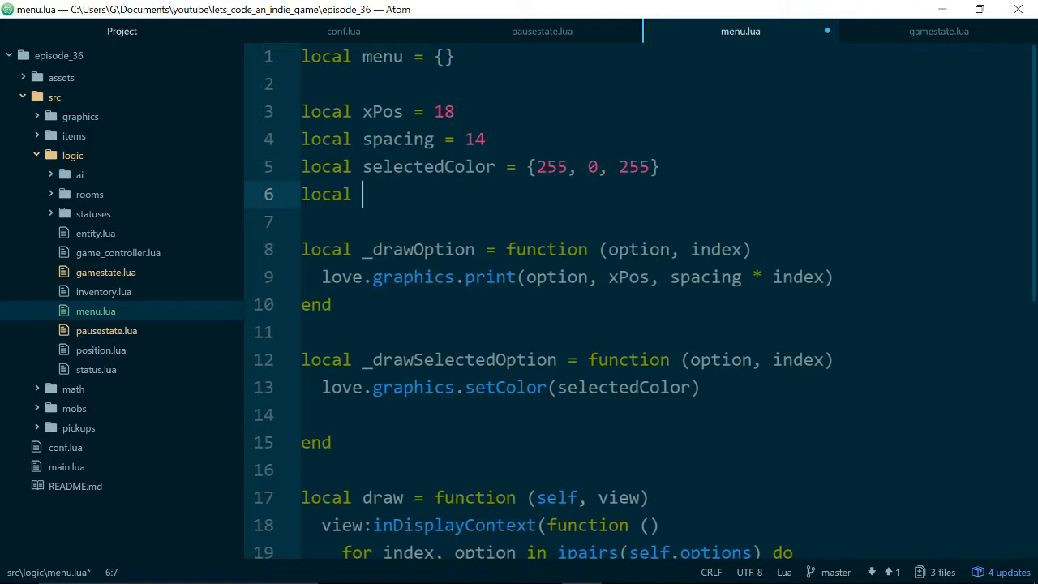
type("white = {255,")
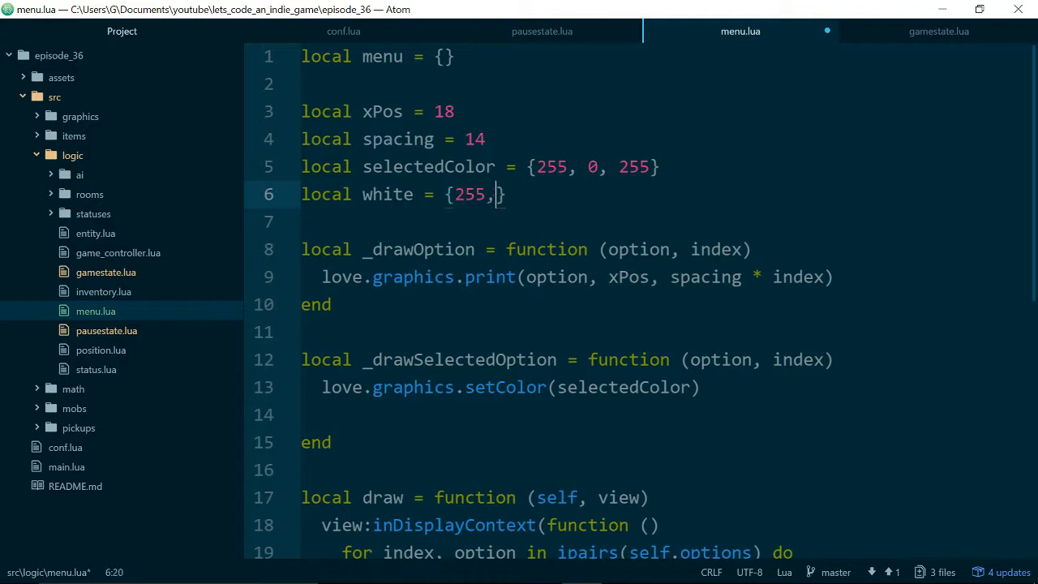
type("255, 255}")
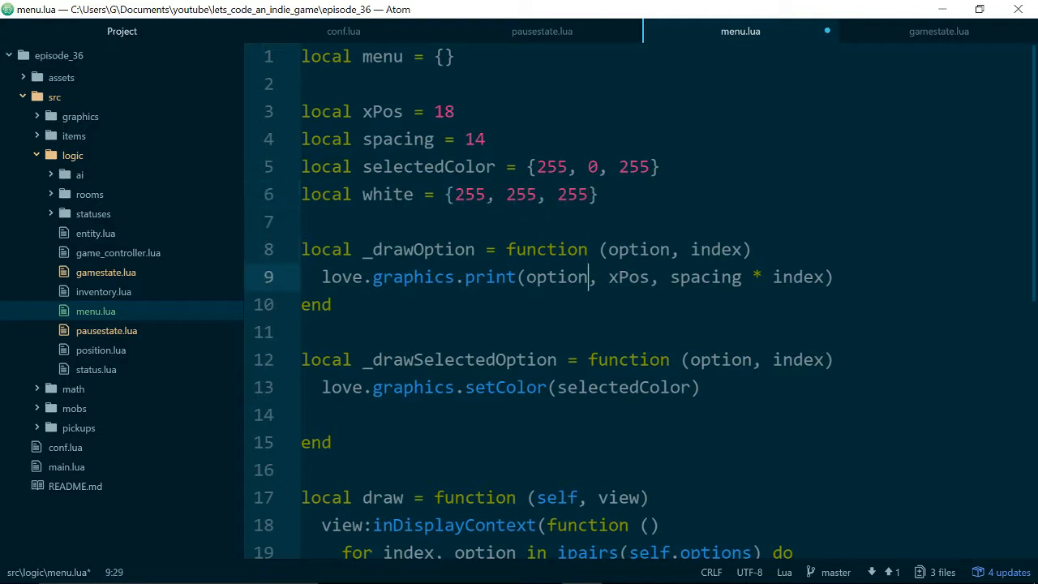
Finish _drawSelectedOption by resetting the colour with setColor(white).
left_click(324, 415)
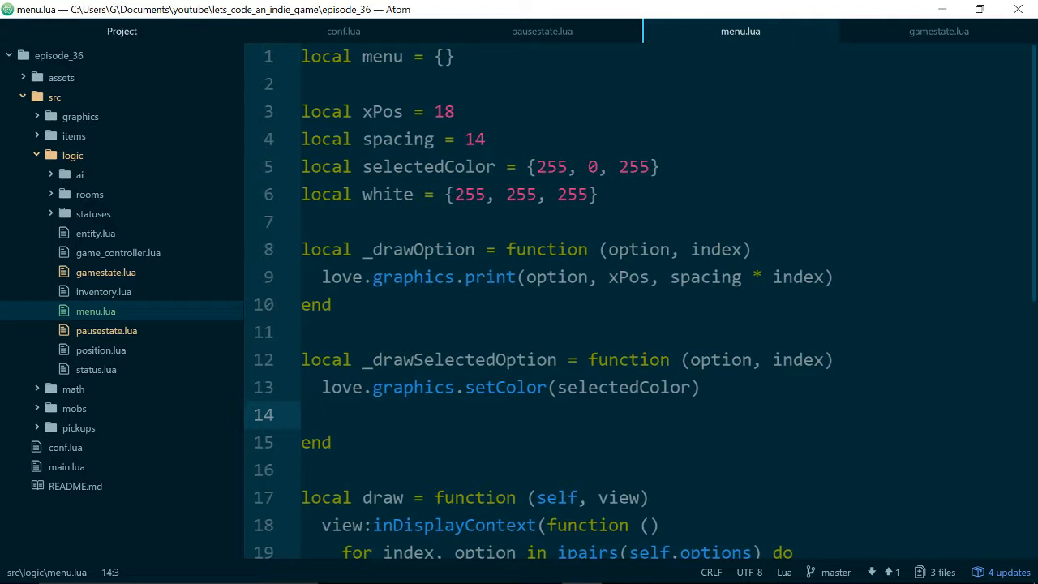
type("love.graphics.setColor(")
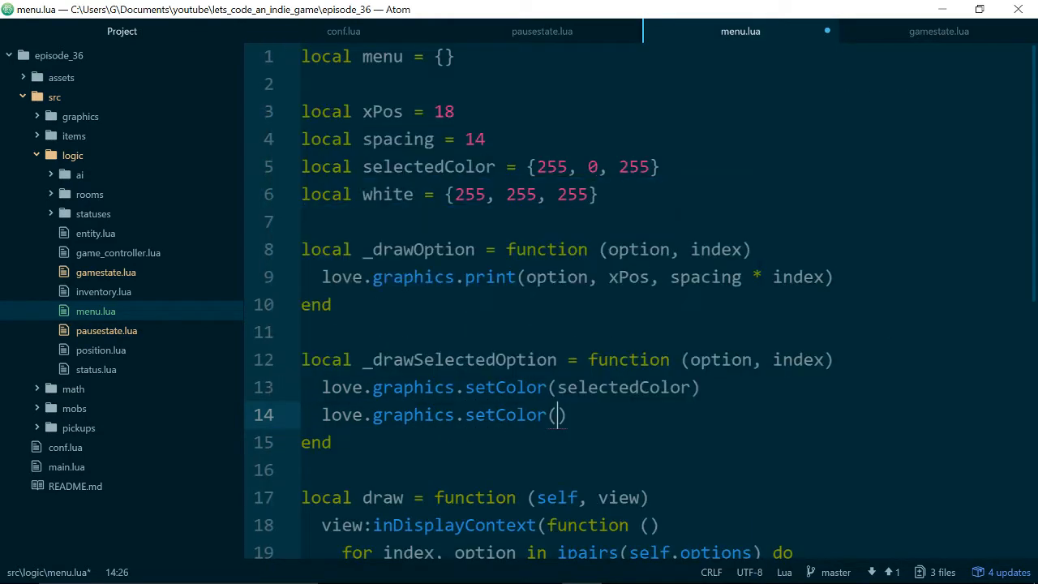
type("white")
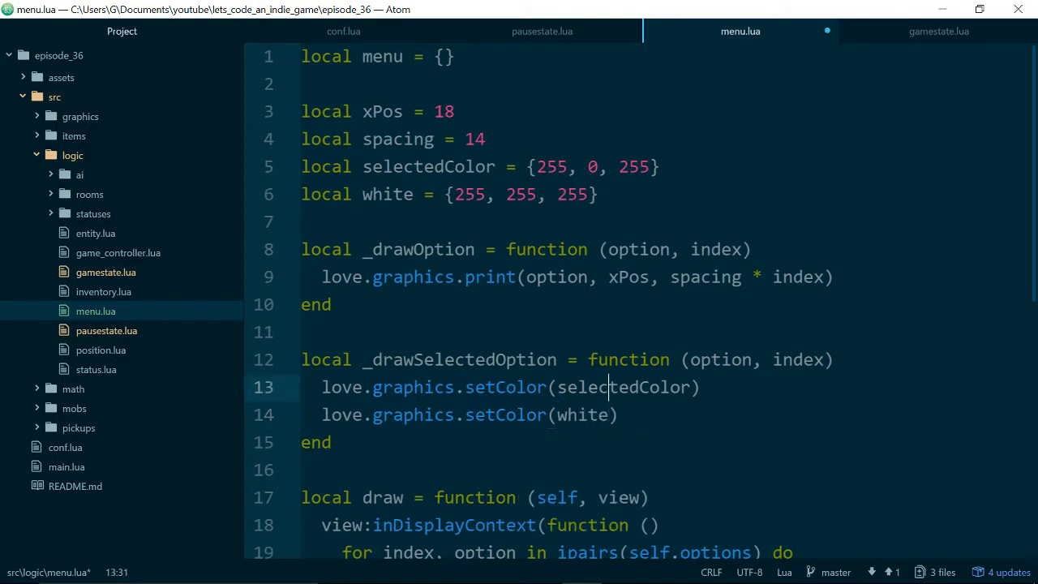
key("Enter")
type("_drawOption(option, index)")
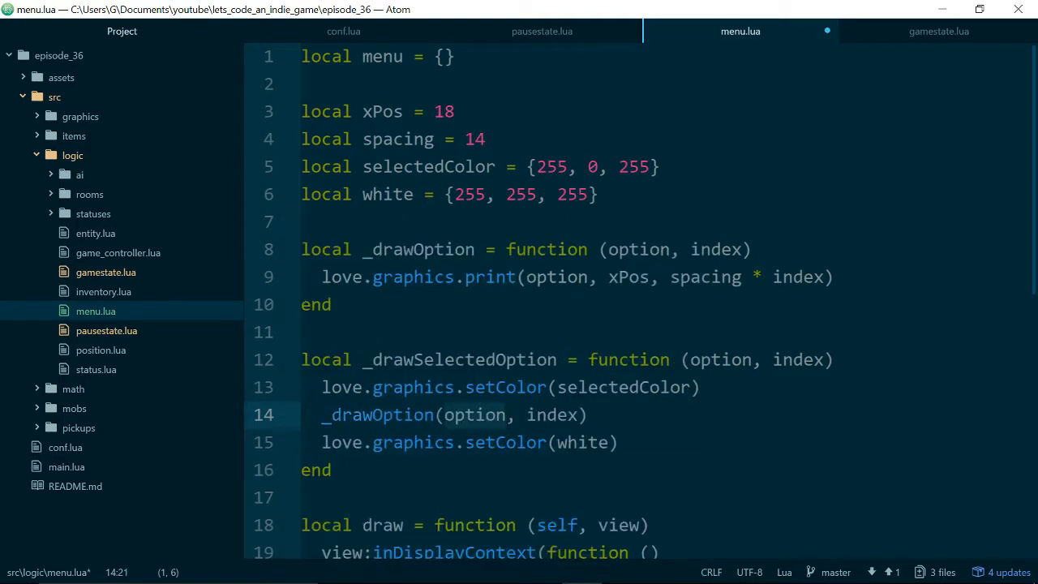
left_click(331, 305)
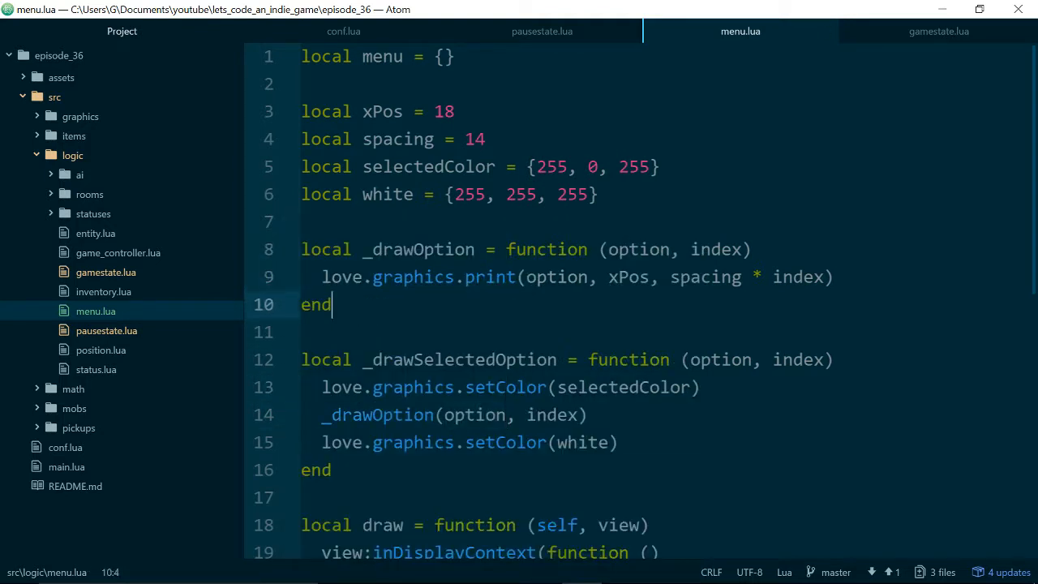
scroll("down", 3)
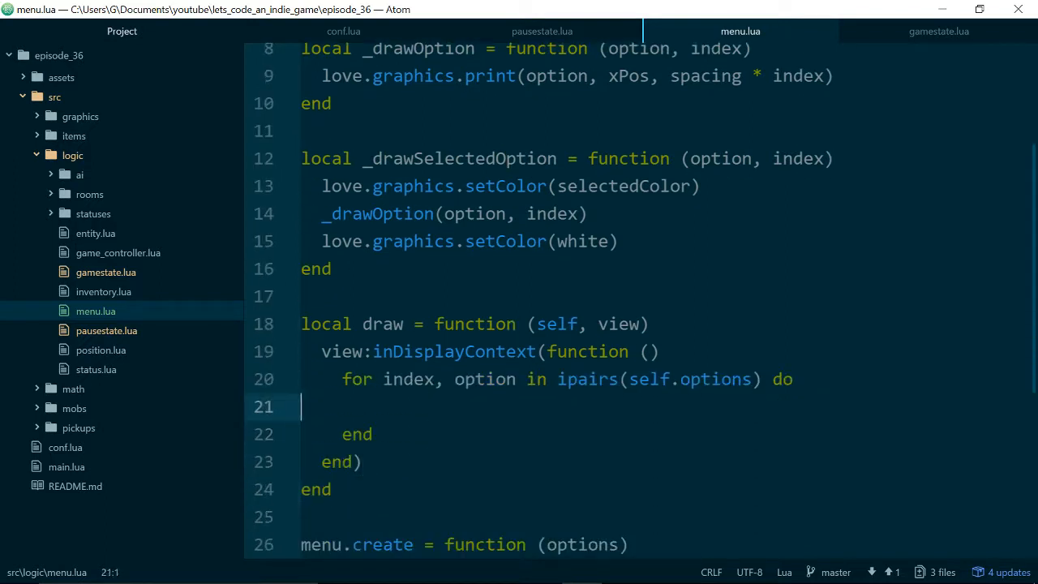
In the draw loop, call _drawSelectedOption when index == self.selected, else _drawOption(option, index).
key("Tab")
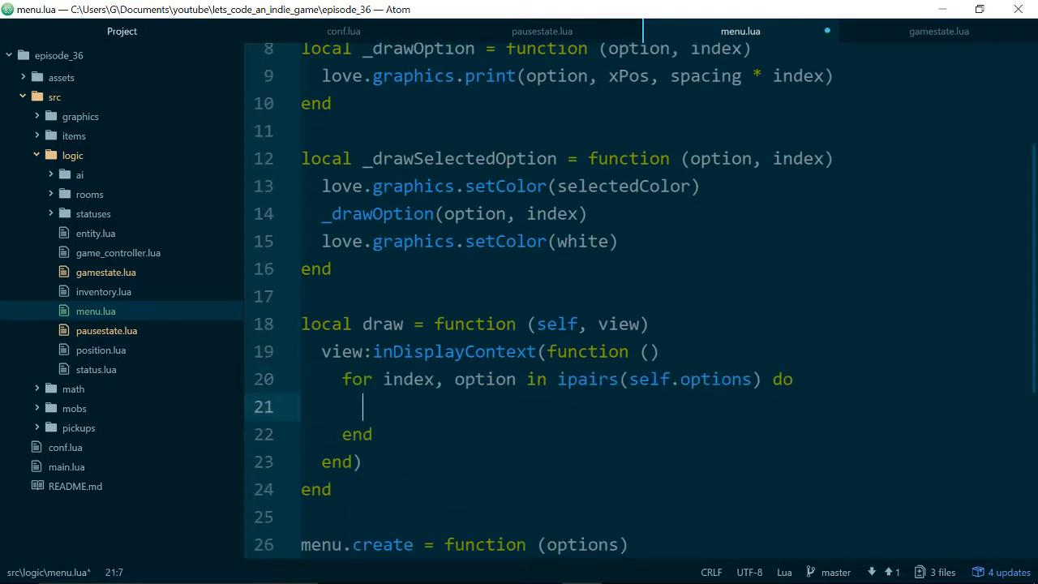
type("if")
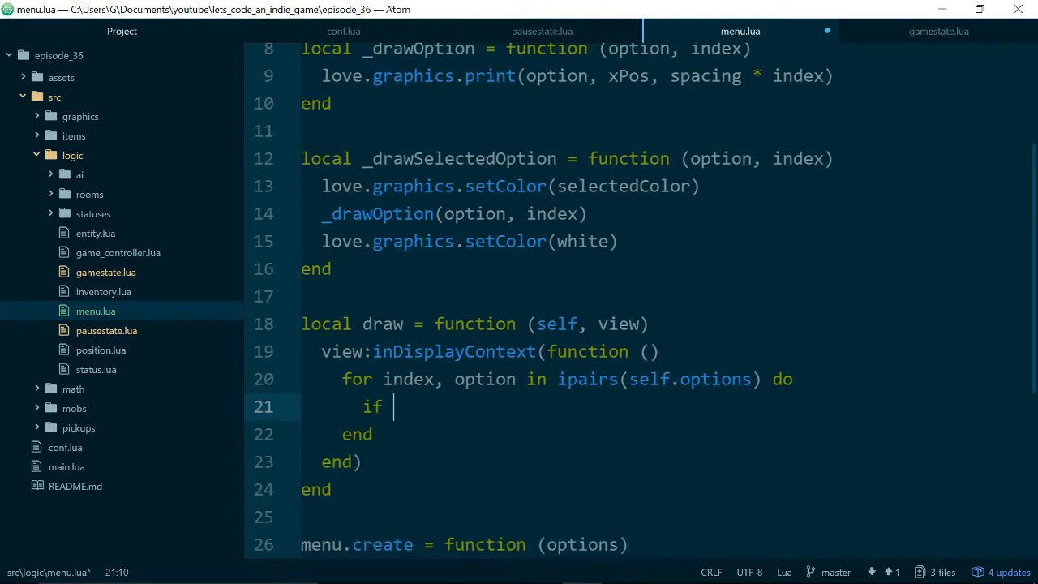
type("index == self.")
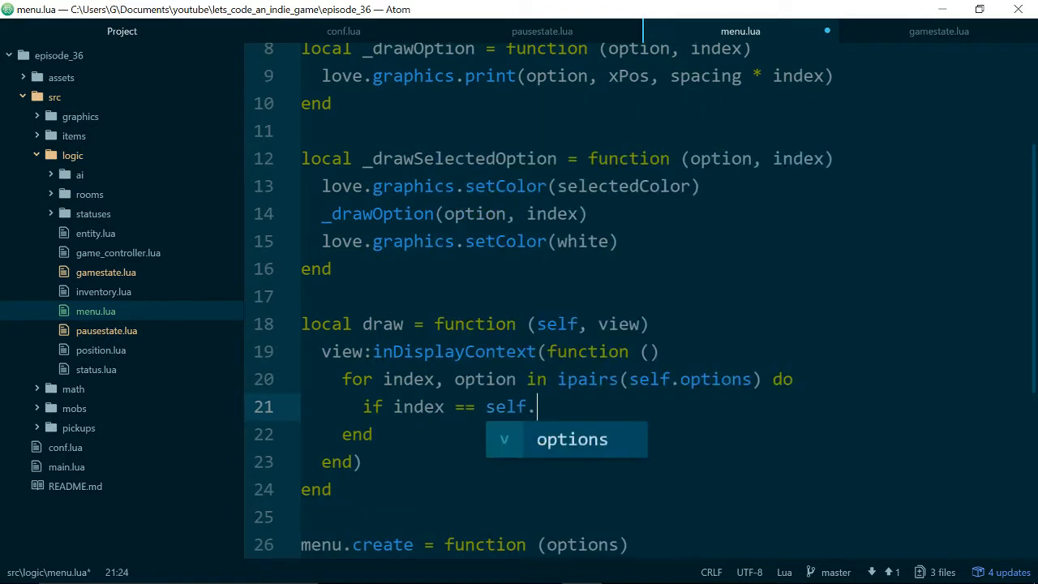
type("selected then")
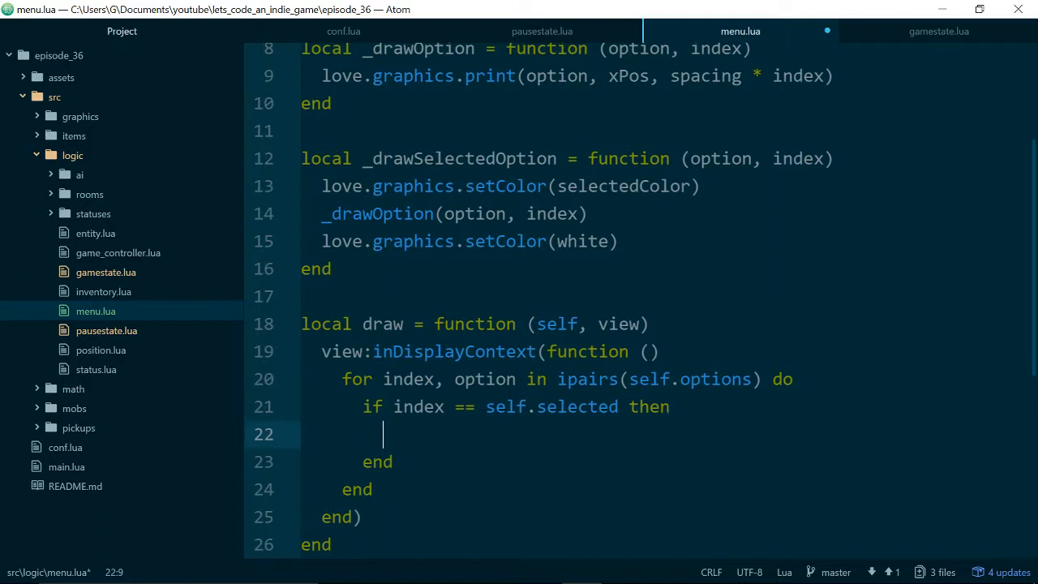
type("_drawSelectedOption(")
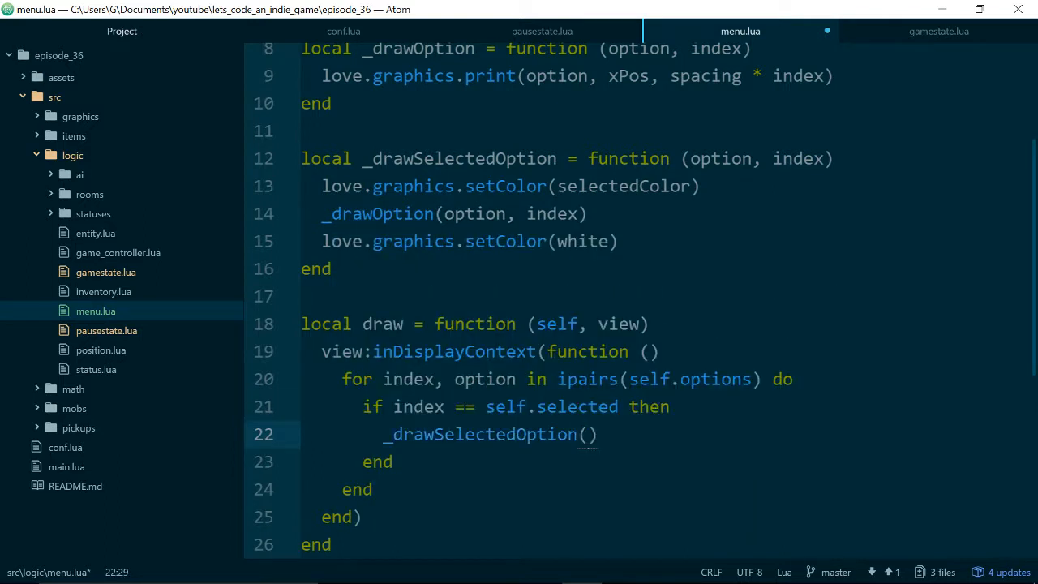
type("option, index")
type("else")
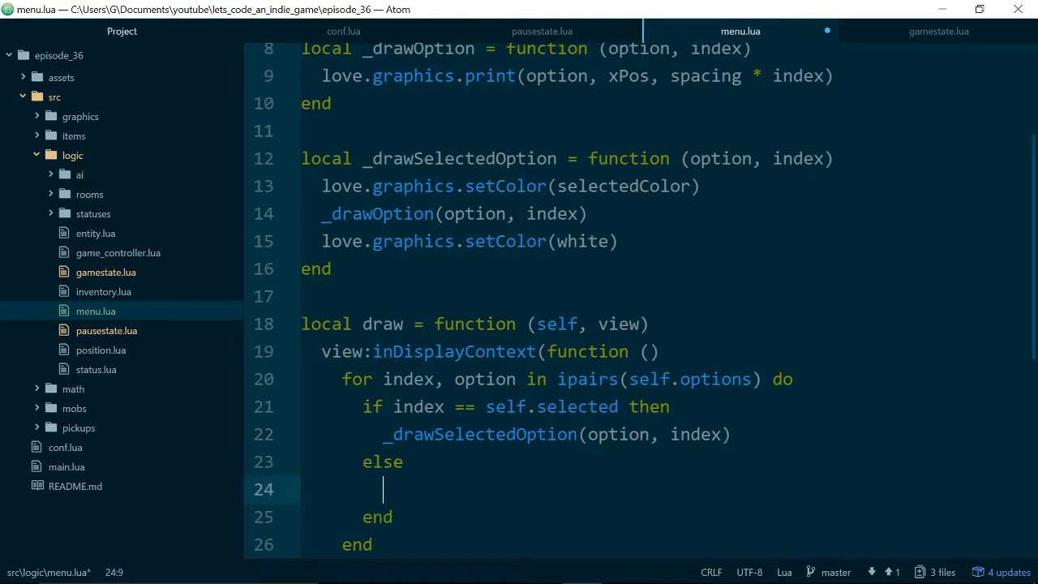
type("_drawOption(optio")
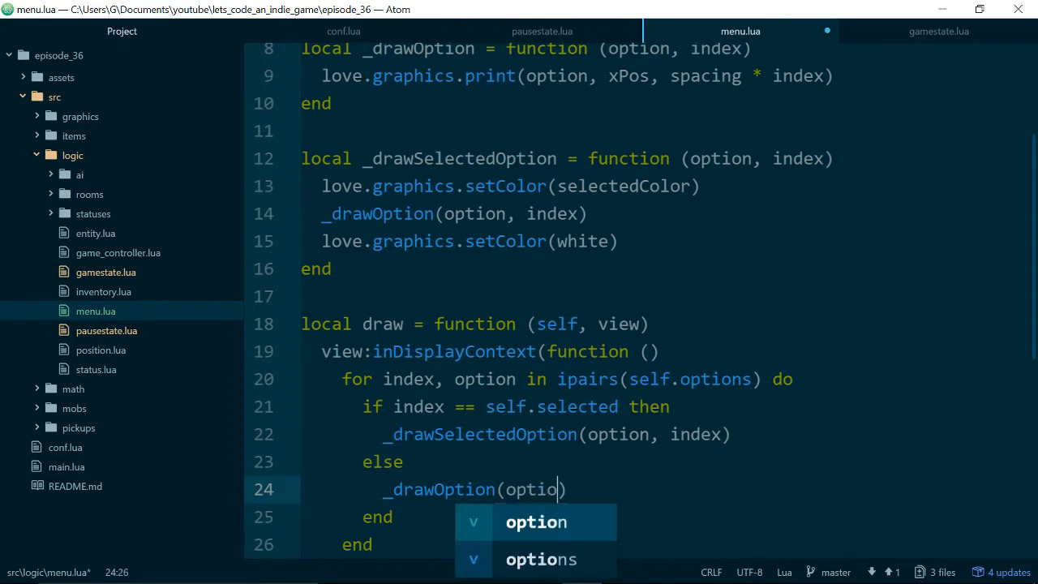
type("n,")
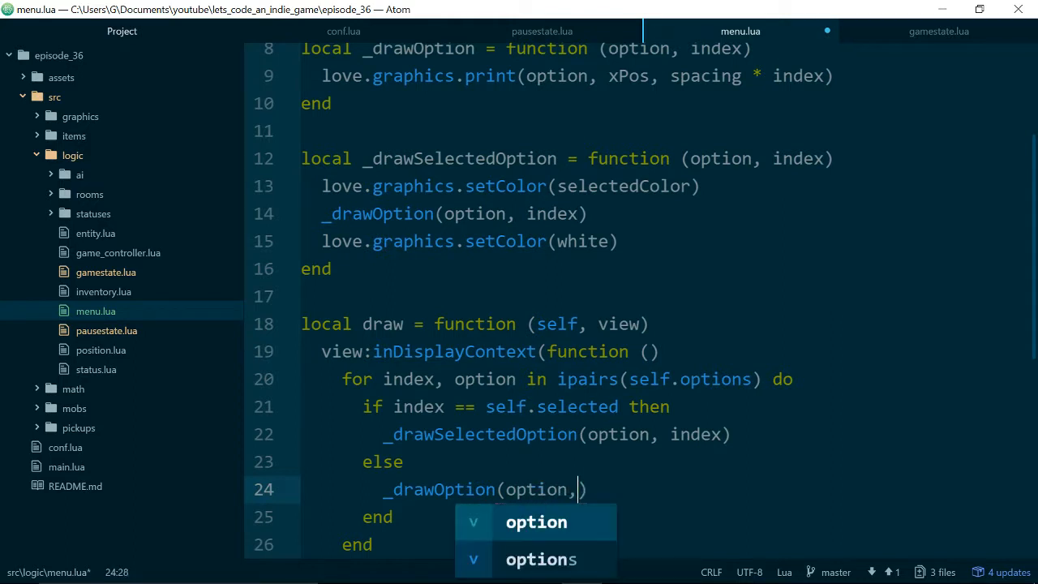
type("index")
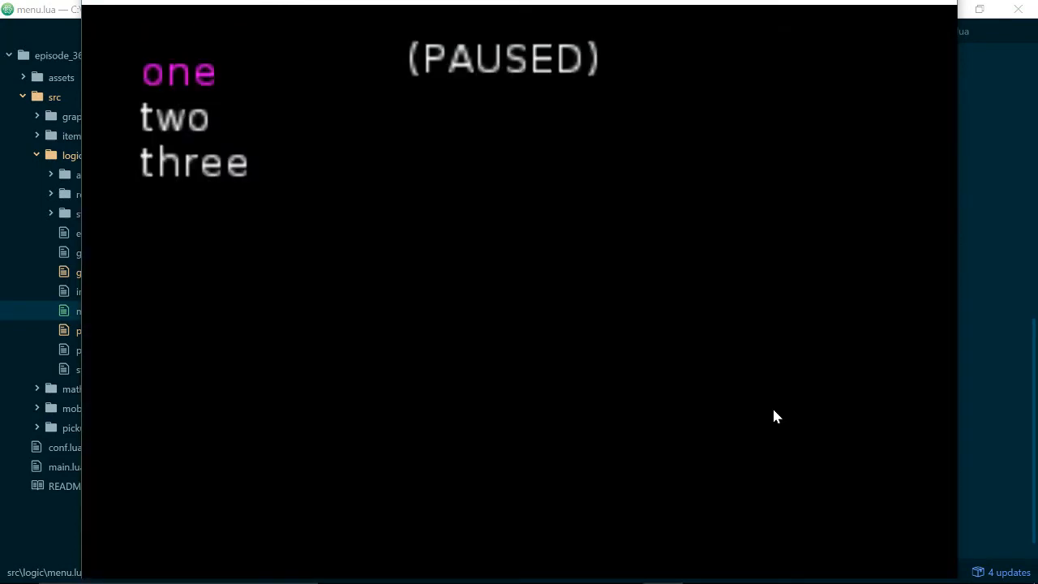
mouse_move(283, 87)
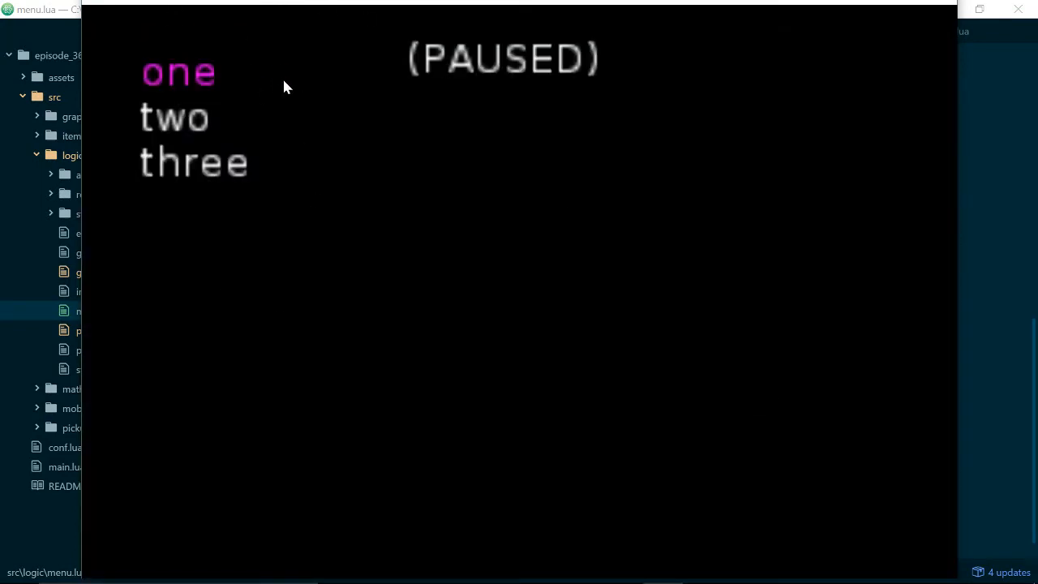
mouse_move(369, 188)
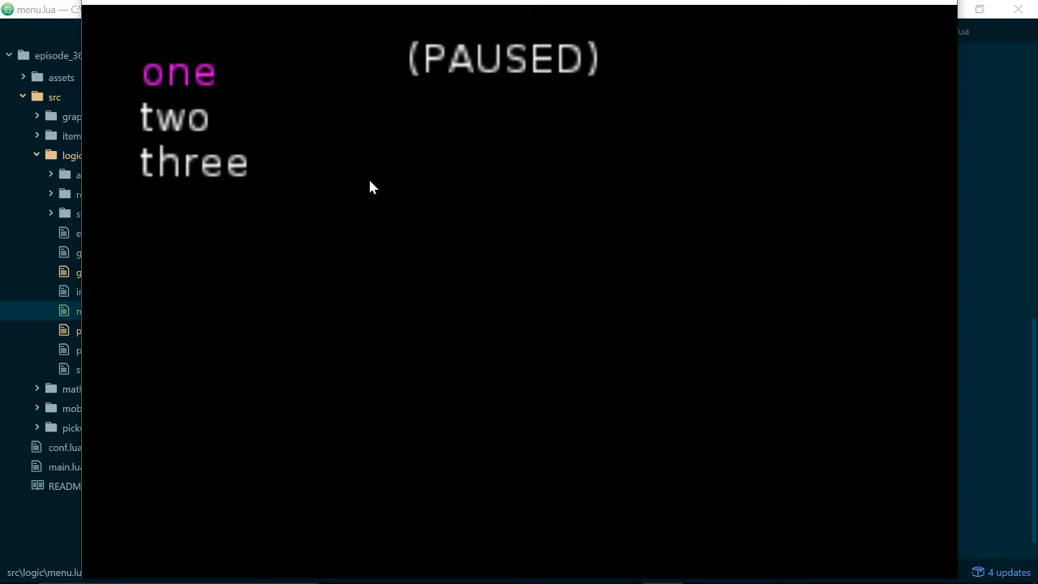
mouse_move(940, 8)
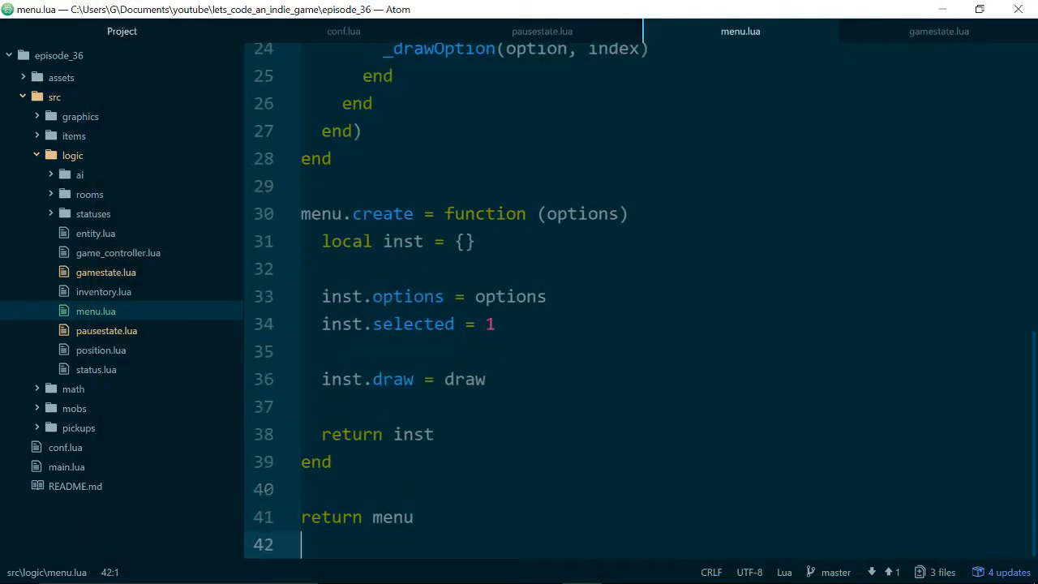
Declare local next = function (self) and an empty local previous function above menu.create.
scroll("up", 3)
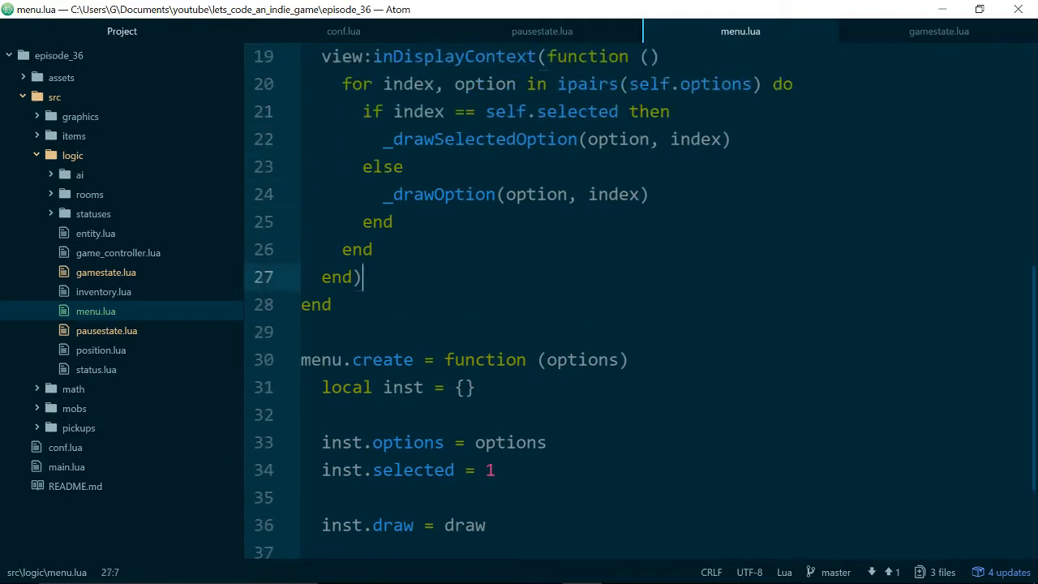
key("enter")
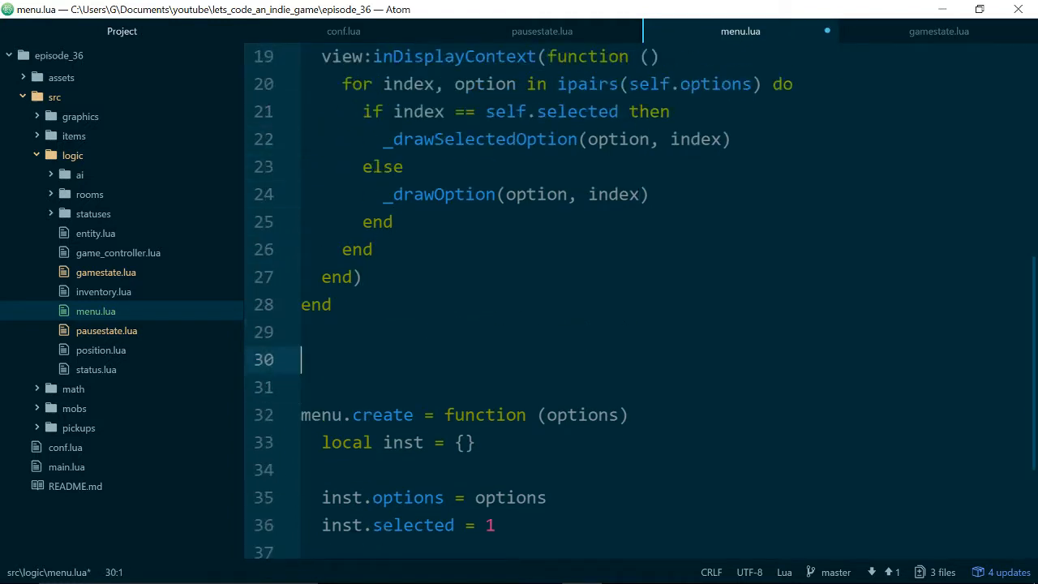
type("local next")
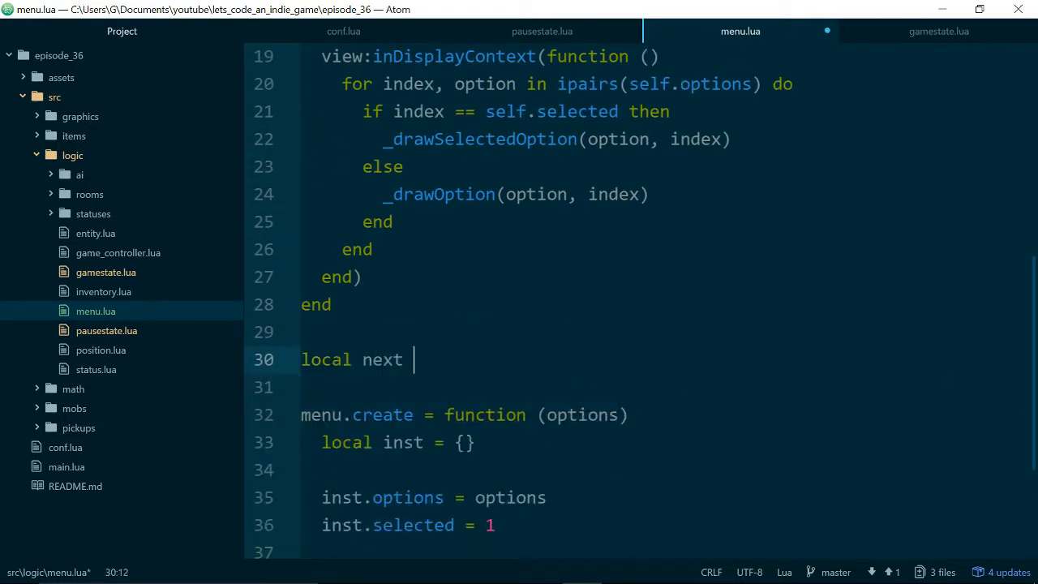
type("= function ()")
type("local p")
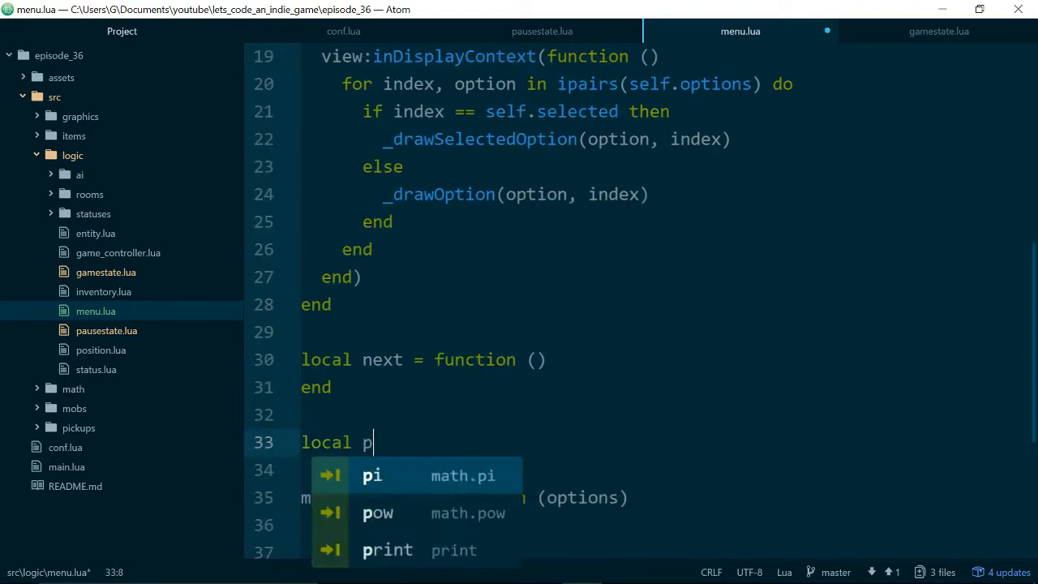
type("revious = function (")
left_click(665, 470)
type("end")
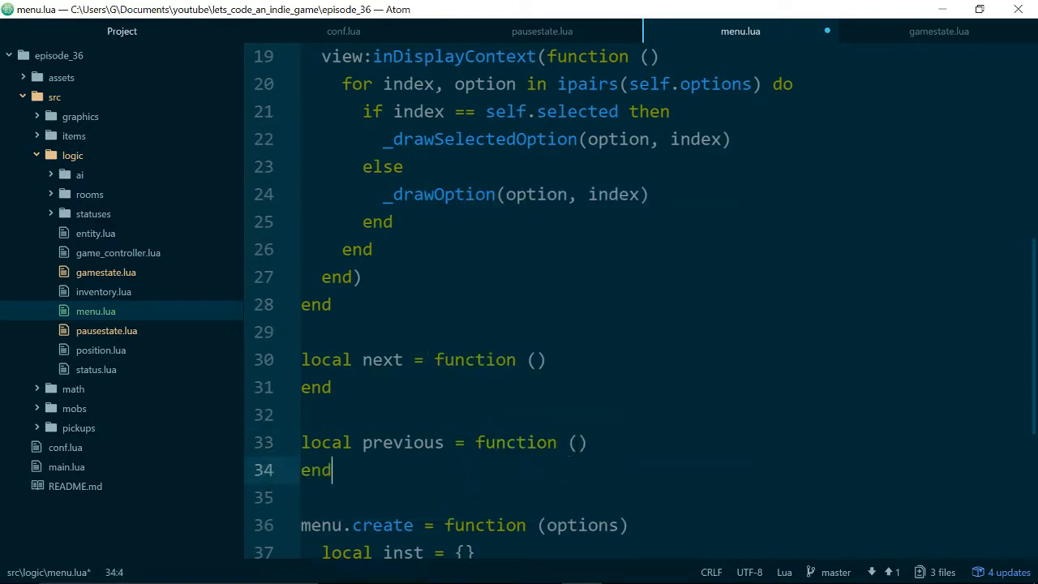
left_click(373, 360)
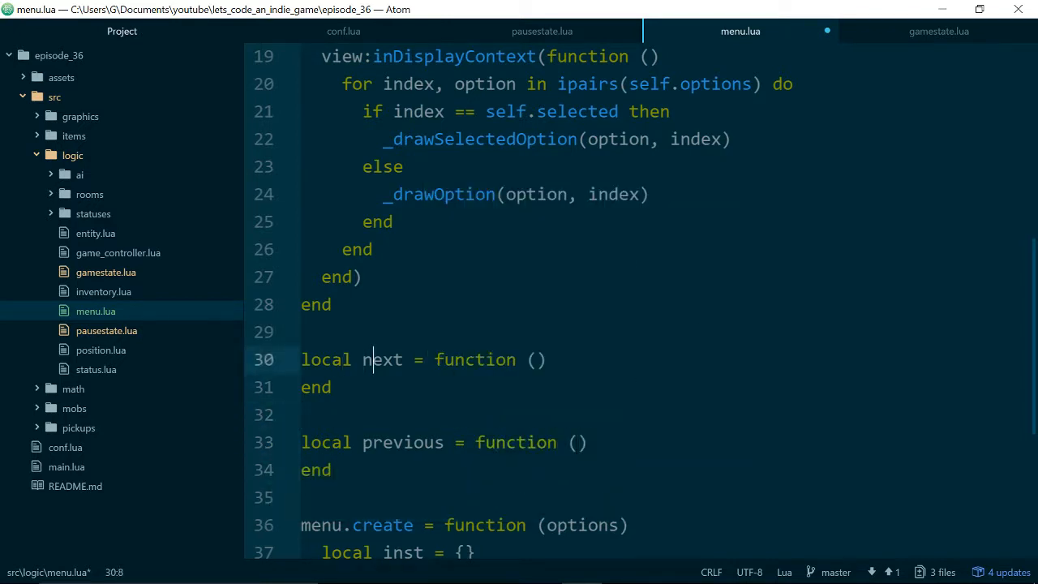
key("Return")
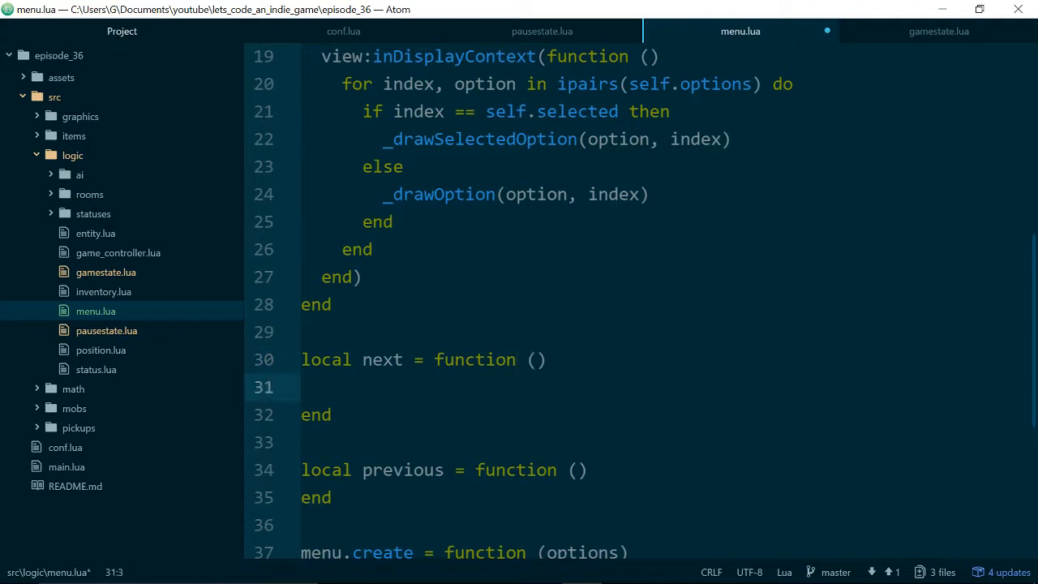
type("sl")
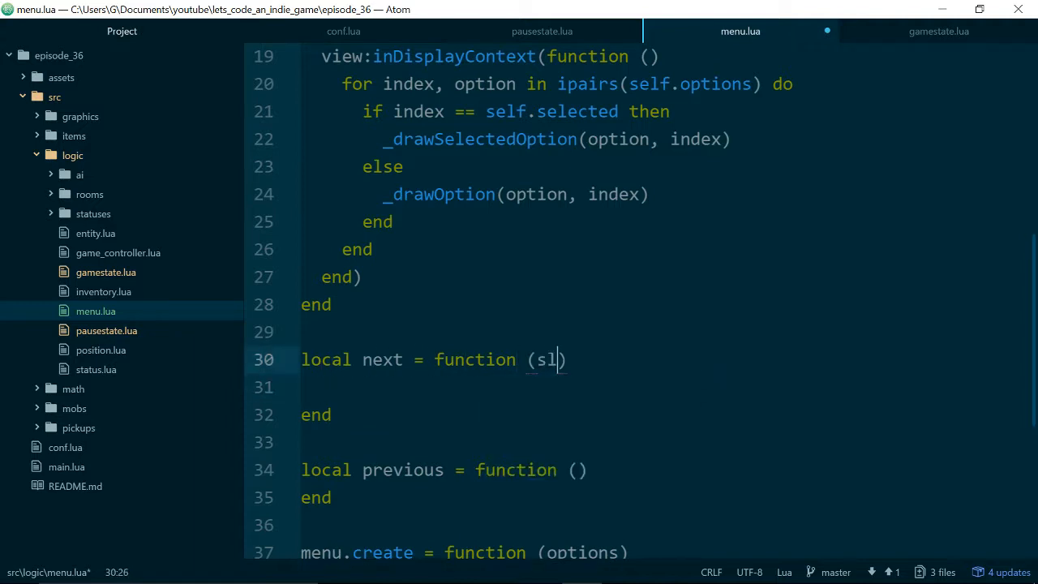
type("elf")
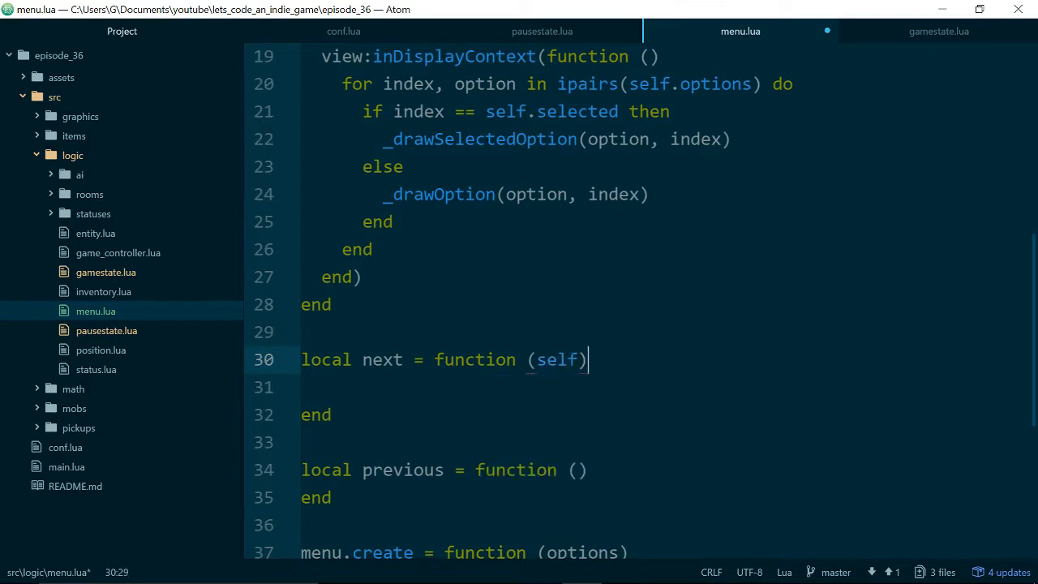
Make next increment self.selected and wrap to 1 when it exceeds #self.options.
key("Return")
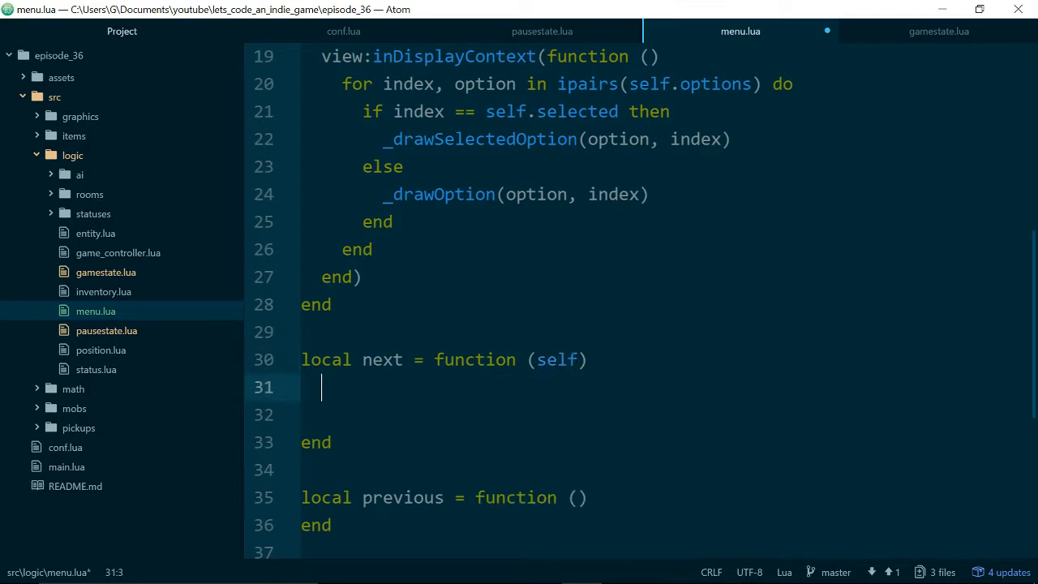
type("self.selecte")
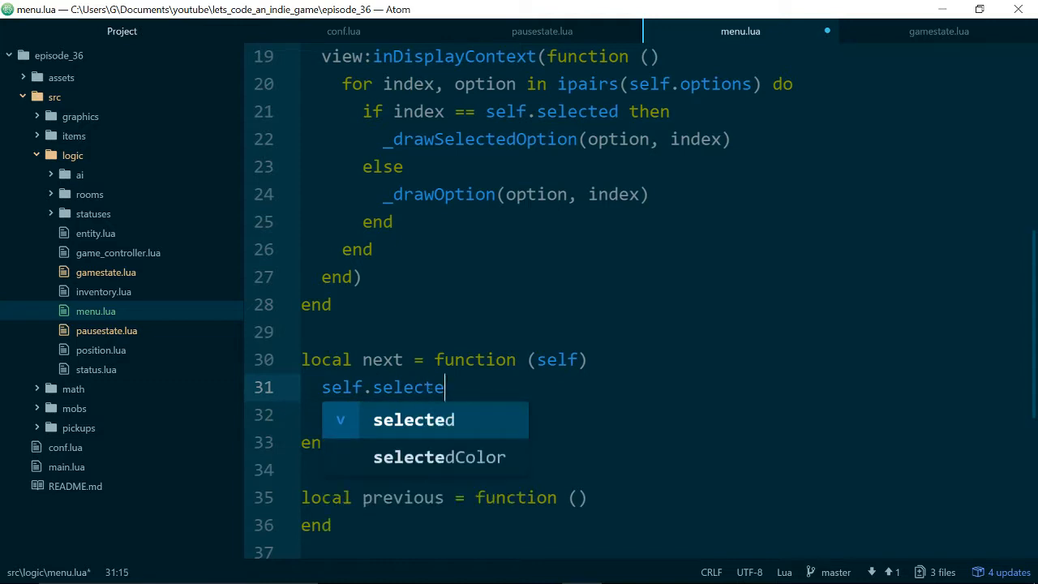
type("d = self.selected")
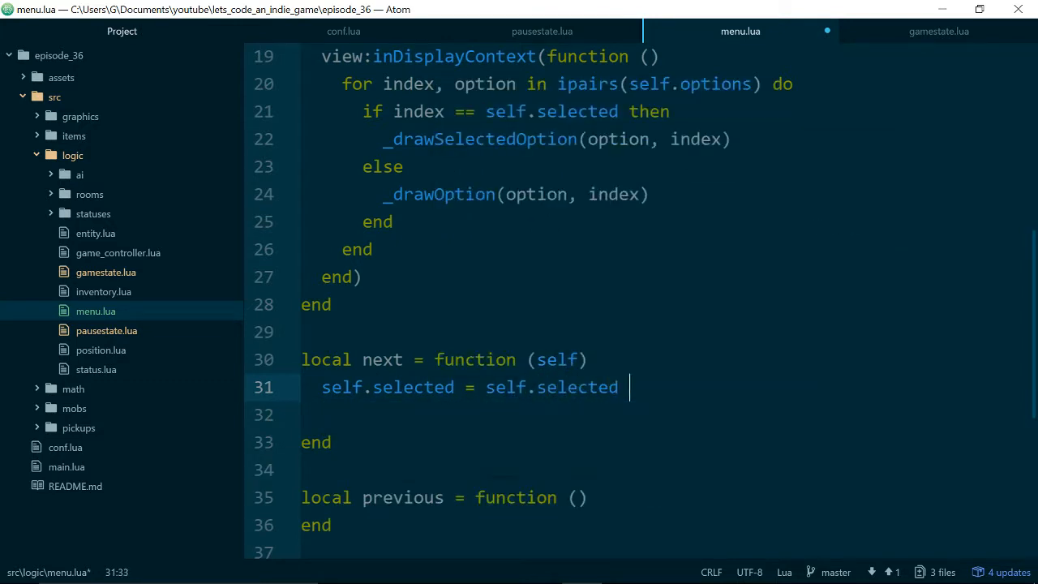
type("+ 1")
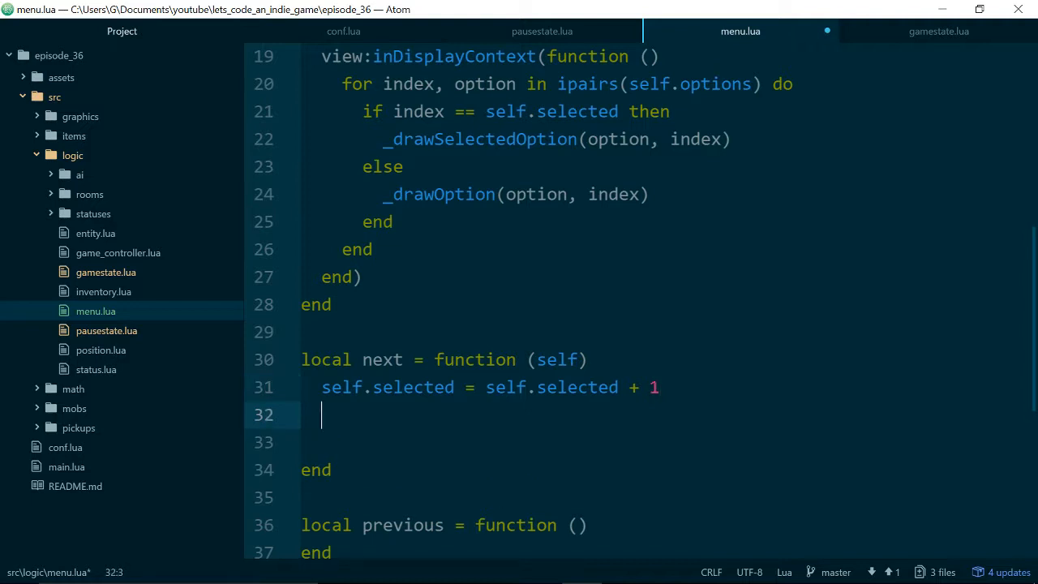
type("if self.selected")
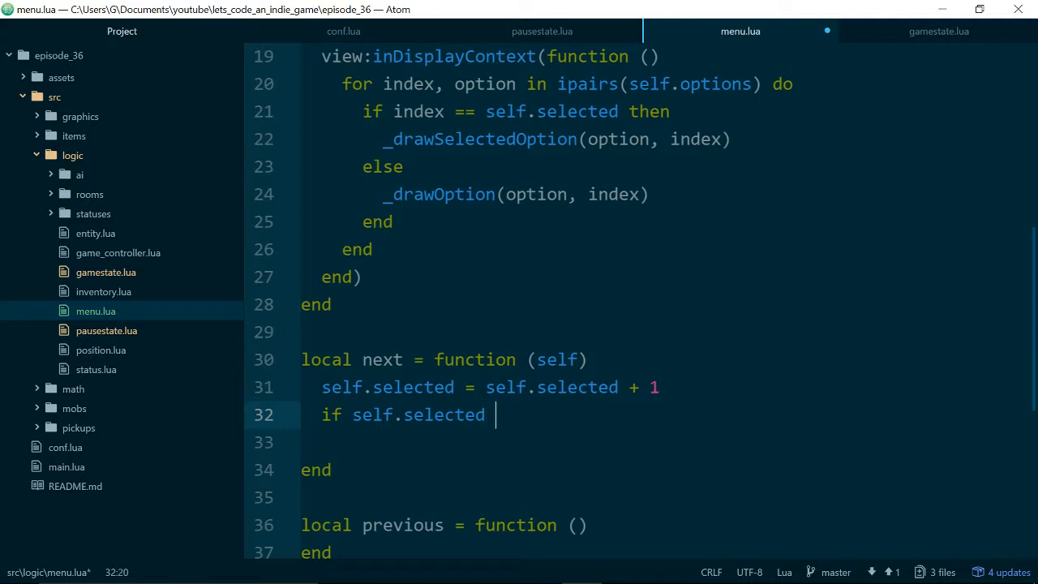
type(">")
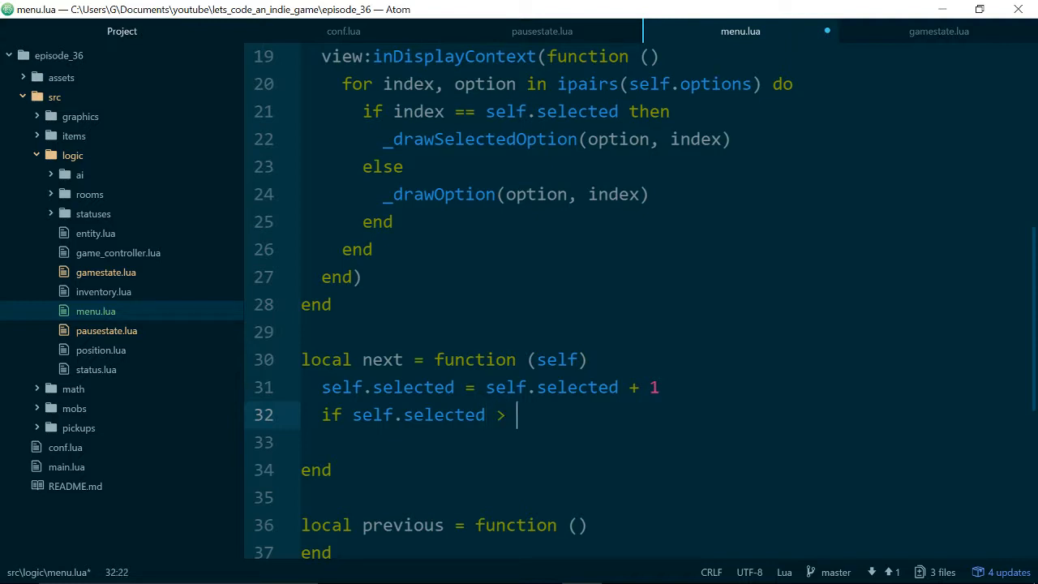
type("#self.opt")
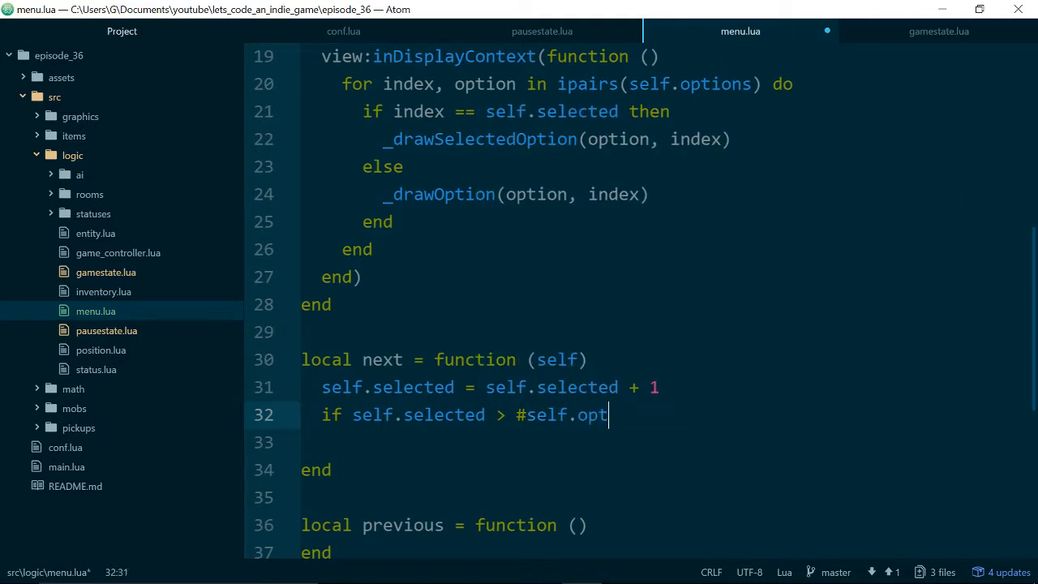
type("ions then")
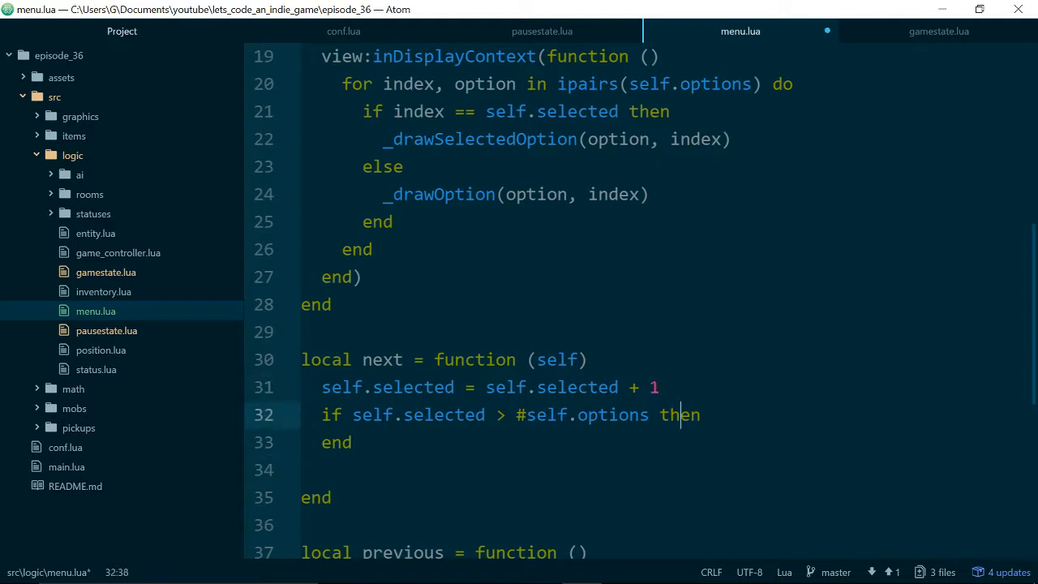
type("self.selected = 1")
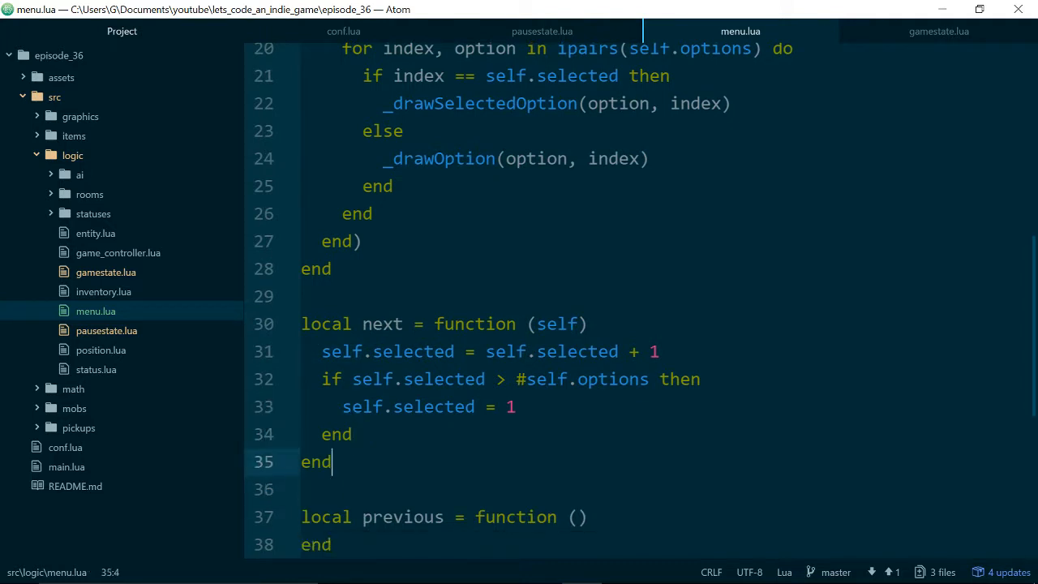
left_click(352, 350)
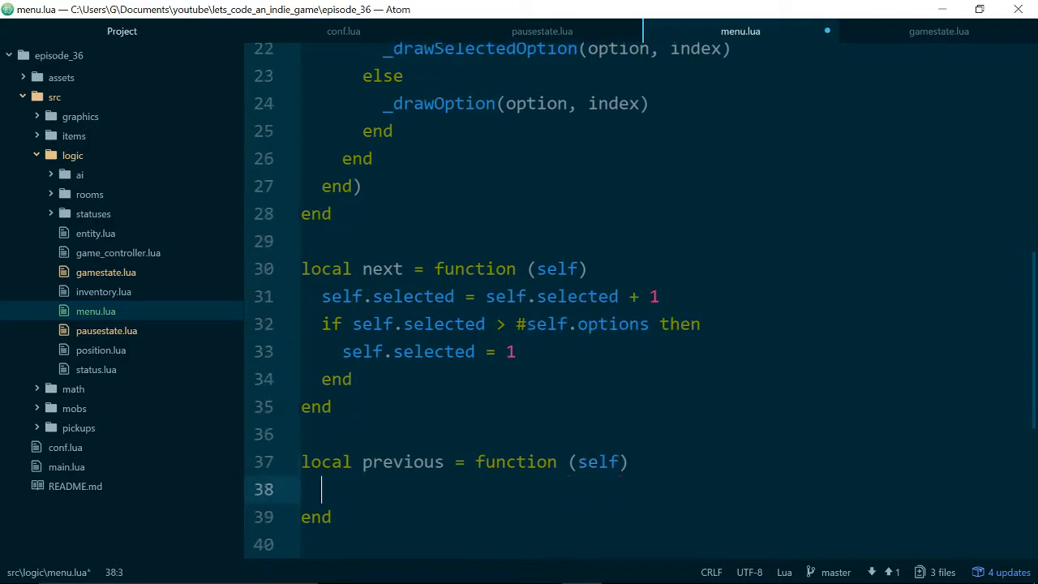
Make previous decrement self.selected and wrap to #self.options when below 1.
type("self.se")
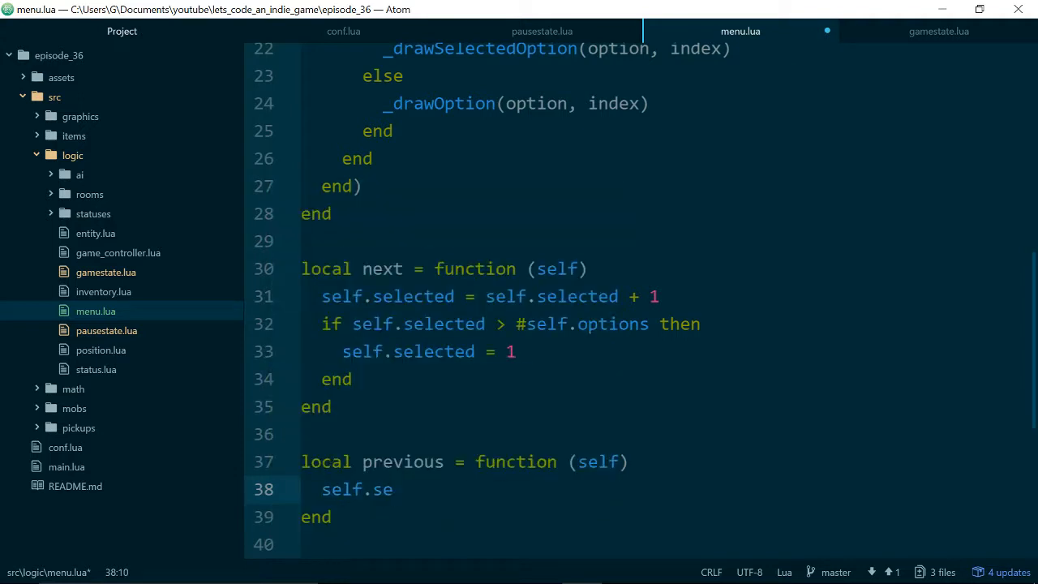
type("lected = self.selected - 1")
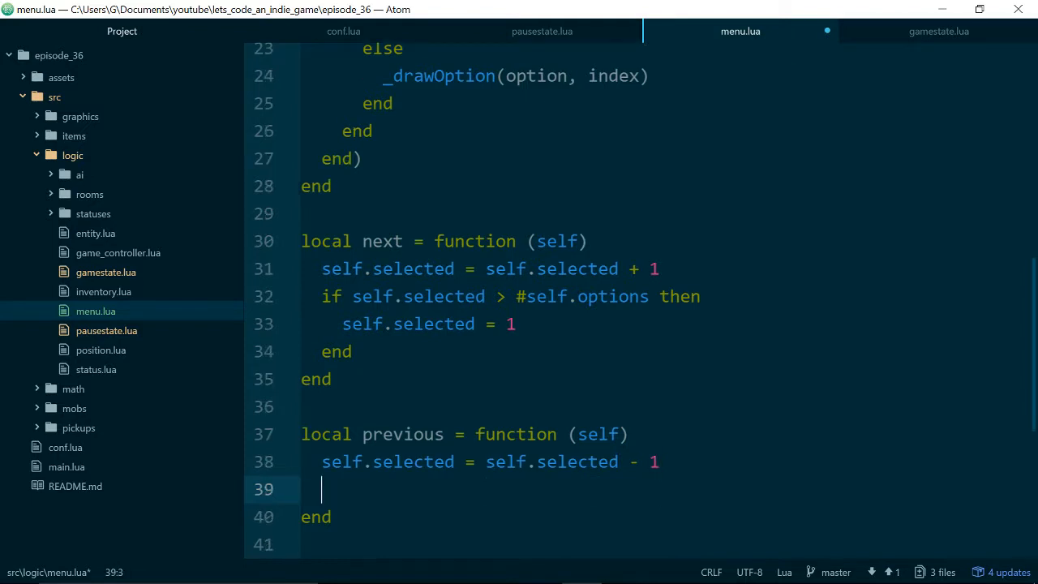
type("if self.selected")
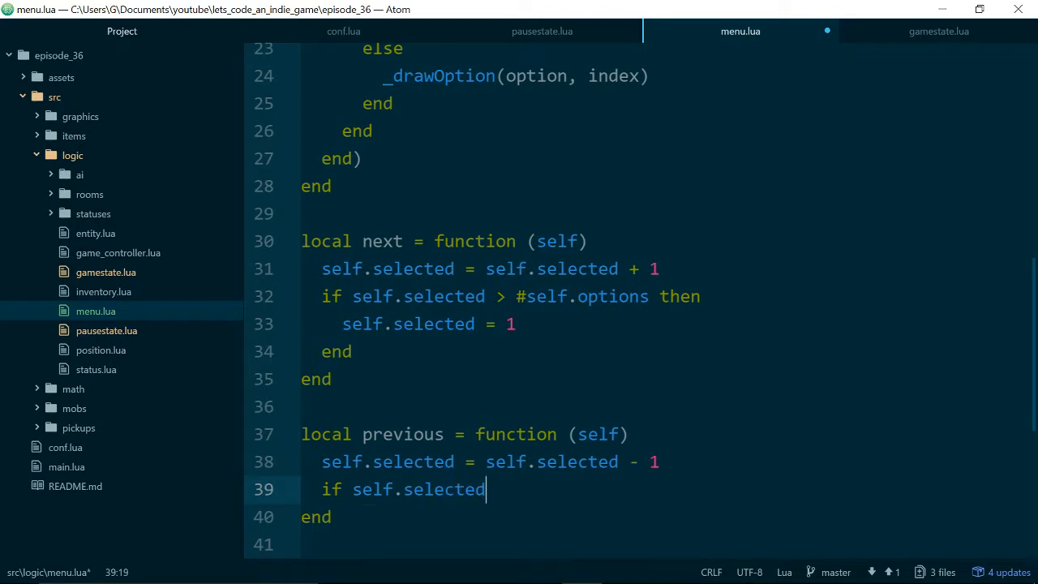
type("< 1 then")
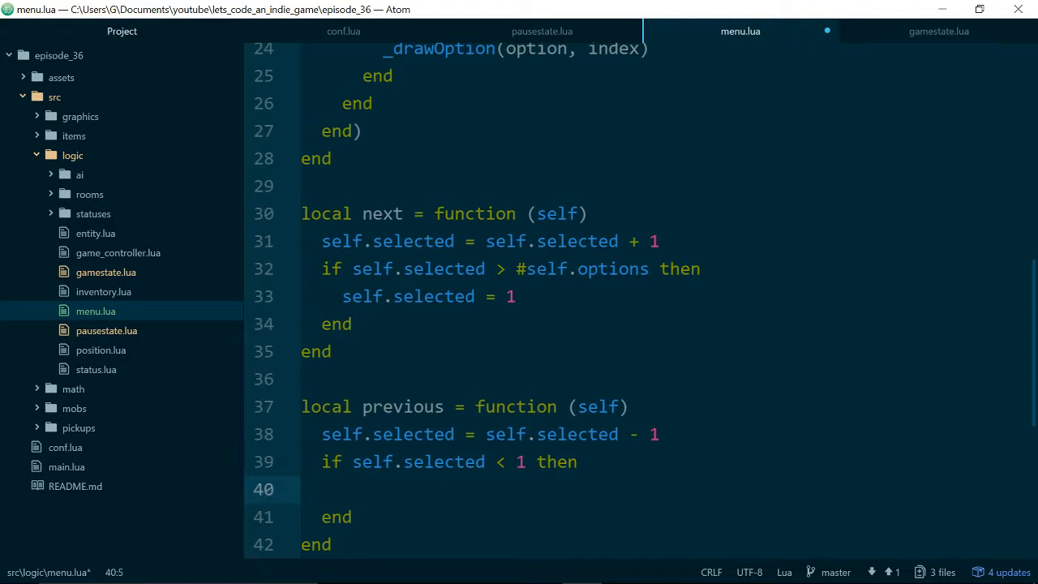
type("self.selected")
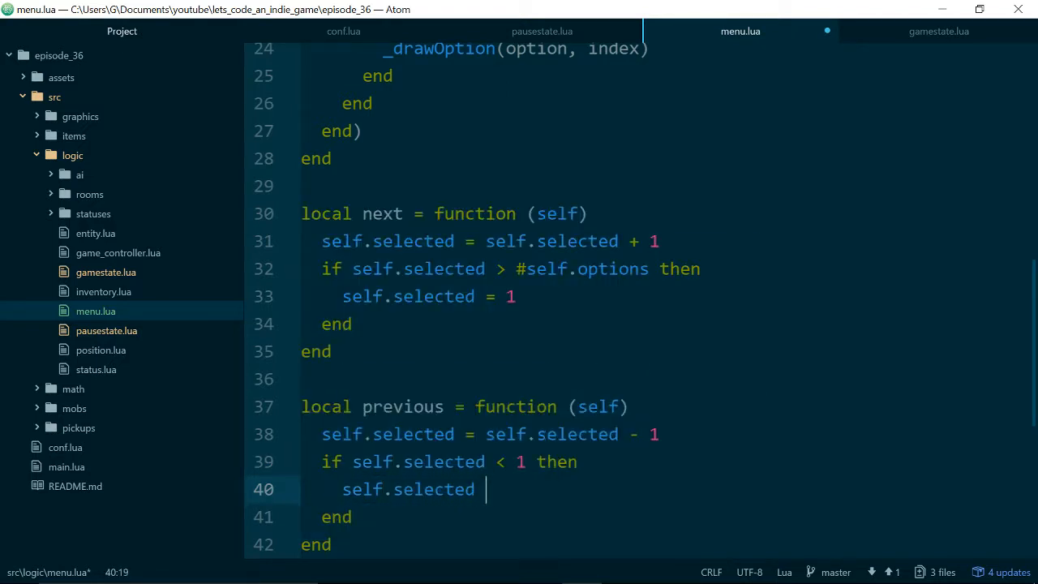
type("= #self.options")
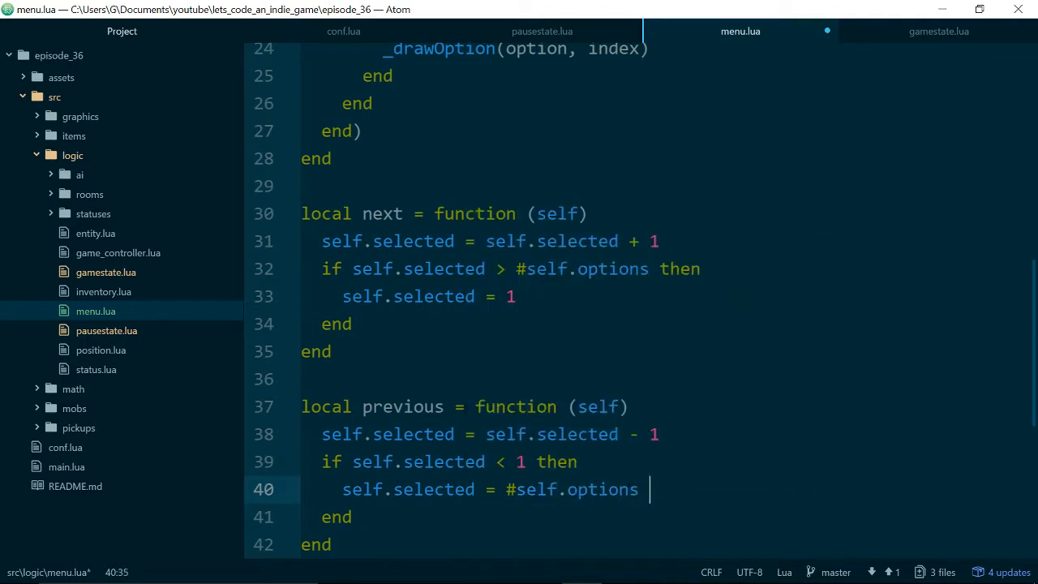
key("BackSpace")
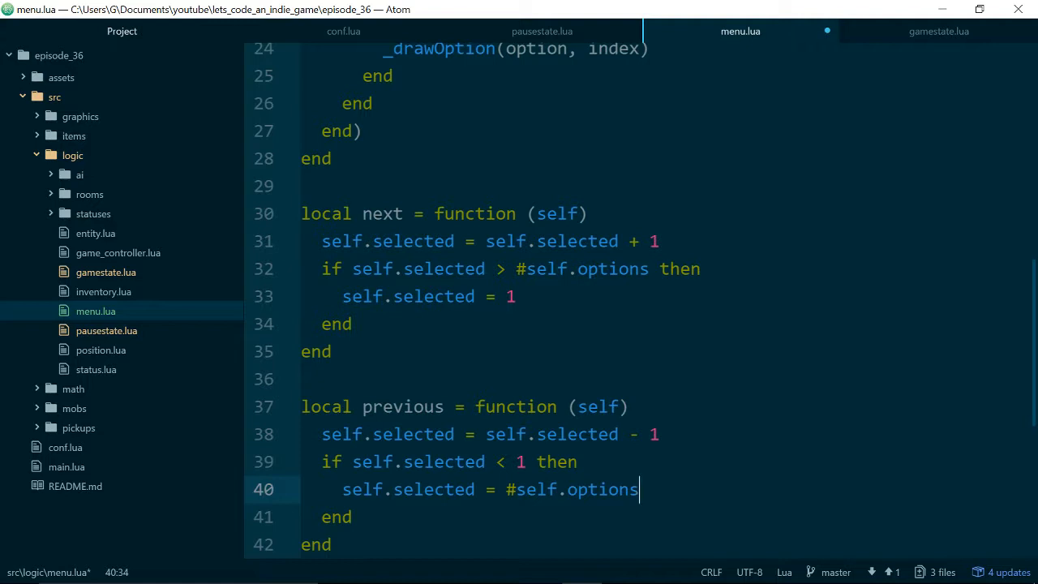
scroll("down", 3)
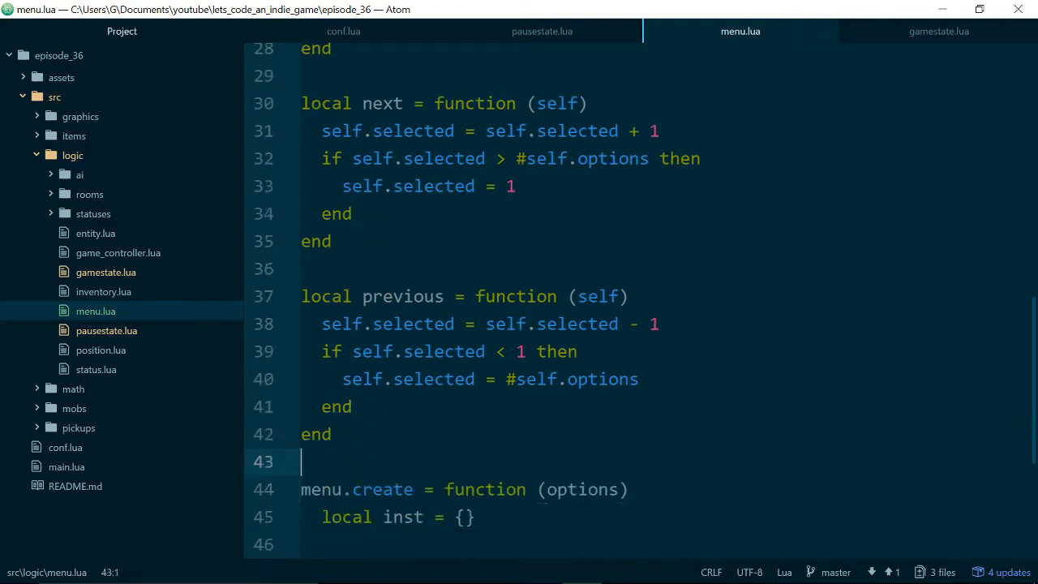
Assign inst.next = next in menu.create.
scroll("down", 3)
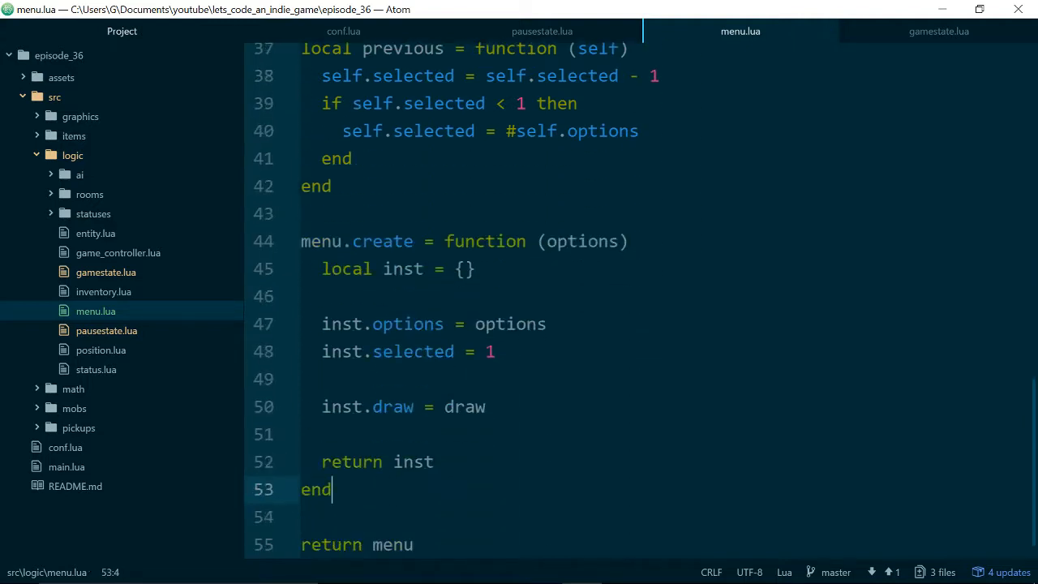
type("inst.")
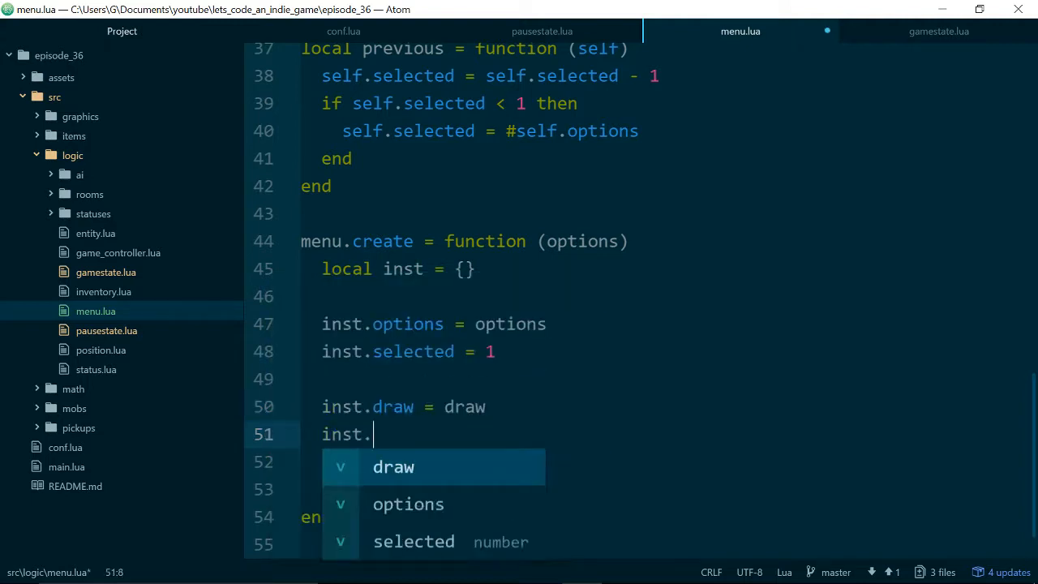
type("next =")
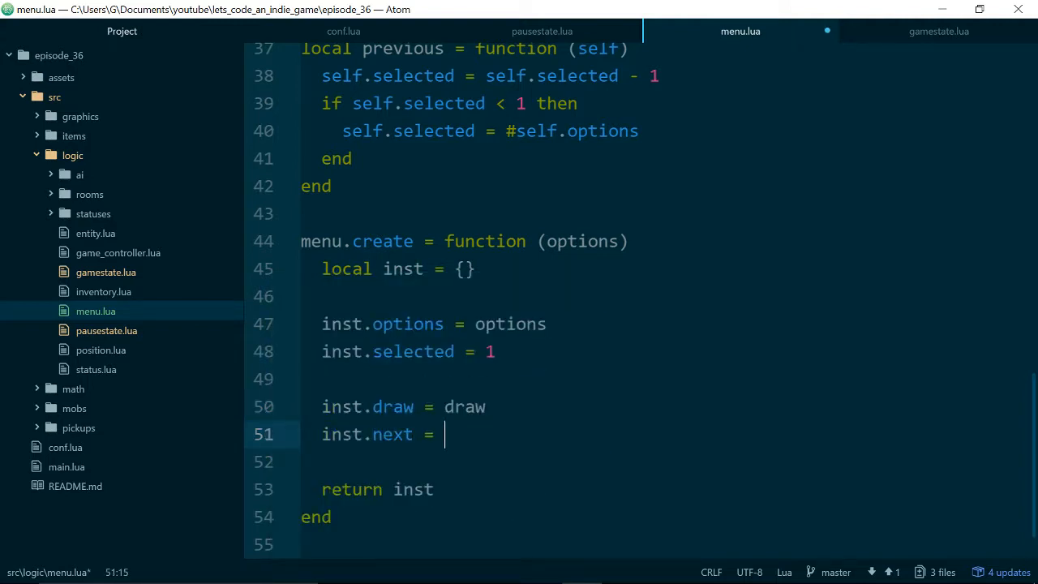
type("next")
left_click(665, 461)
type("inst.previous = previous")
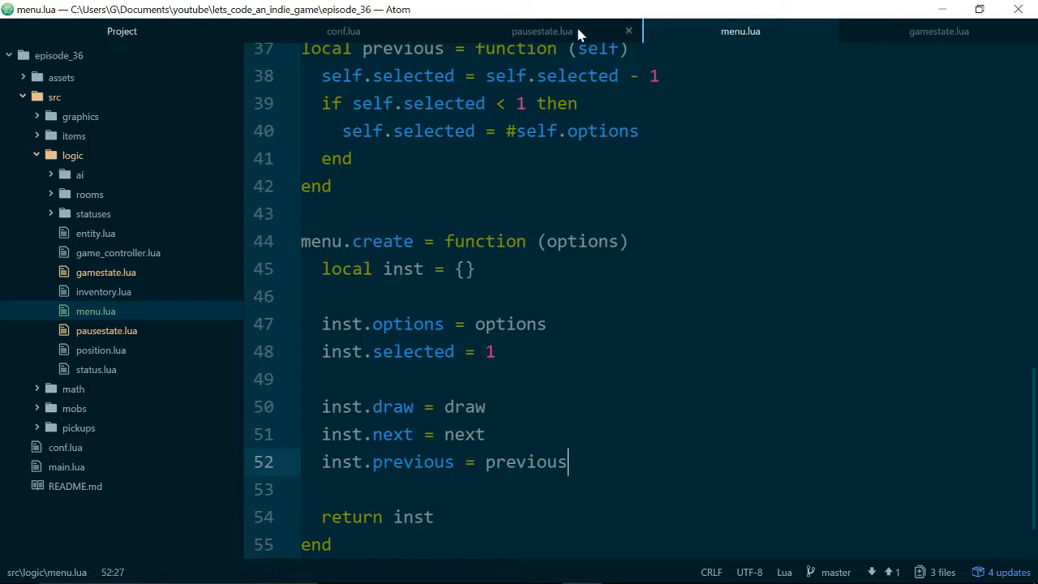
In pausestate.lua's keypressed, add: if key == 'down' then self.menu:next().
left_click(542, 31)
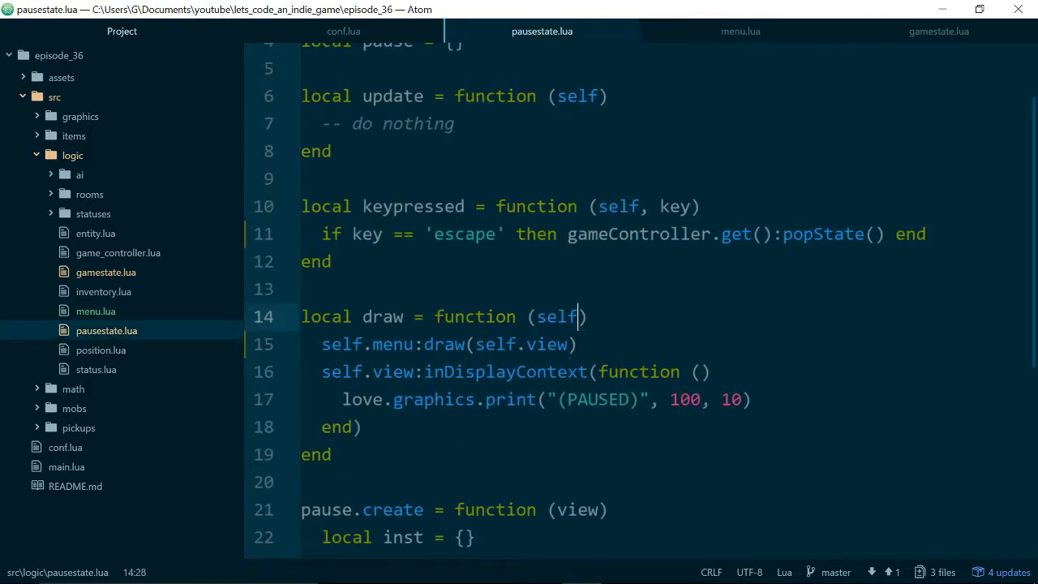
left_click(571, 234)
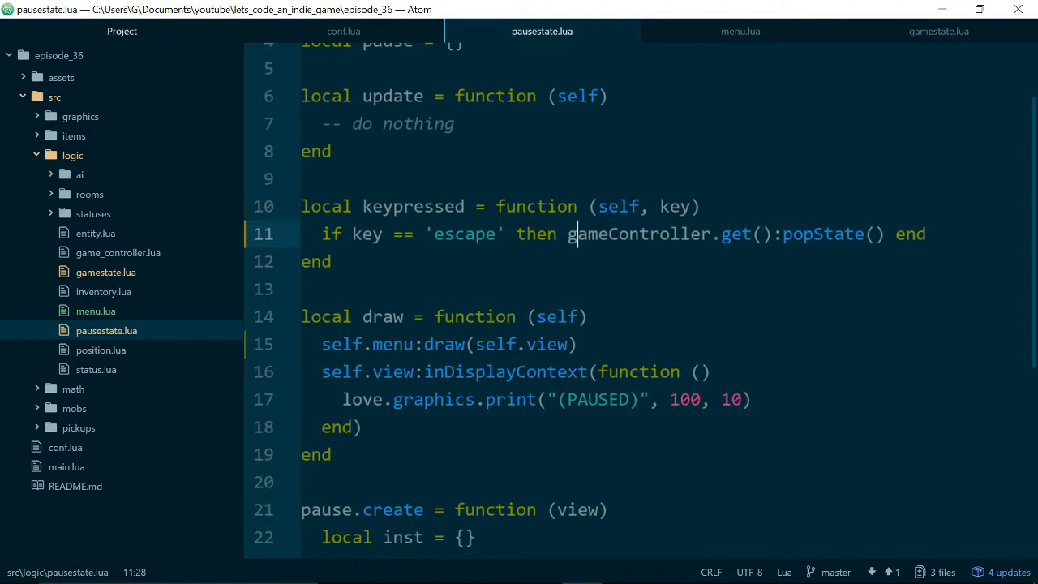
type("if")
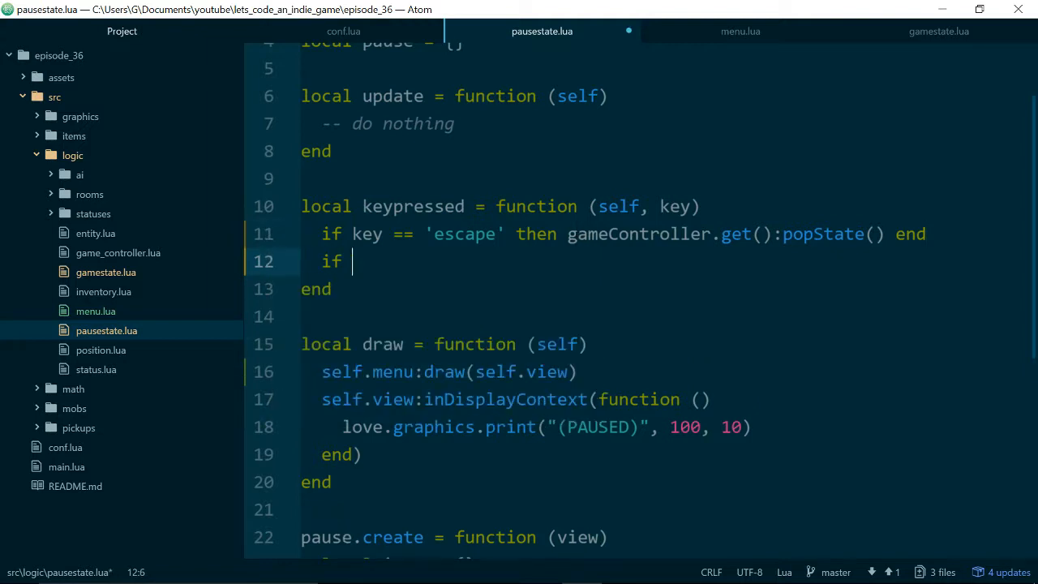
type("key == 'dow'")
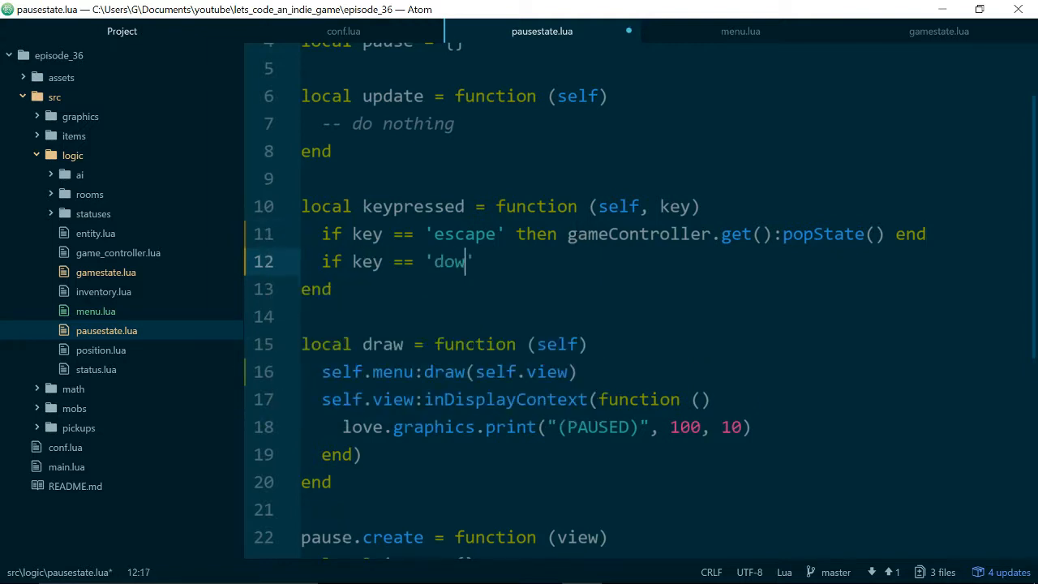
type("n' then")
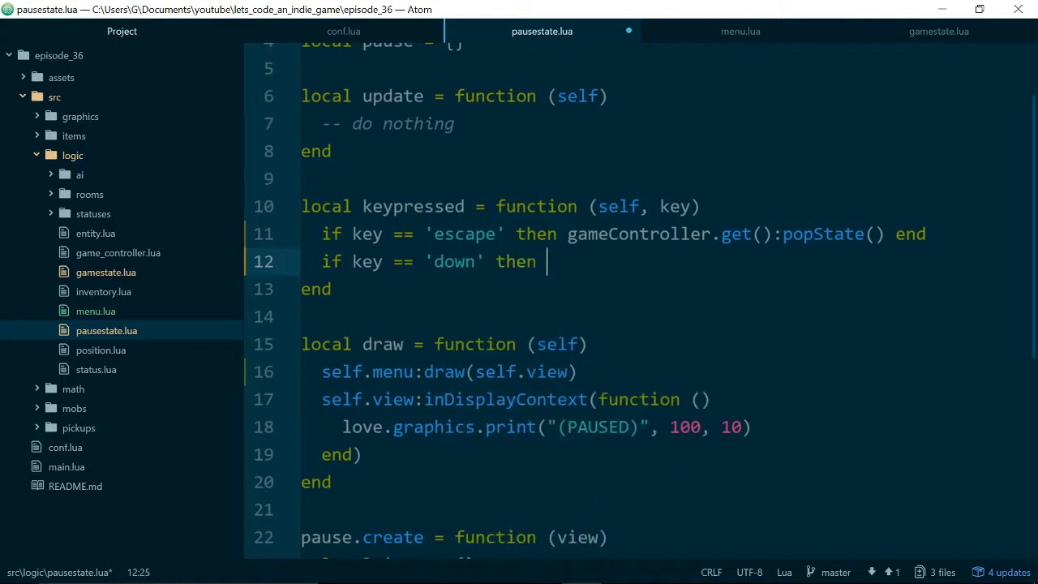
type("self.men")
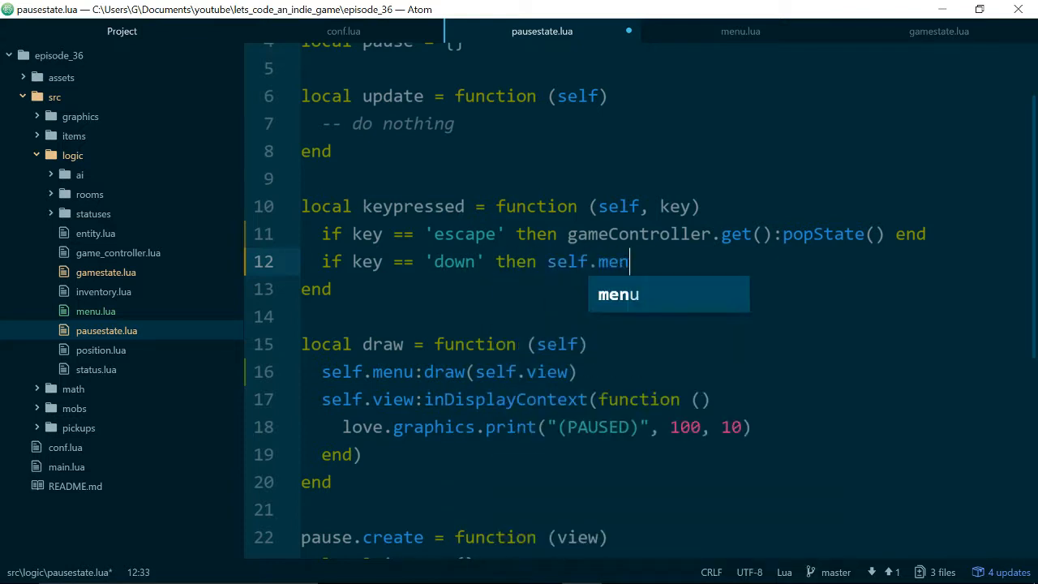
type("u:next() end")
type("if")
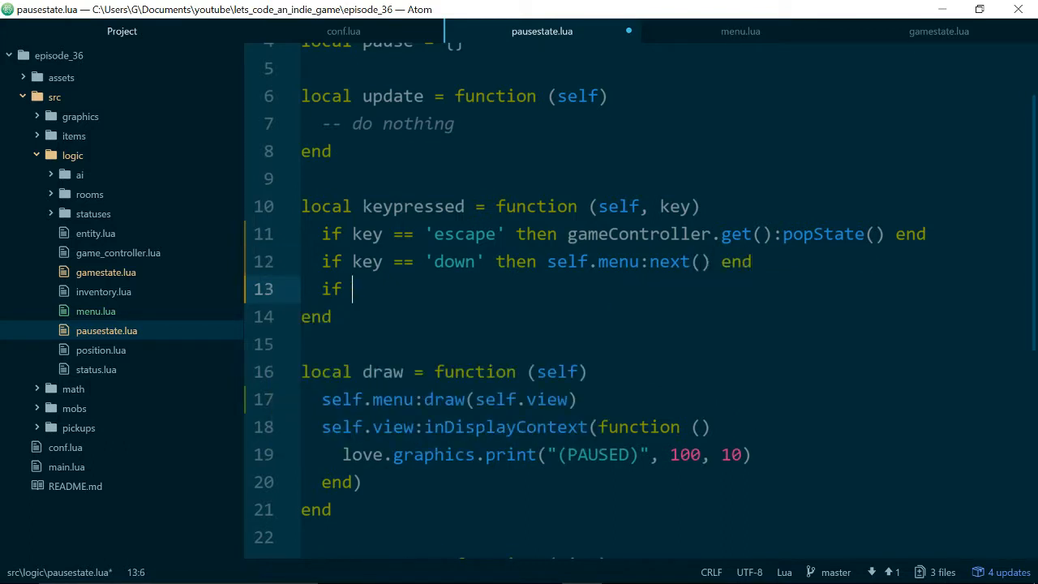
Add: if key == 'up' then self.menu:previous() end.
type("key")
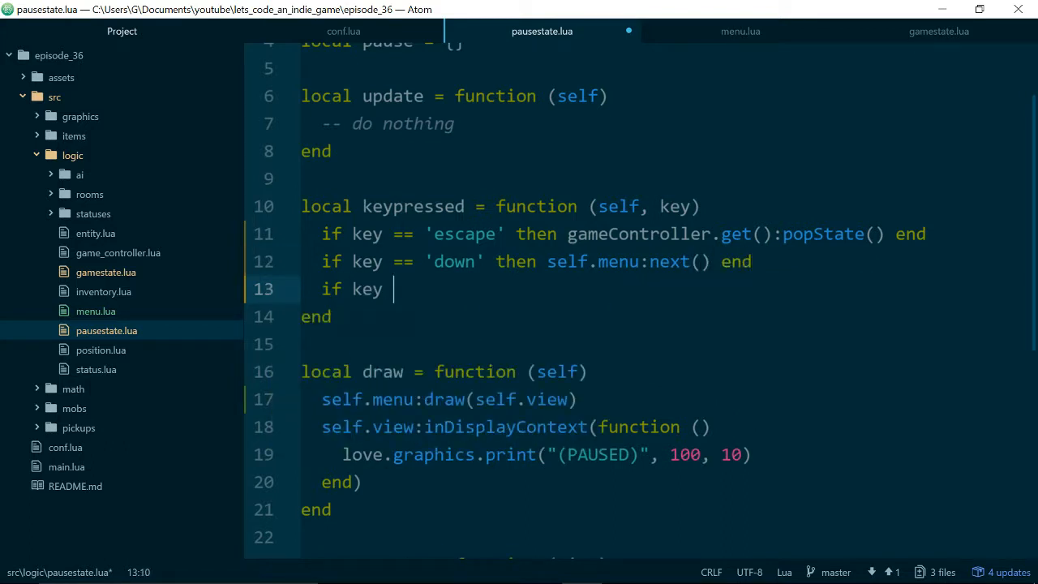
type("== 'up'")
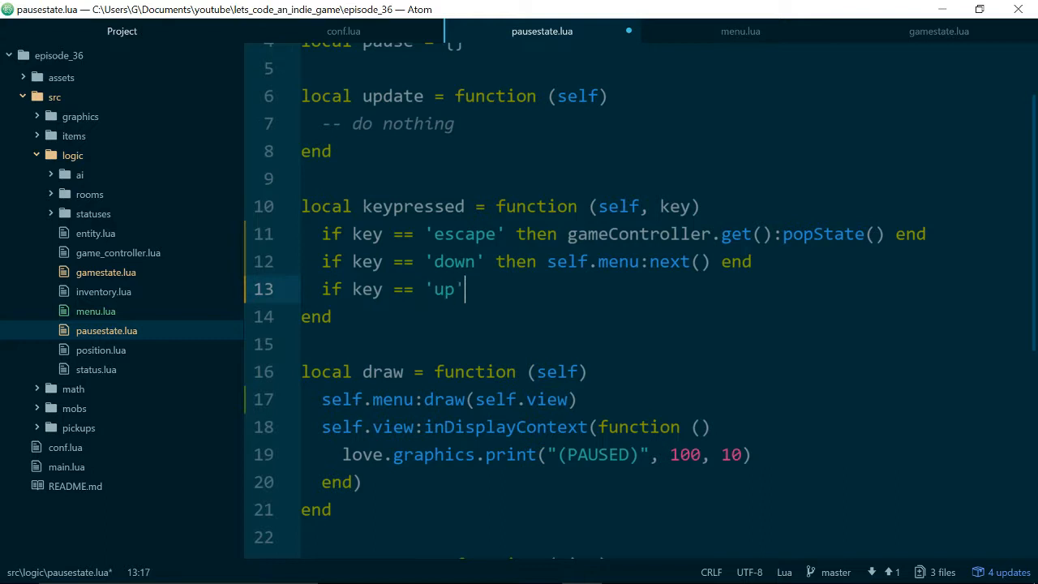
type("then self.menu")
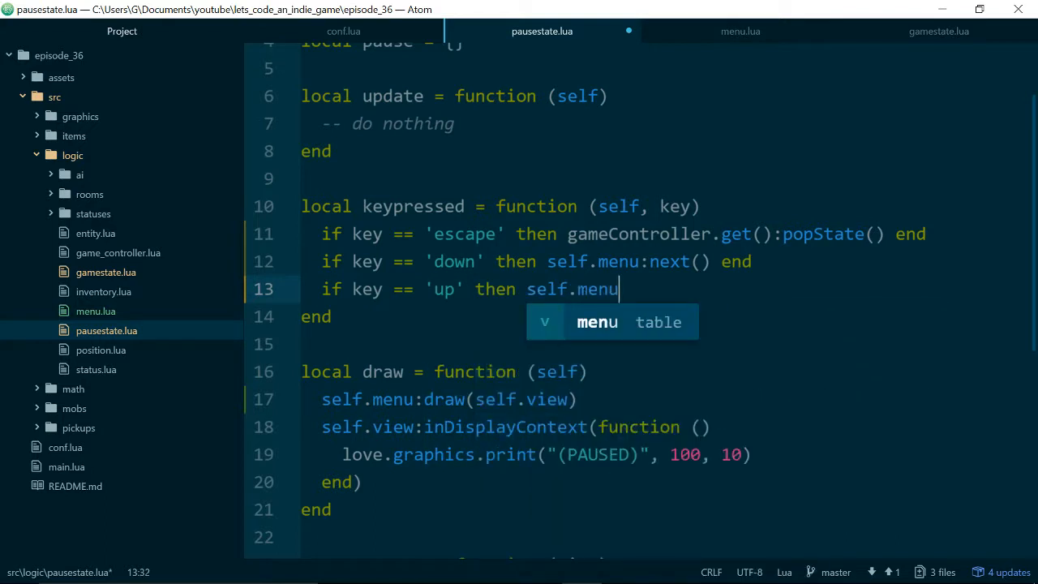
type(":previous()")
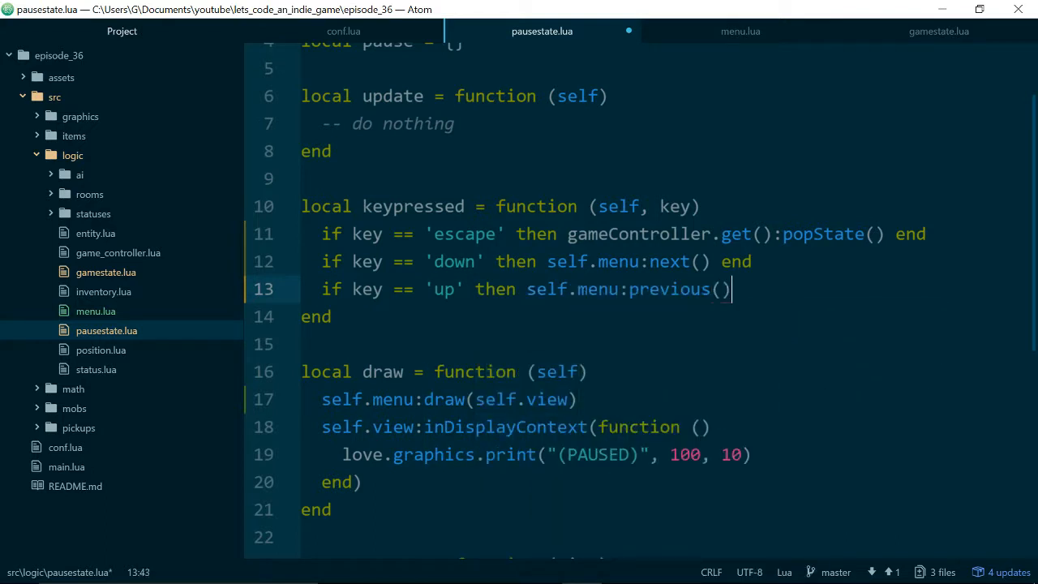
type("end")
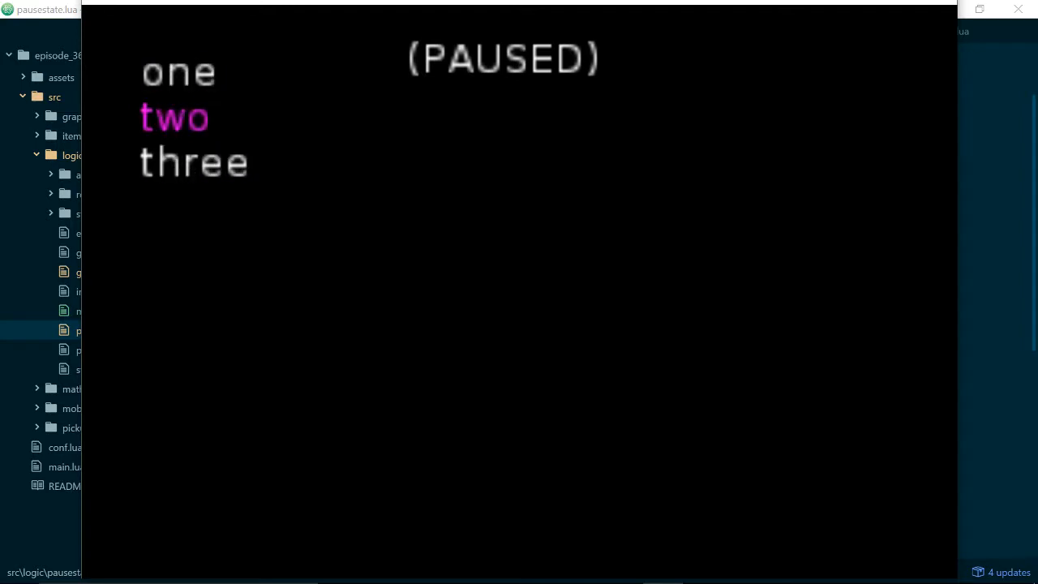
key("down")
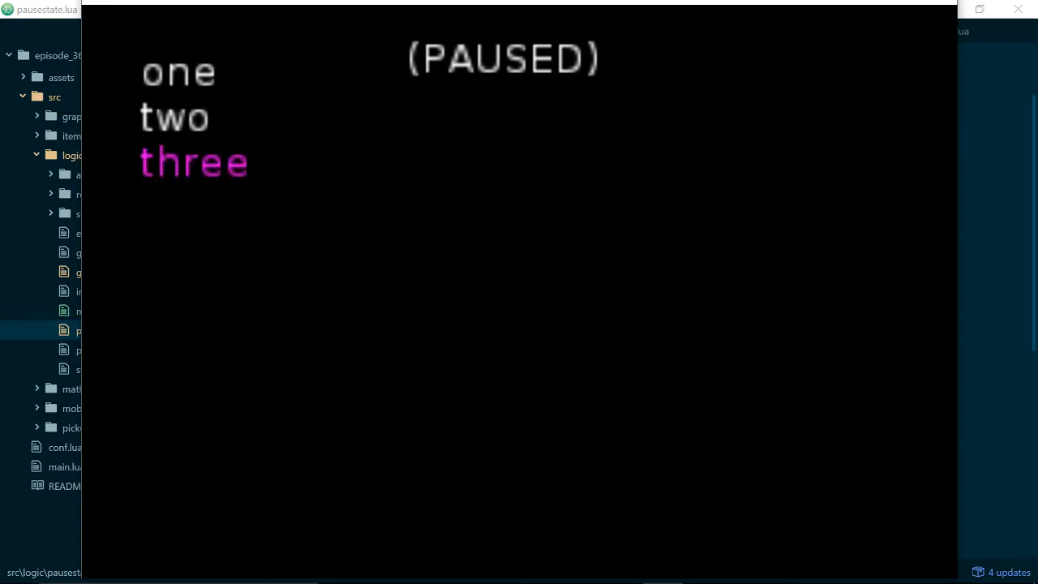
key("up")
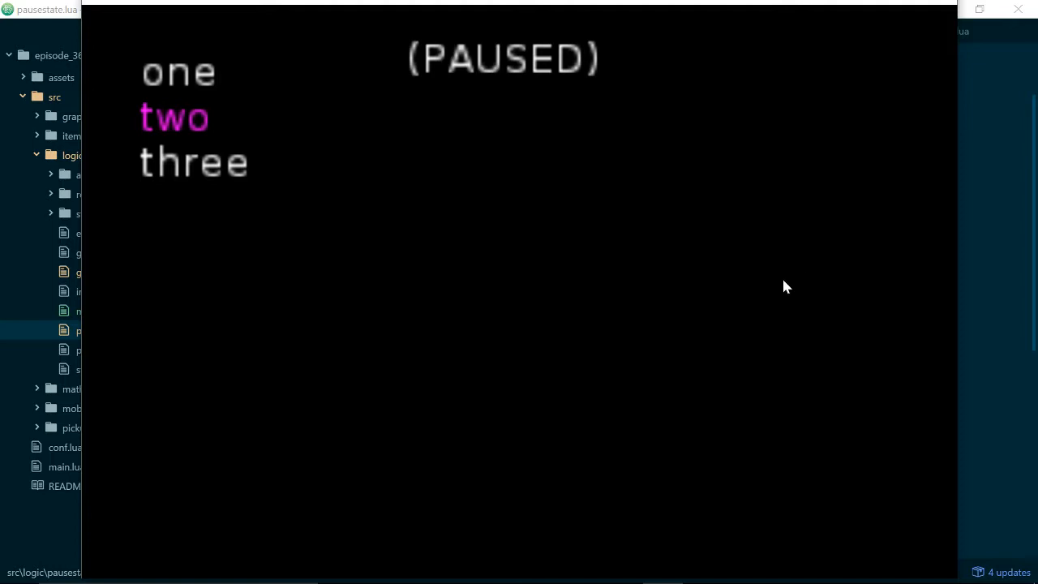
key("Down")
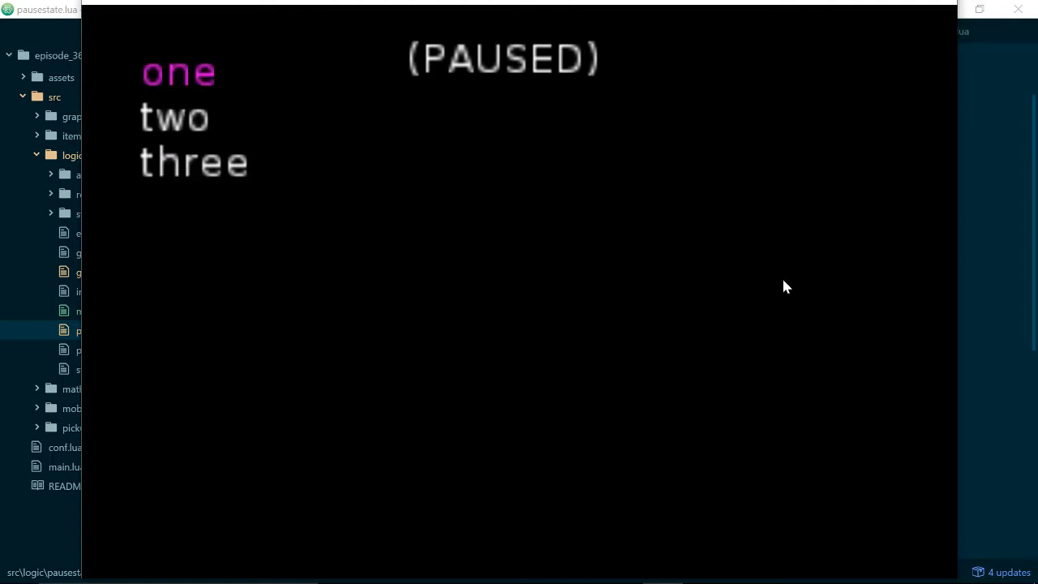
mouse_move(932, 9)
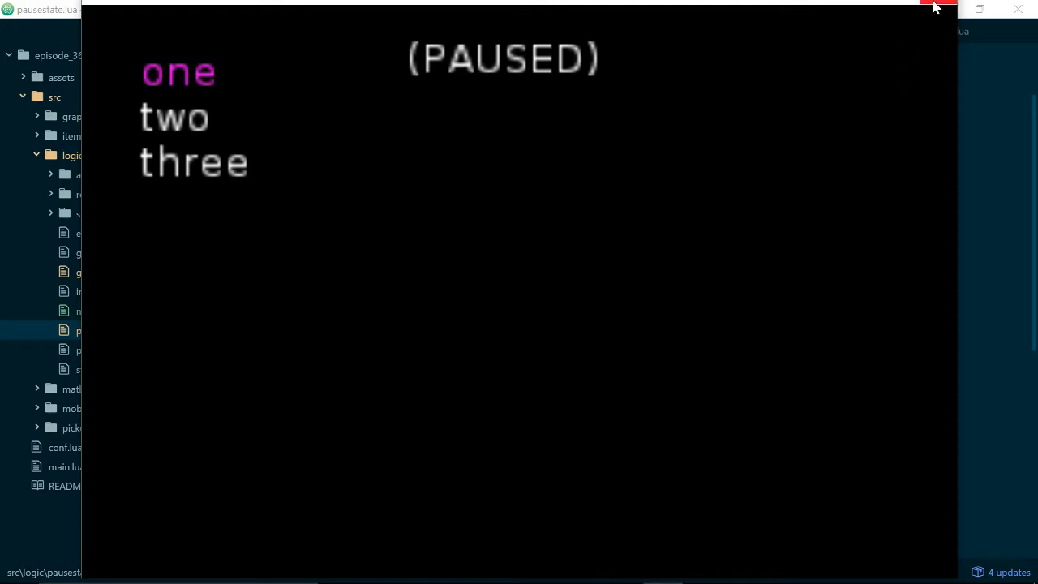
left_click(931, 8)
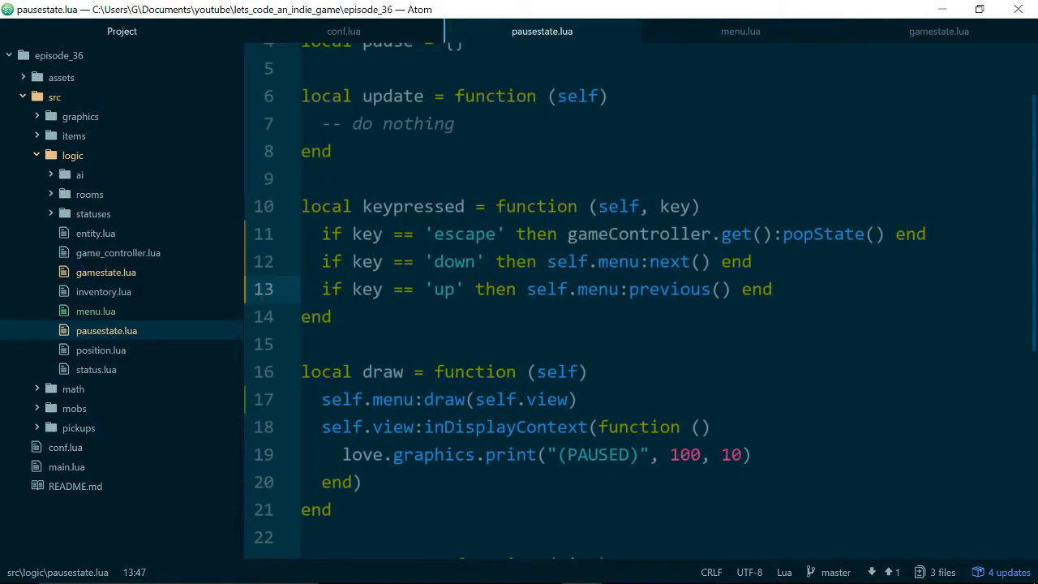